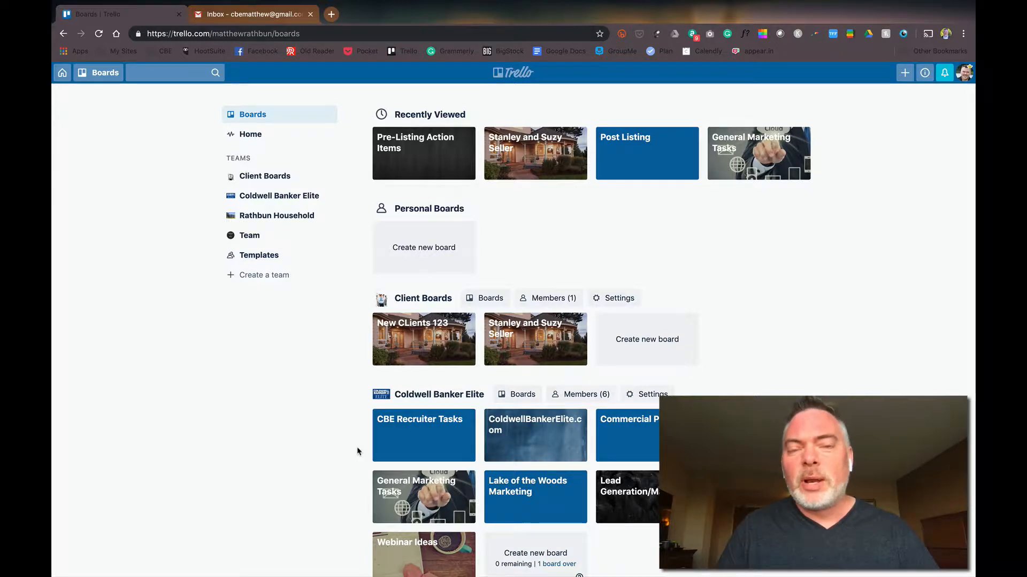
pyautogui.moveTo(353, 573)
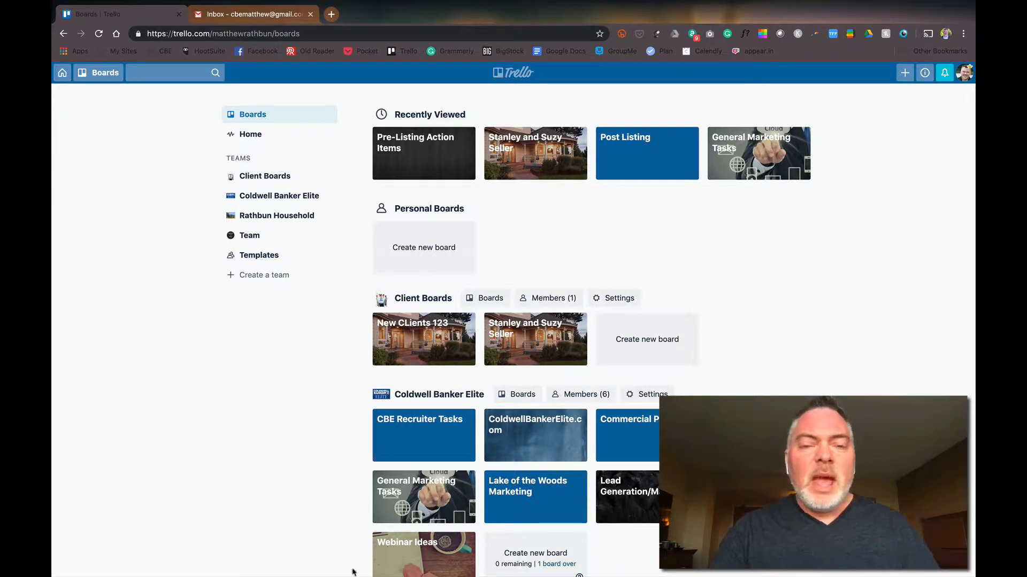
# Scroll down to the Templates team and open the Pre-Listing Action Items board.
pyautogui.scroll(-3)
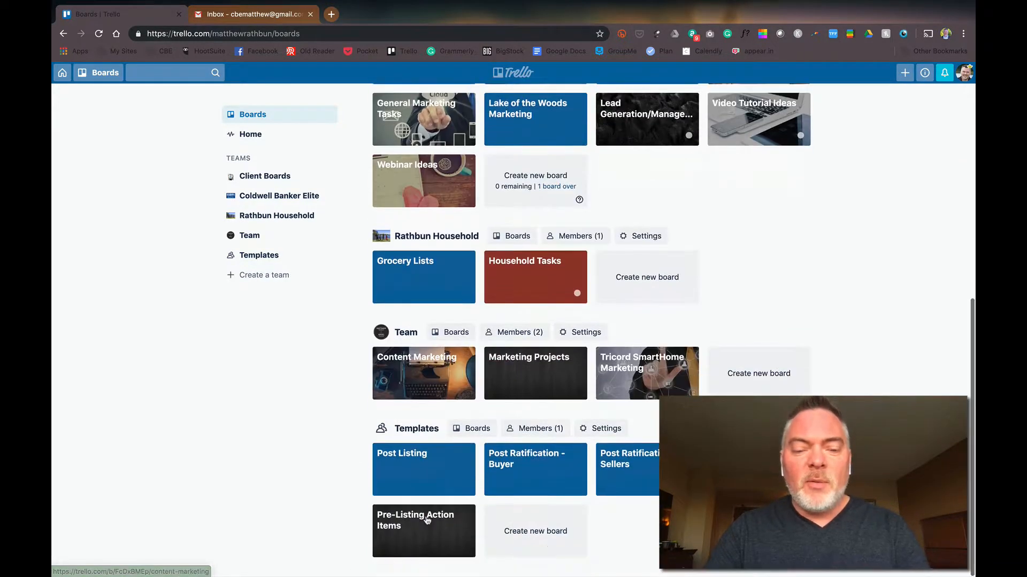
pyautogui.click(424, 530)
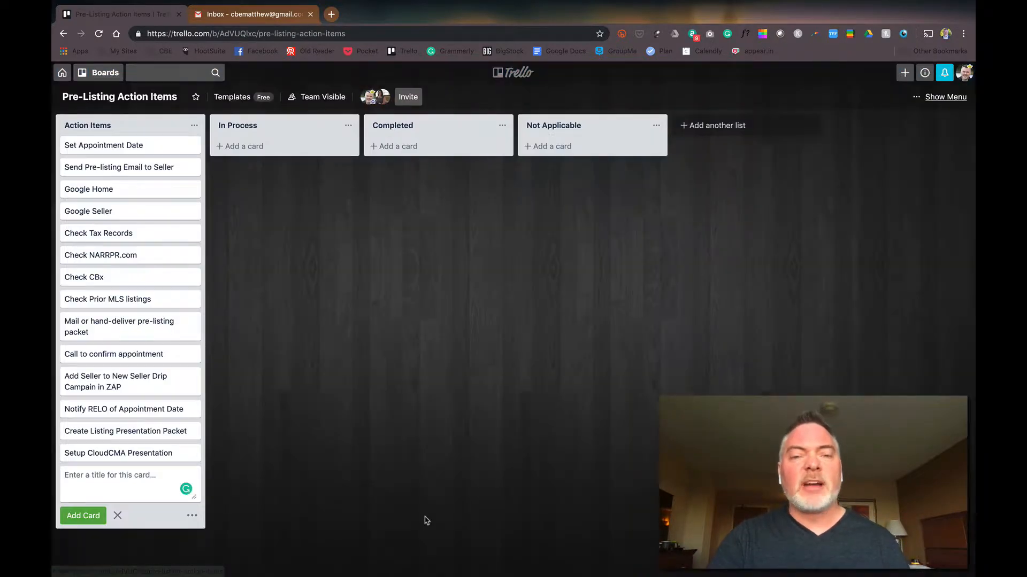
pyautogui.moveTo(507, 295)
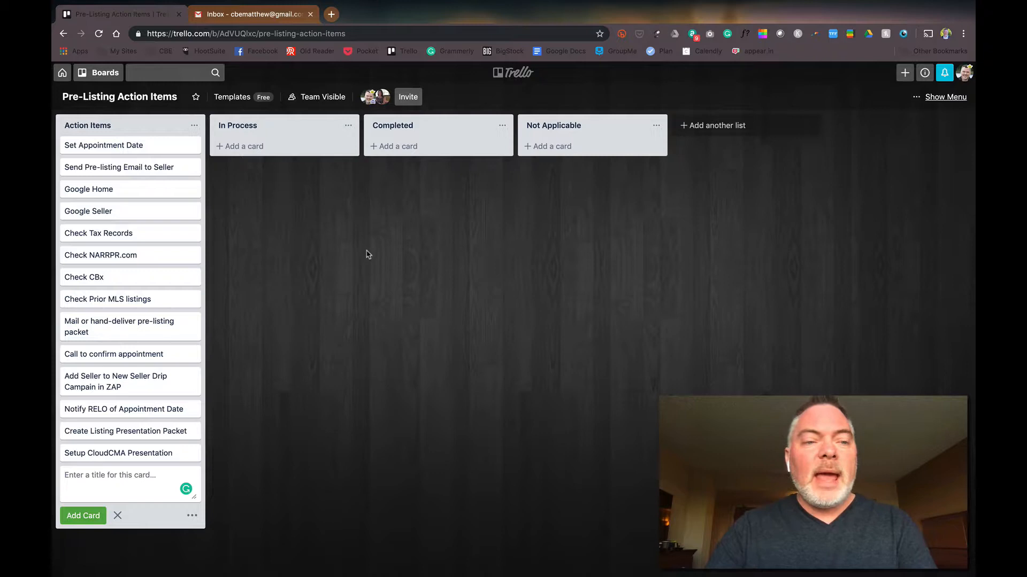
pyautogui.moveTo(150, 406)
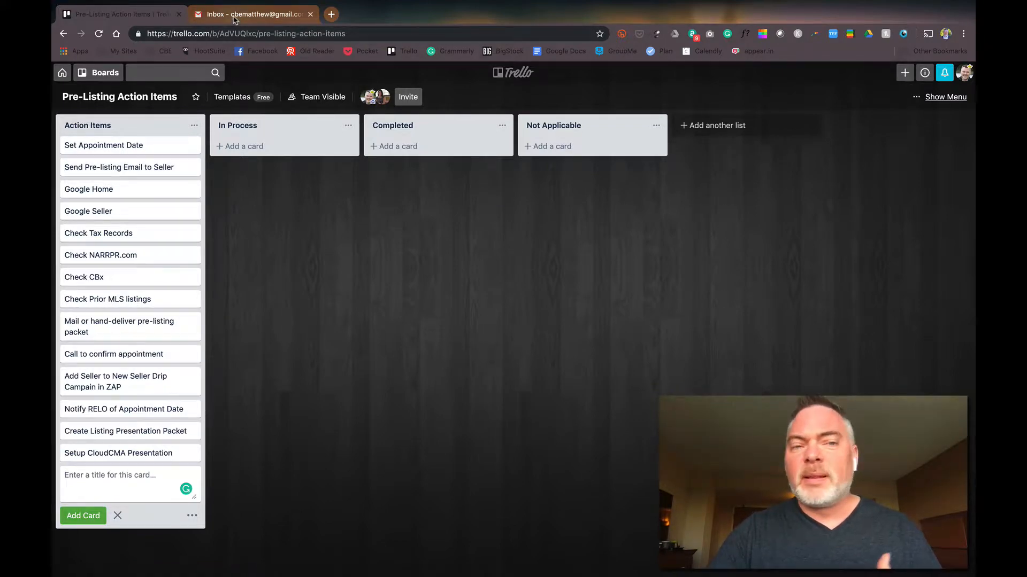
# In Gmail, compose a new message filled with the Seller Pre-Listing Email canned response.
pyautogui.click(252, 14)
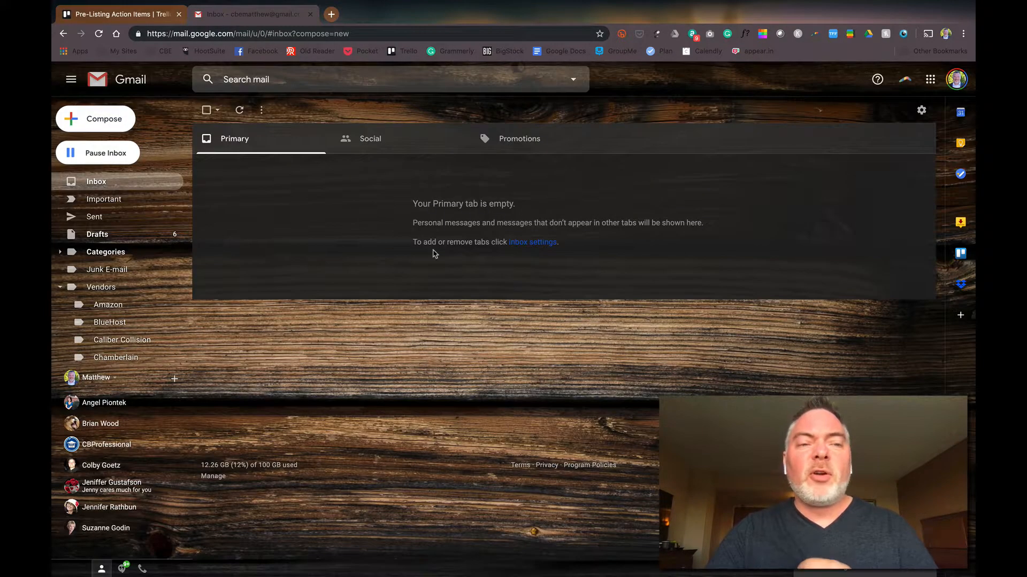
pyautogui.moveTo(517, 392)
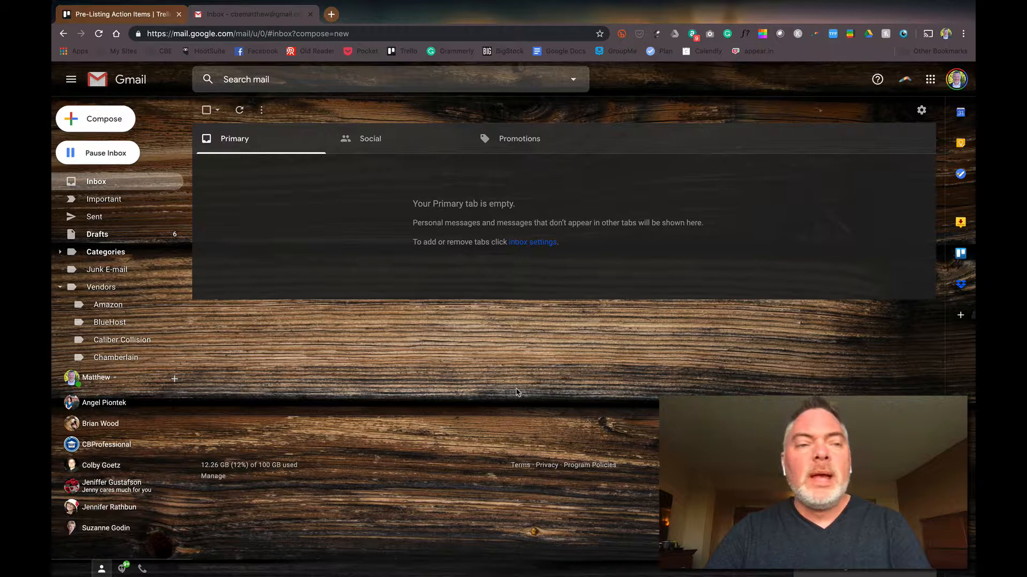
pyautogui.moveTo(588, 357)
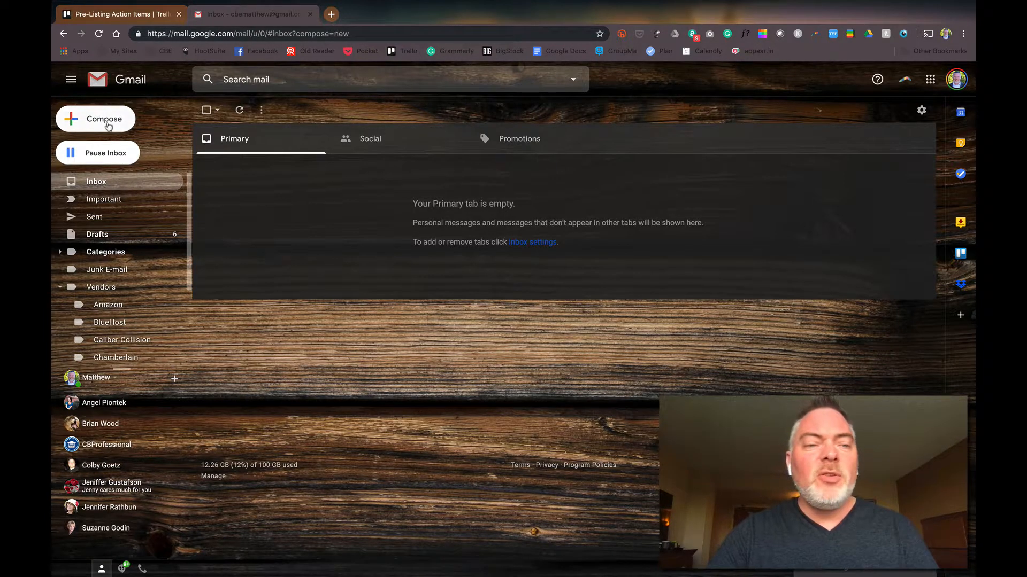
pyautogui.click(98, 119)
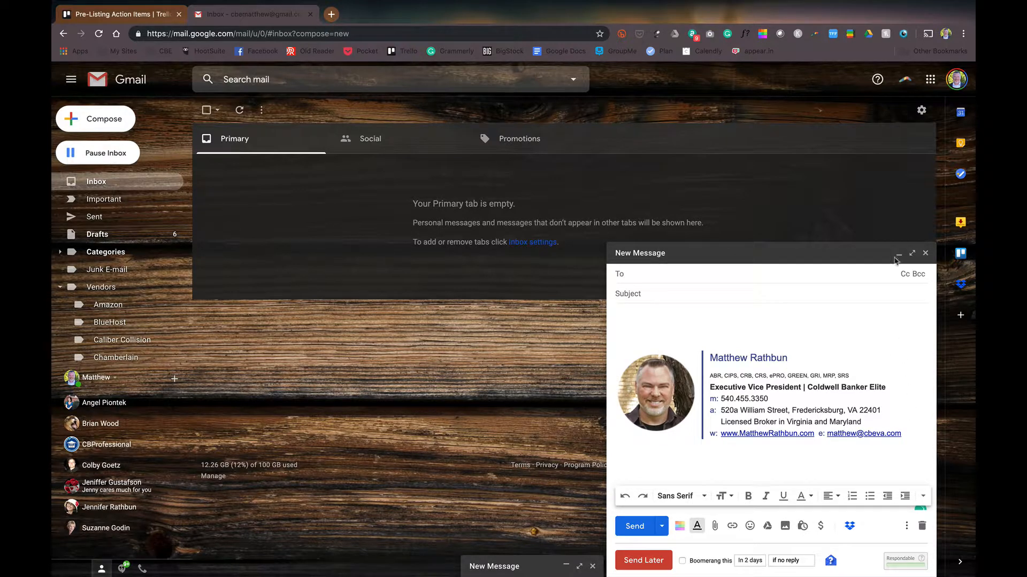
pyautogui.moveTo(772, 101)
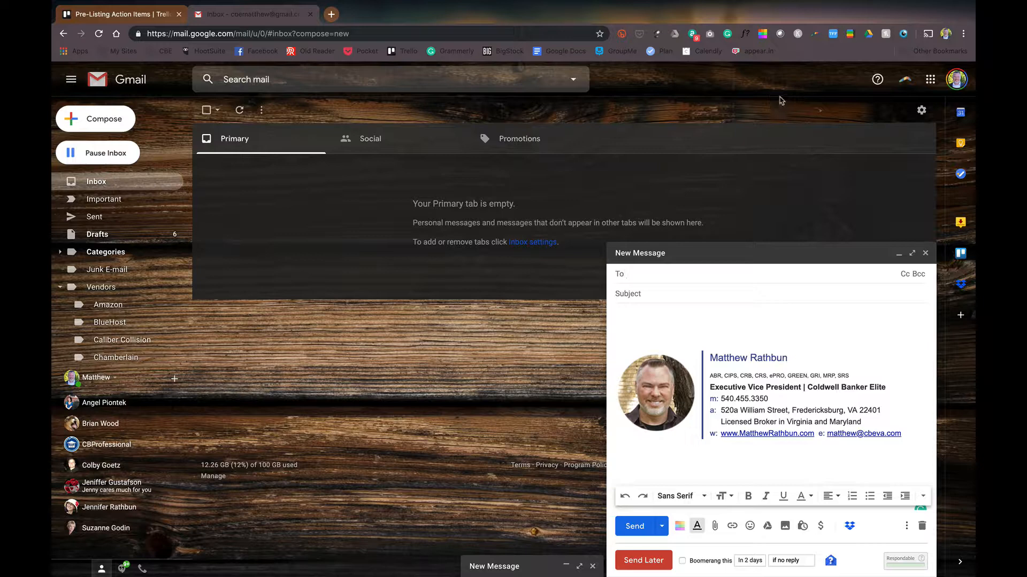
pyautogui.moveTo(818, 318)
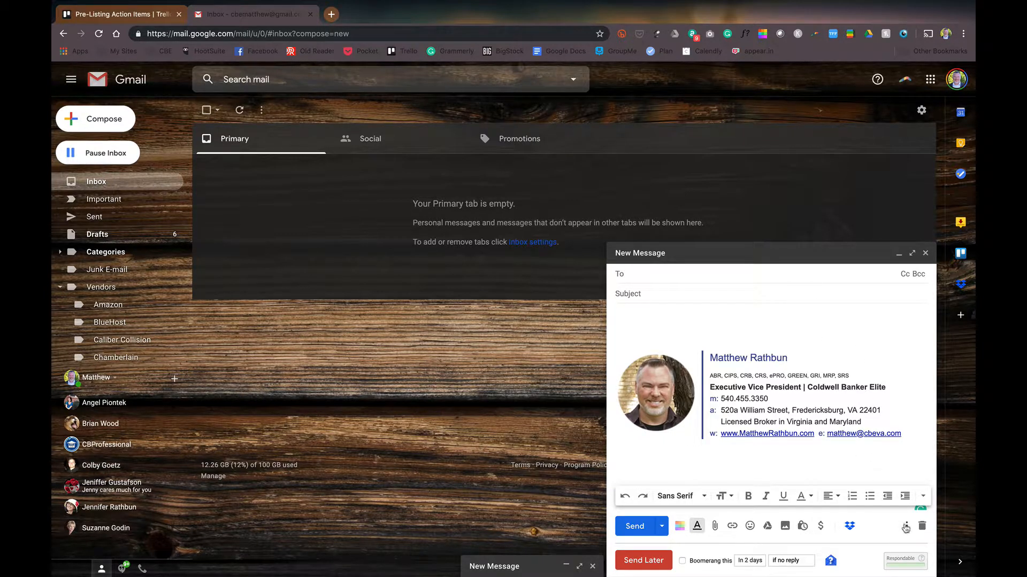
pyautogui.moveTo(903, 525)
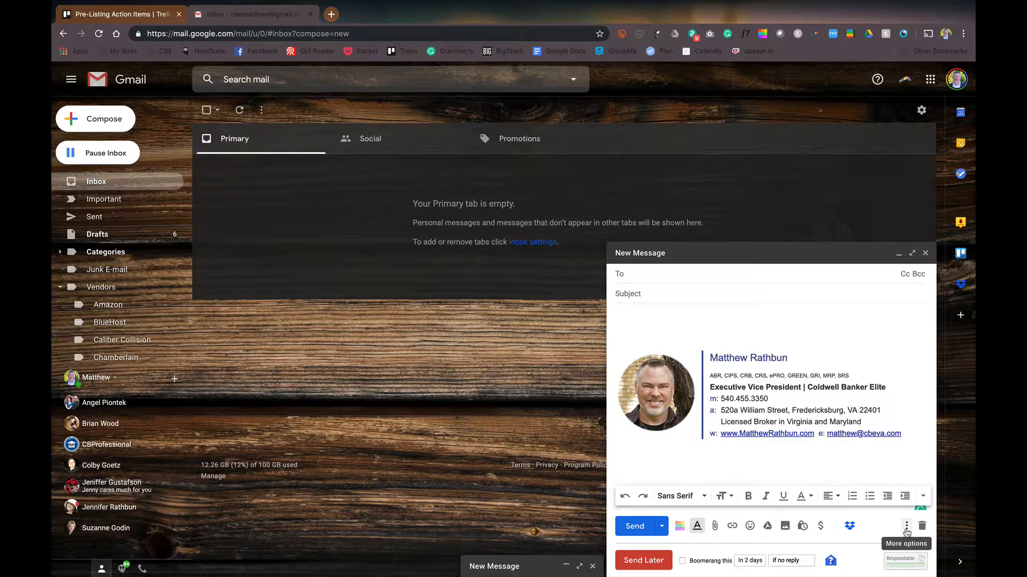
pyautogui.click(904, 525)
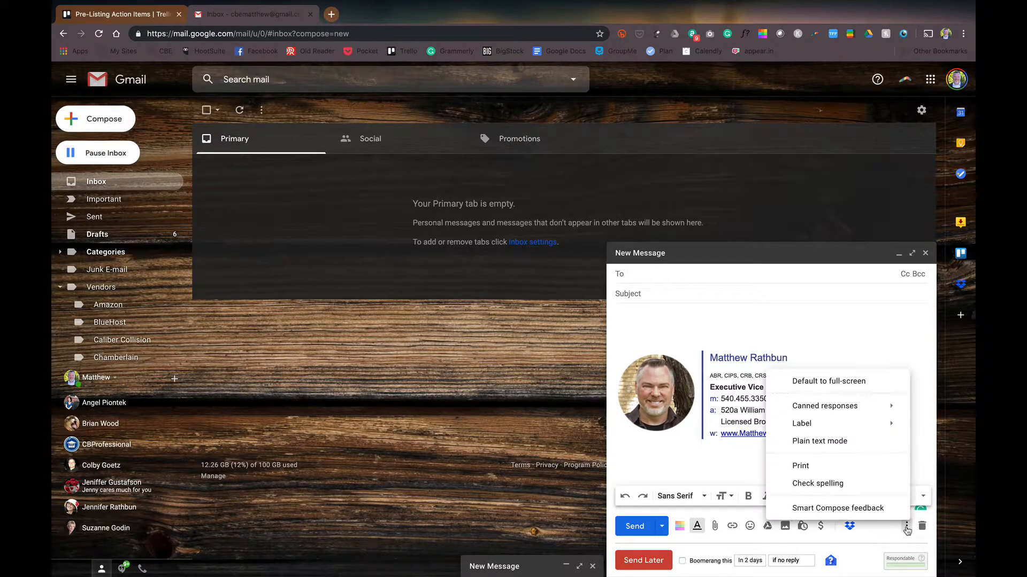
pyautogui.click(825, 406)
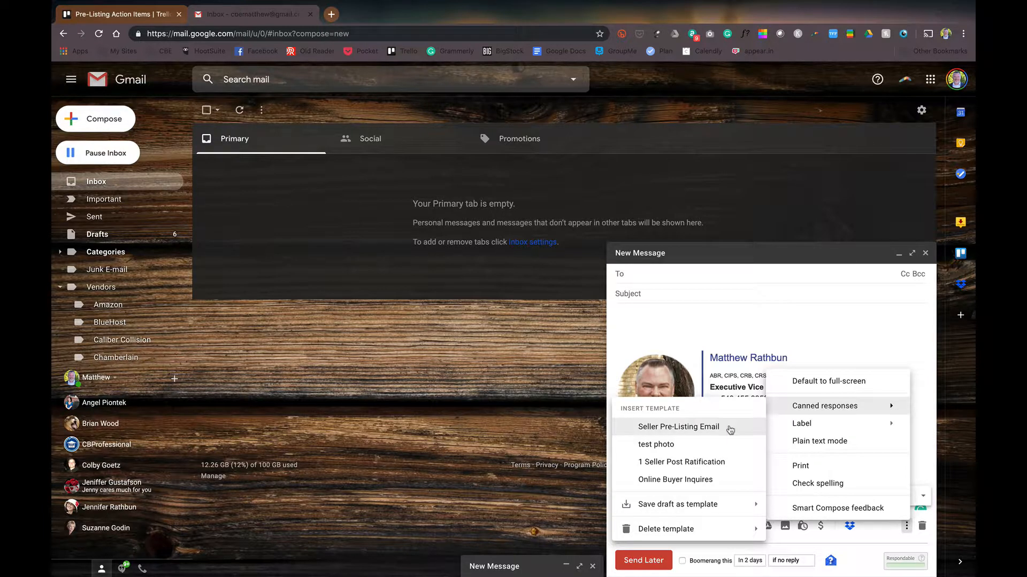
pyautogui.moveTo(714, 435)
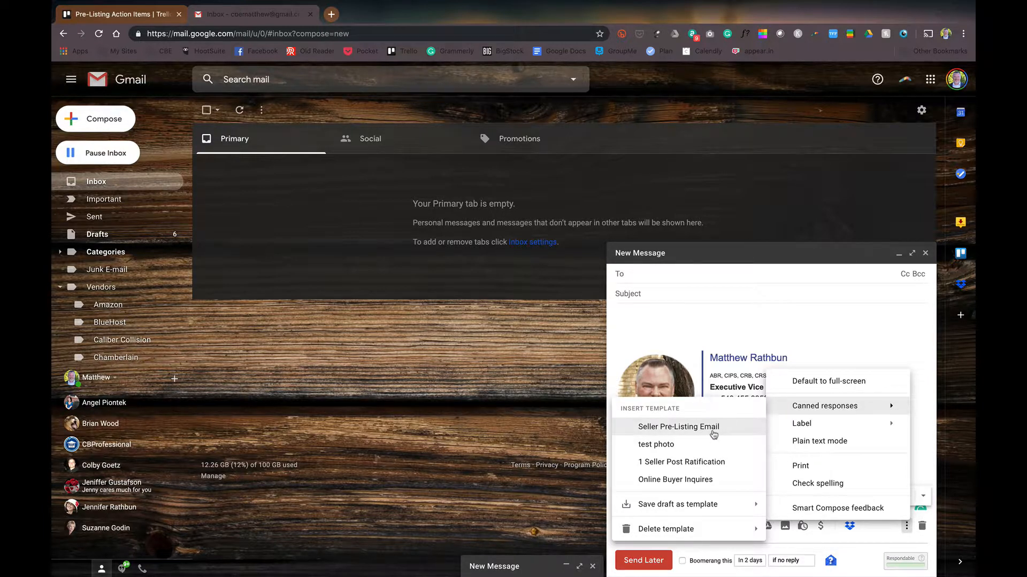
pyautogui.click(678, 427)
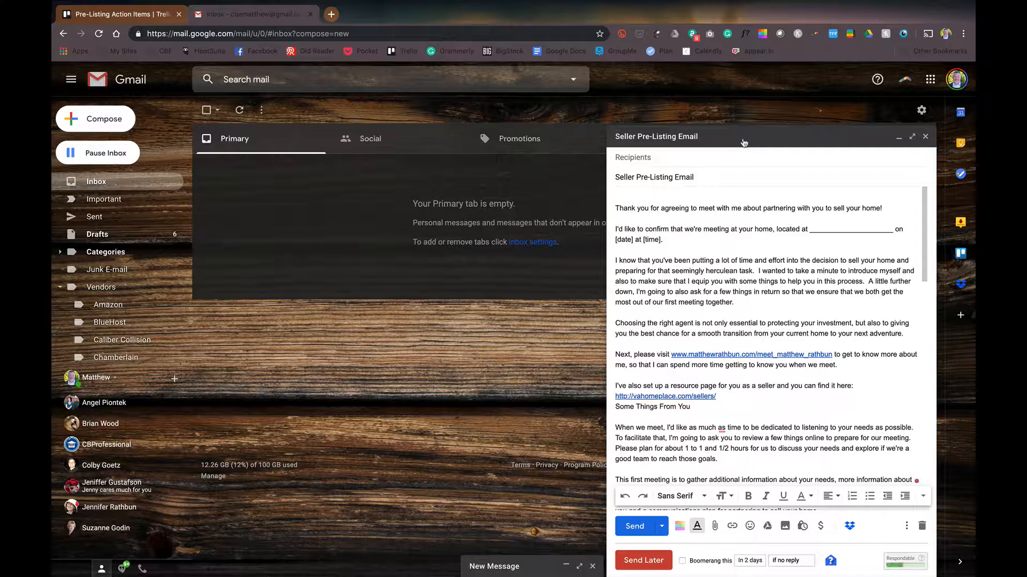
# Add a 'Mr. and Mrs. Smith' greeting atop the expanded email and close it as a draft.
pyautogui.click(912, 136)
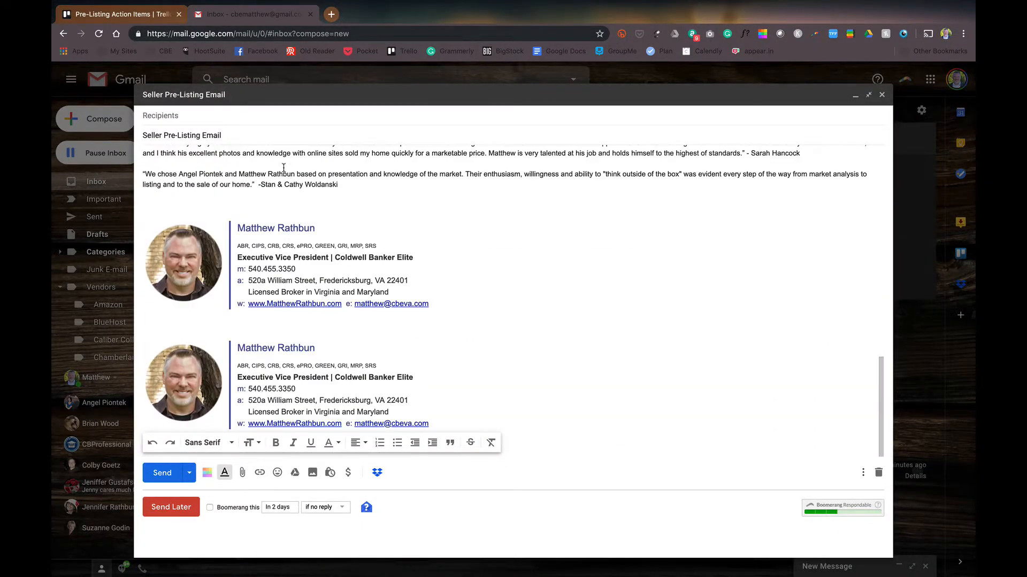
pyautogui.scroll(3)
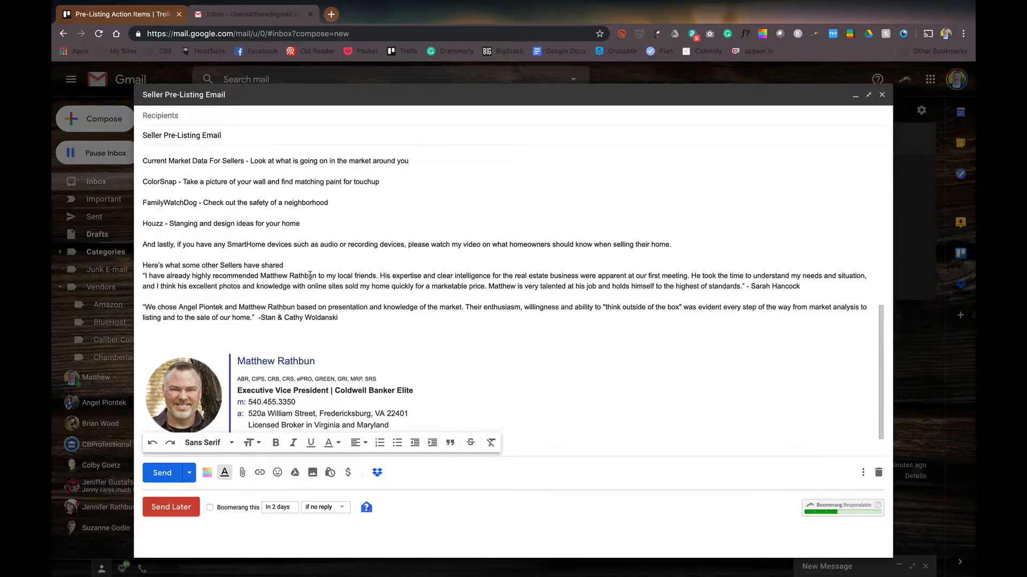
pyautogui.scroll(3)
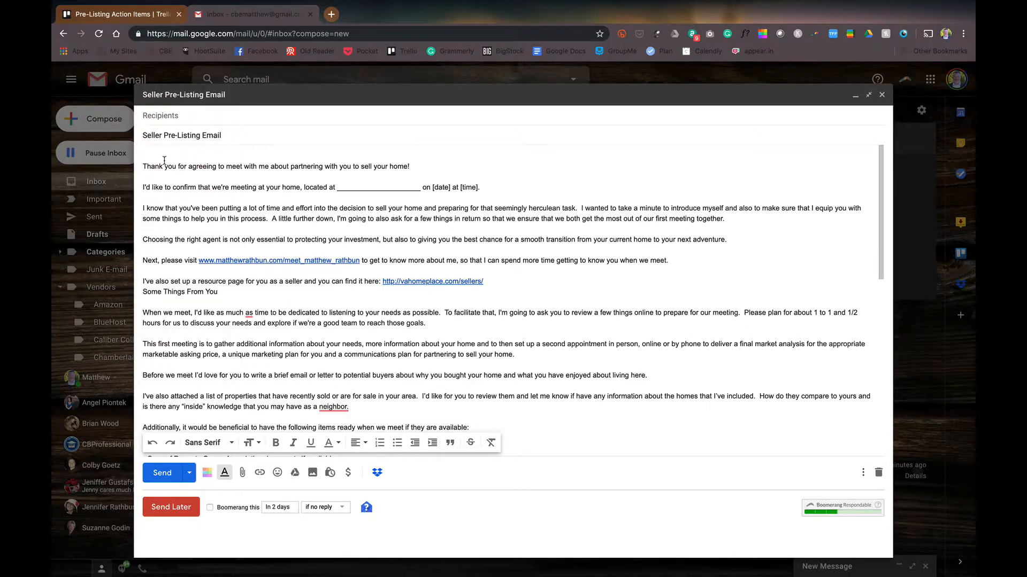
pyautogui.write('Mr. and R')
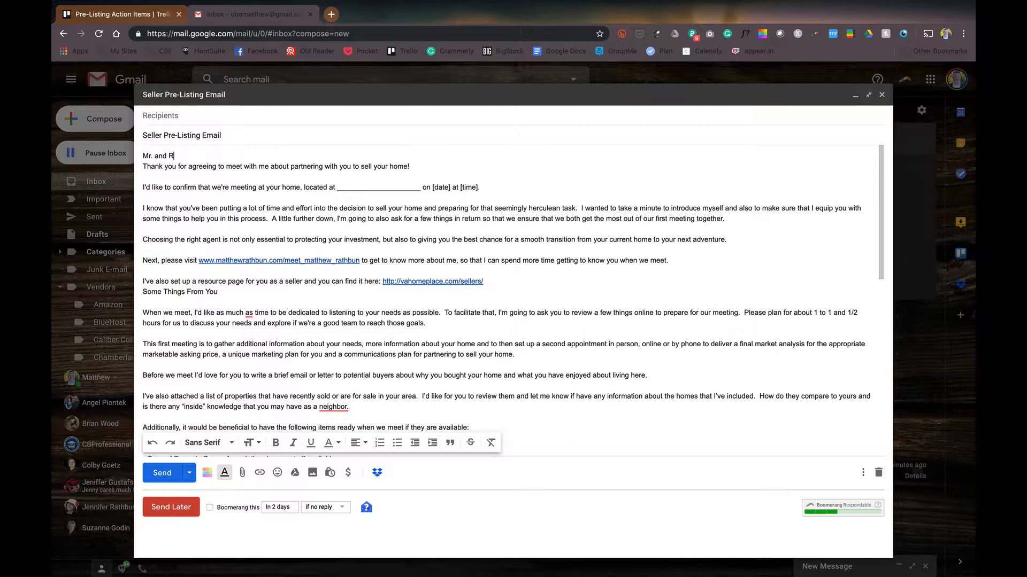
pyautogui.write('rs. Smith')
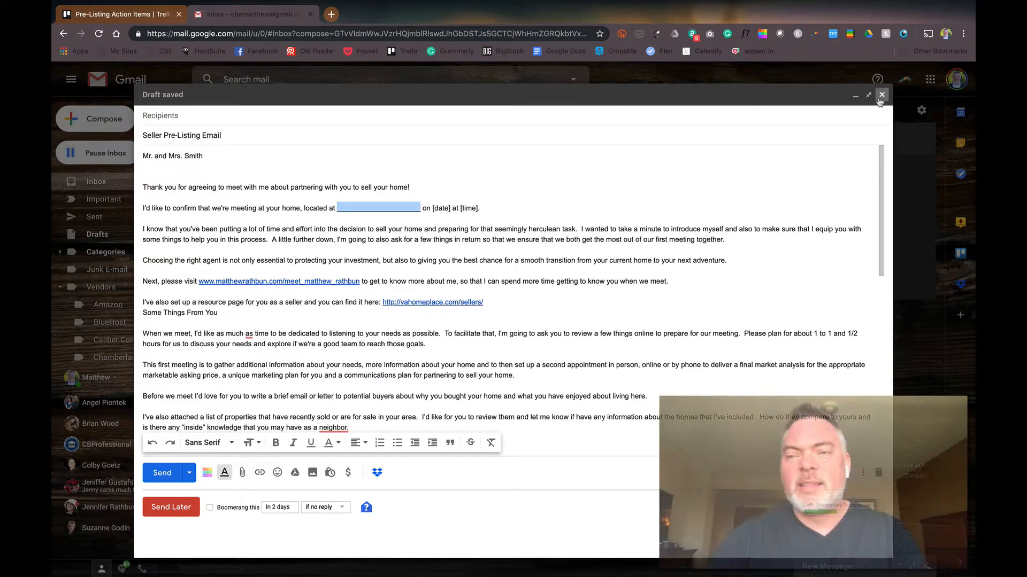
pyautogui.click(882, 95)
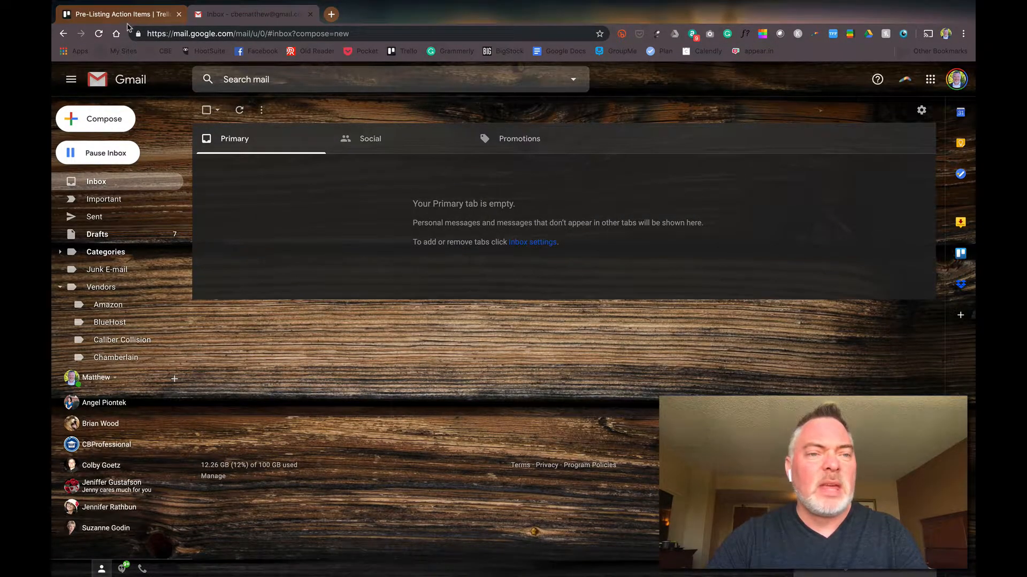
# Switch back to the Pre-Listing Action Items board in Trello.
pyautogui.click(123, 15)
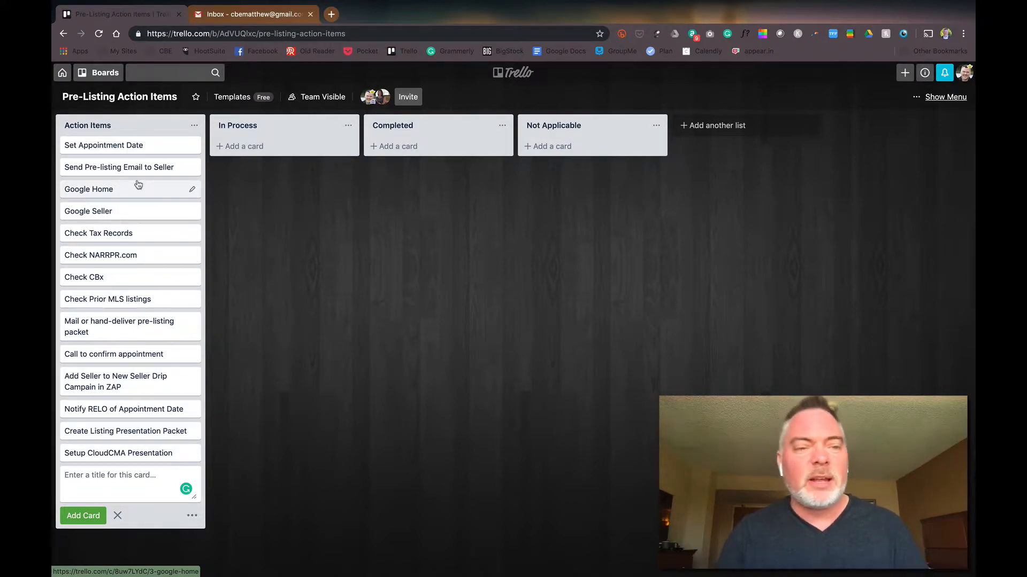
pyautogui.moveTo(140, 209)
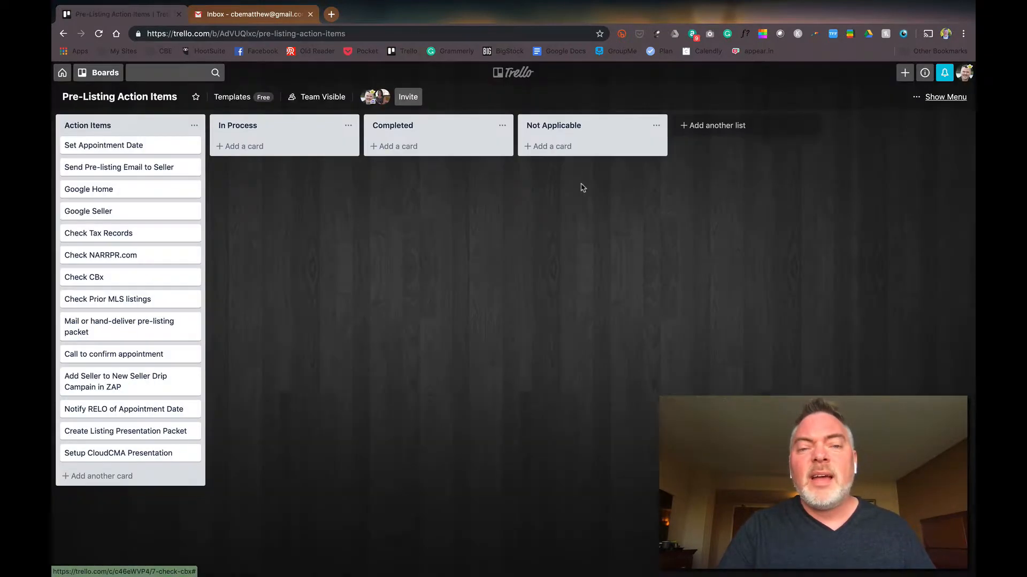
pyautogui.moveTo(436, 266)
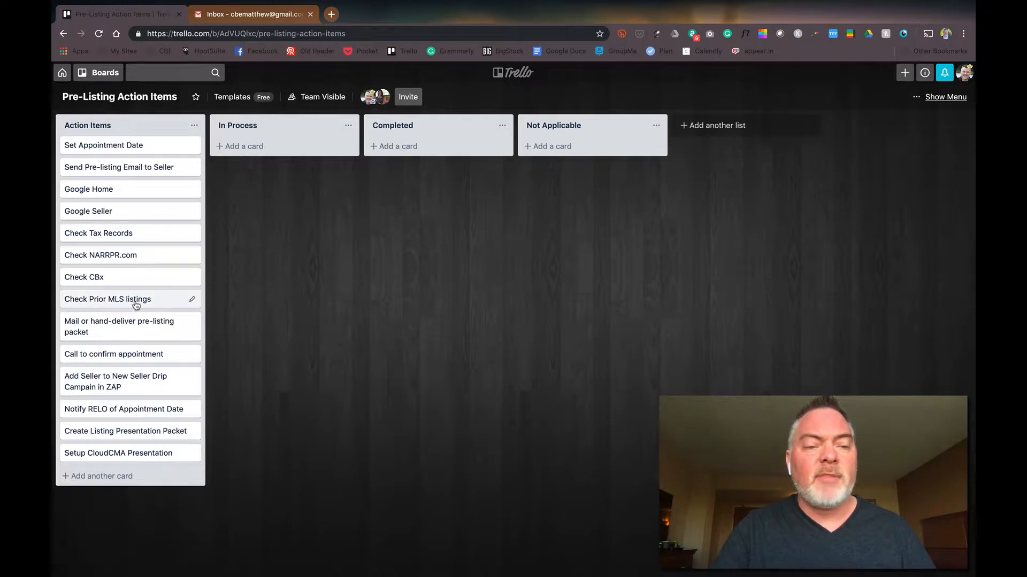
pyautogui.moveTo(151, 342)
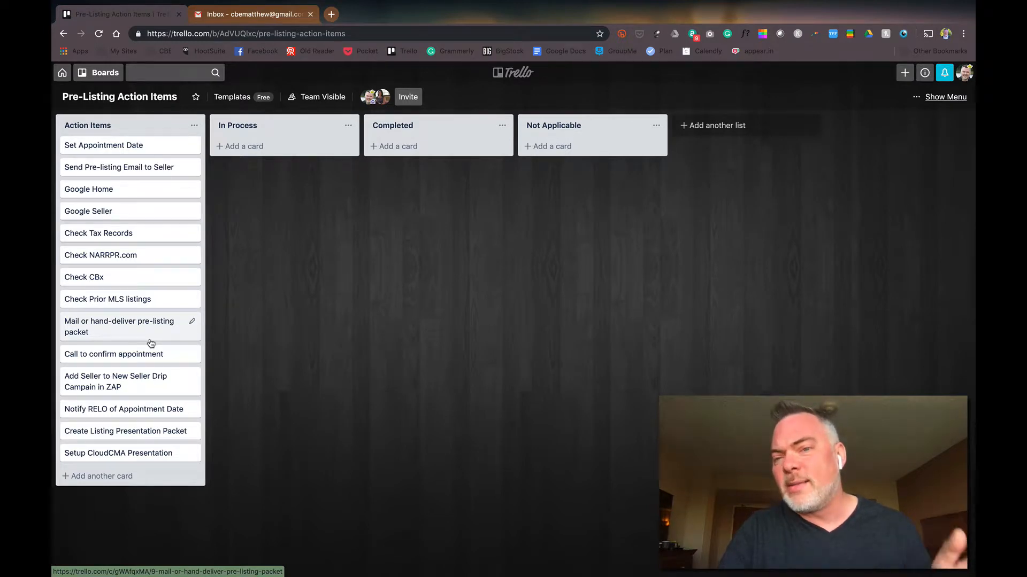
pyautogui.moveTo(150, 340)
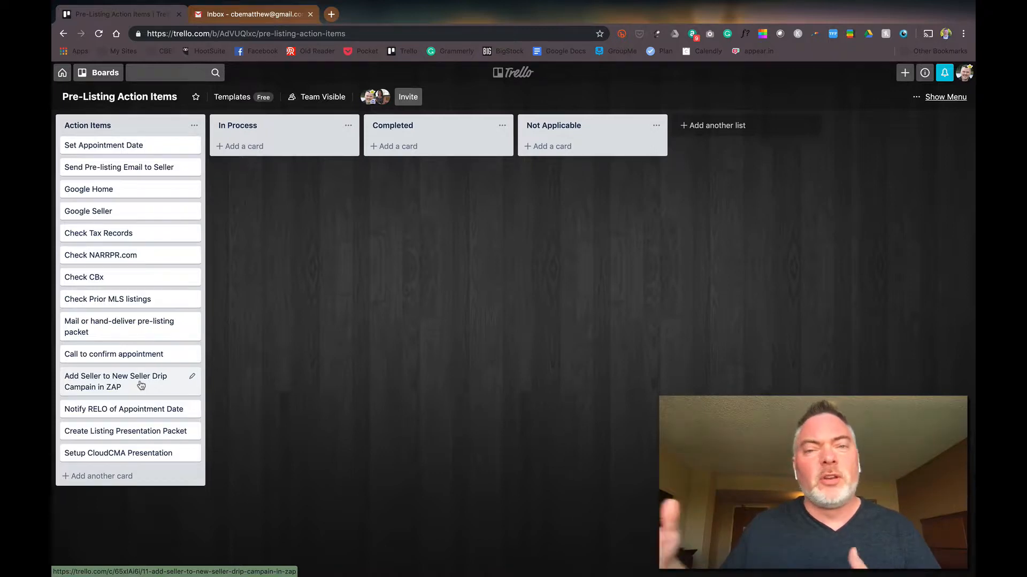
pyautogui.moveTo(137, 393)
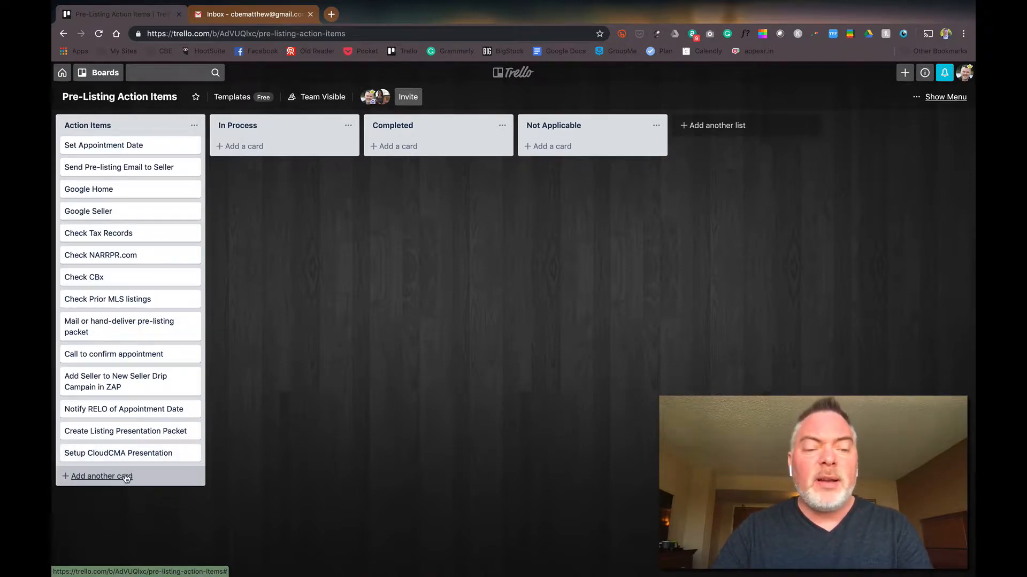
pyautogui.click(100, 476)
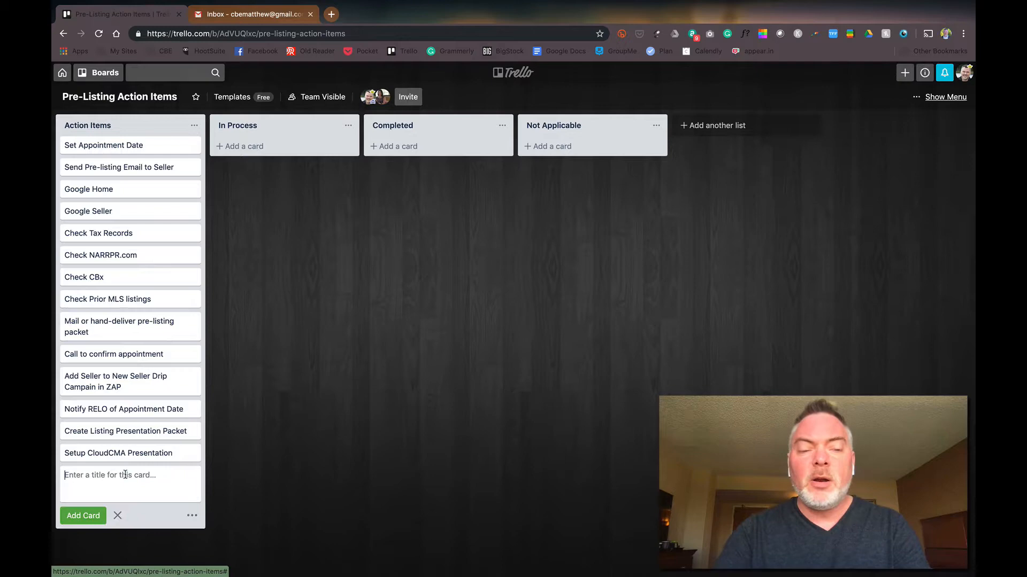
pyautogui.write('Follow up')
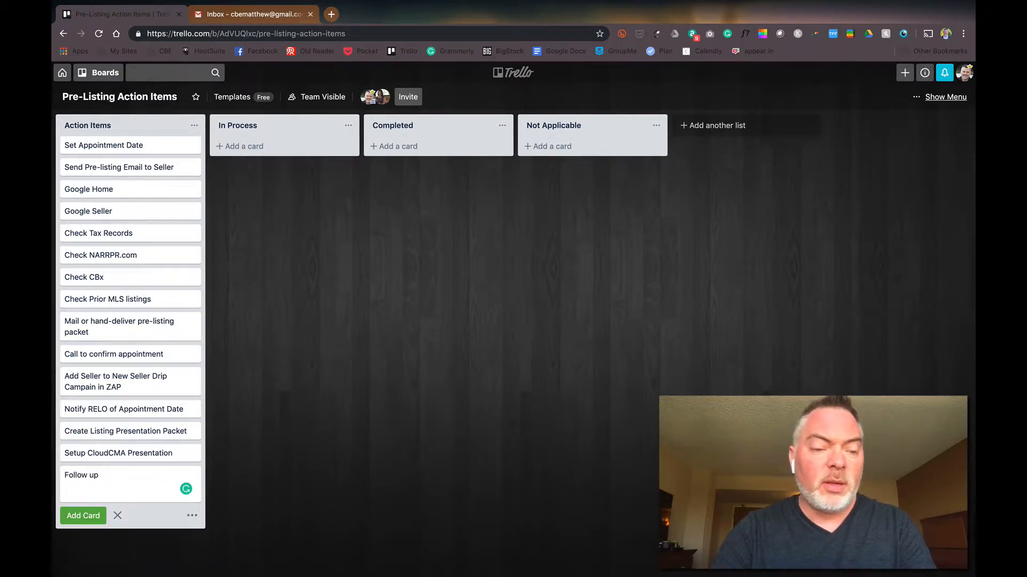
pyautogui.write('with handwritt')
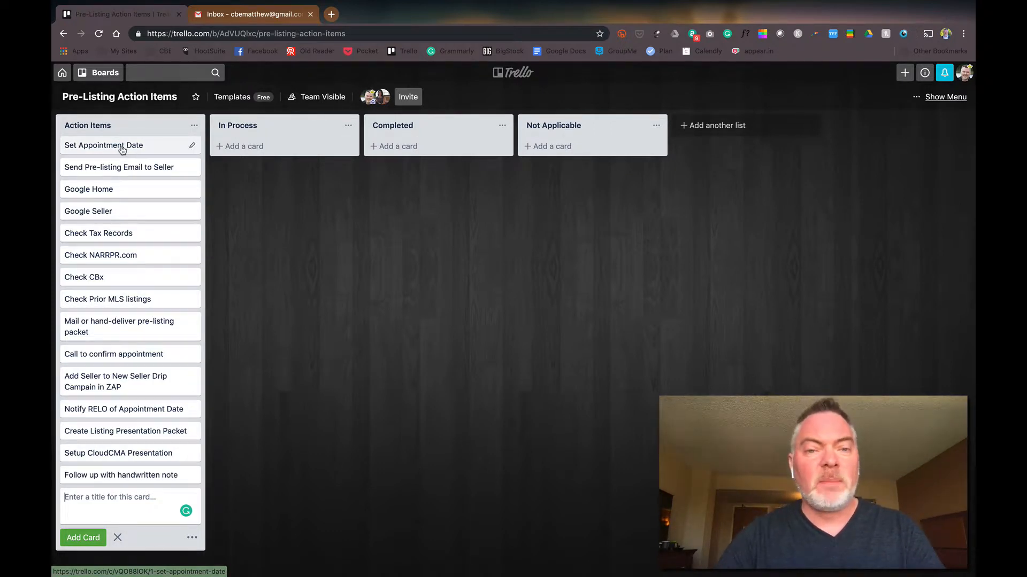
pyautogui.moveTo(133, 264)
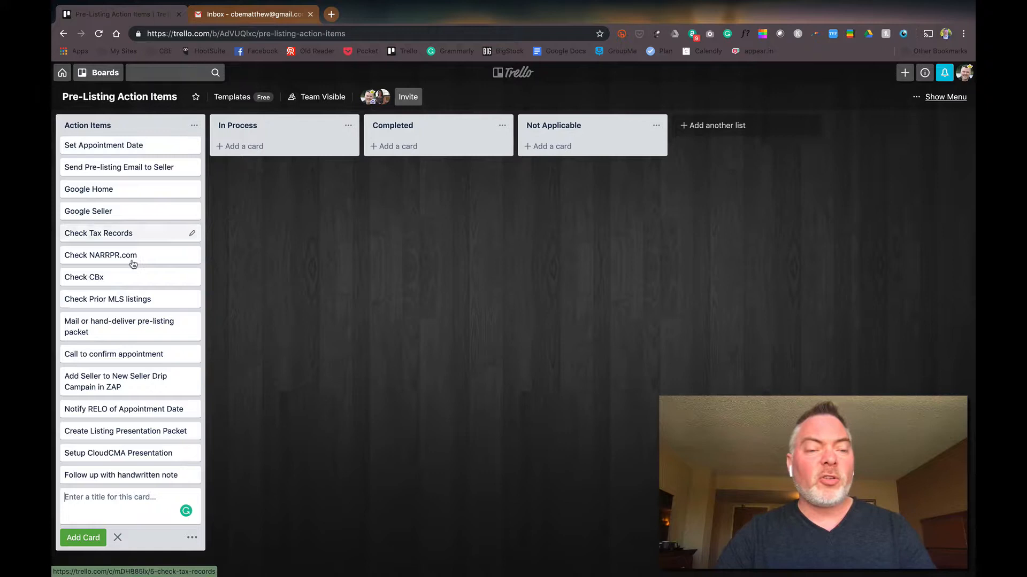
pyautogui.moveTo(565, 140)
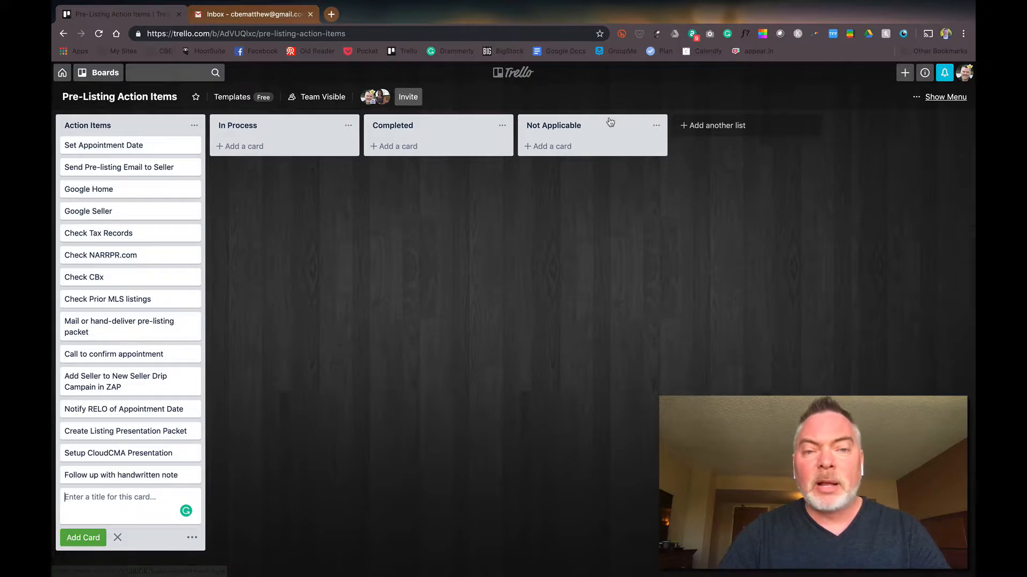
pyautogui.moveTo(267, 146)
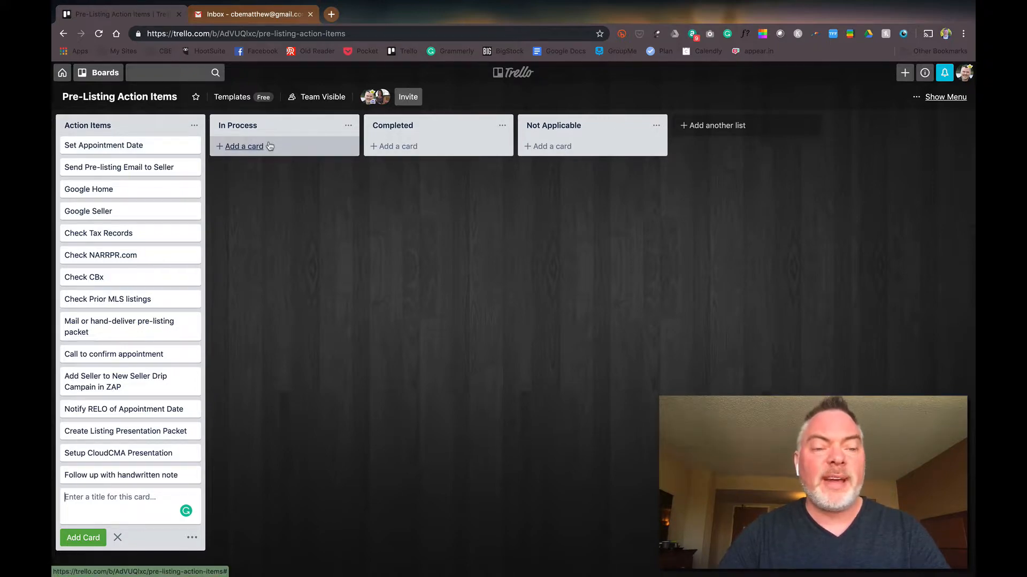
pyautogui.moveTo(178, 376)
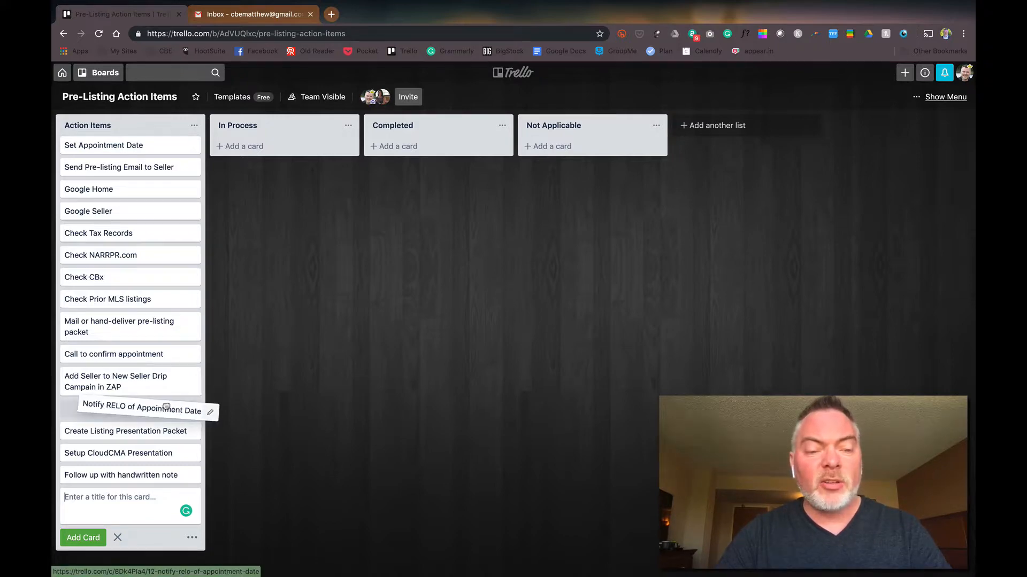
# Move Notify RELO to Not Applicable and add a 'Take photo of subject property' card.
pyautogui.moveTo(141, 407); pyautogui.dragTo(584, 145)
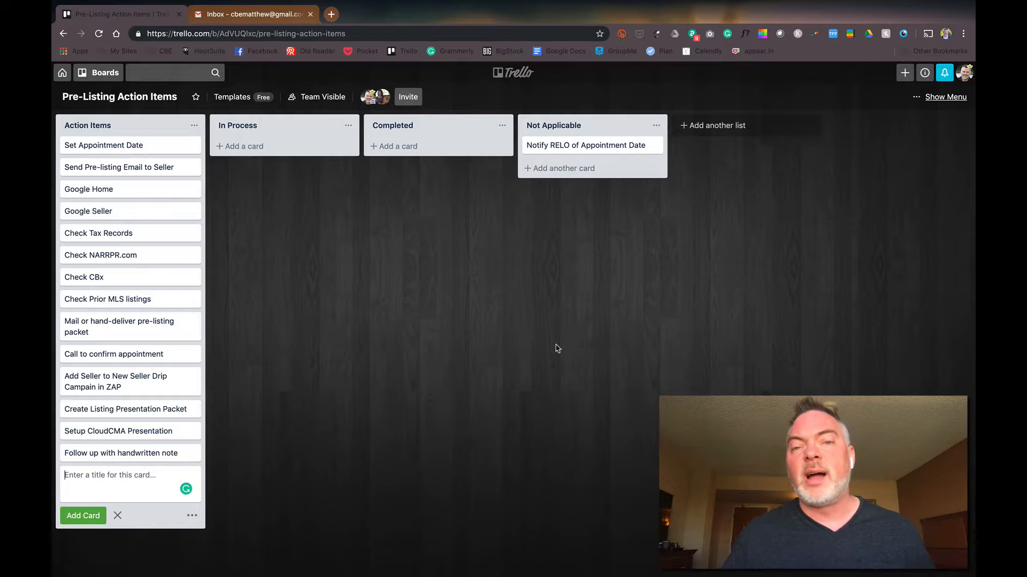
pyautogui.moveTo(165, 410)
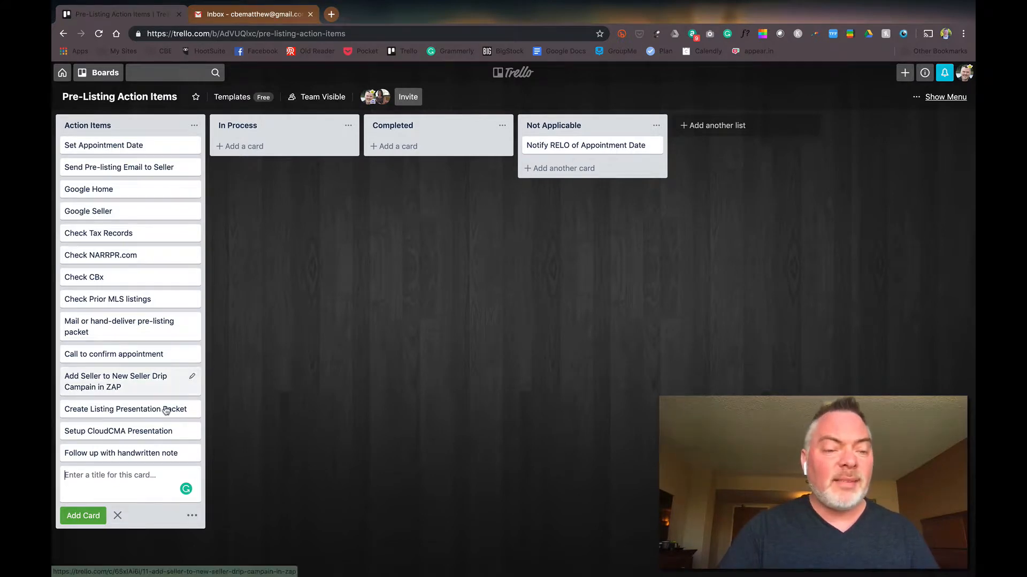
pyautogui.write('Take photo of primary')
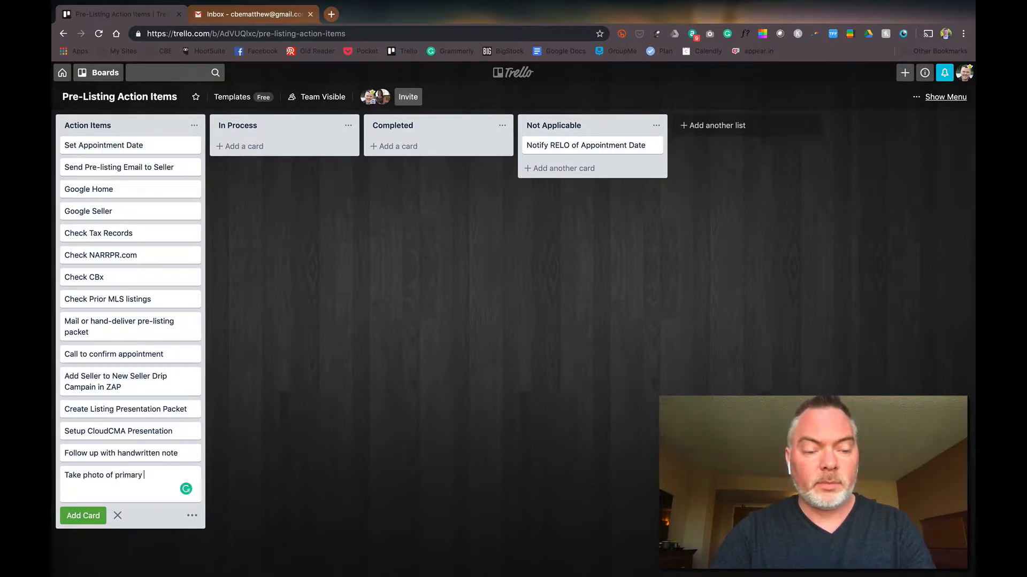
pyautogui.press('Backspace')
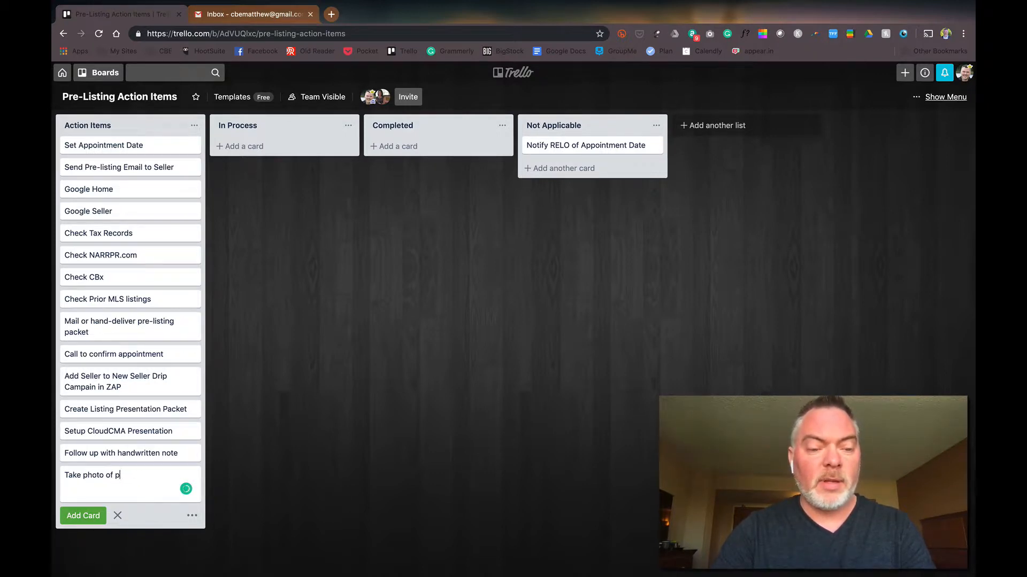
pyautogui.write('subject prope')
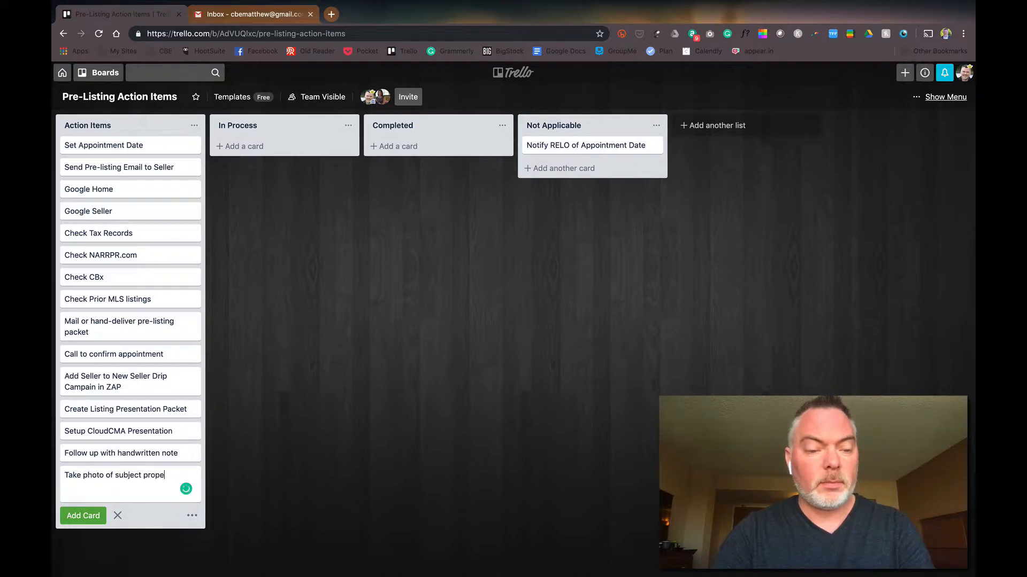
pyautogui.click(82, 516)
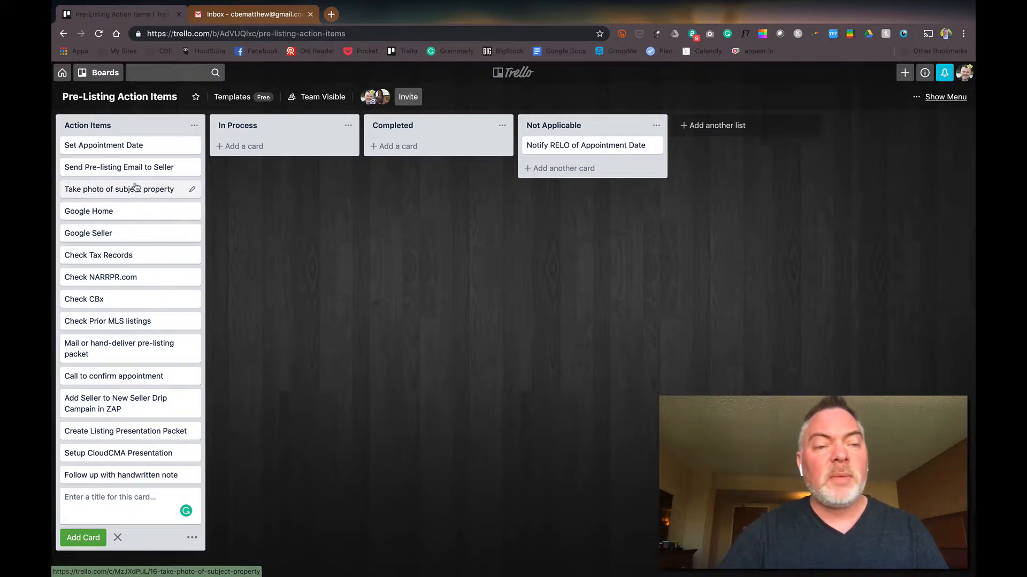
pyautogui.moveTo(137, 189)
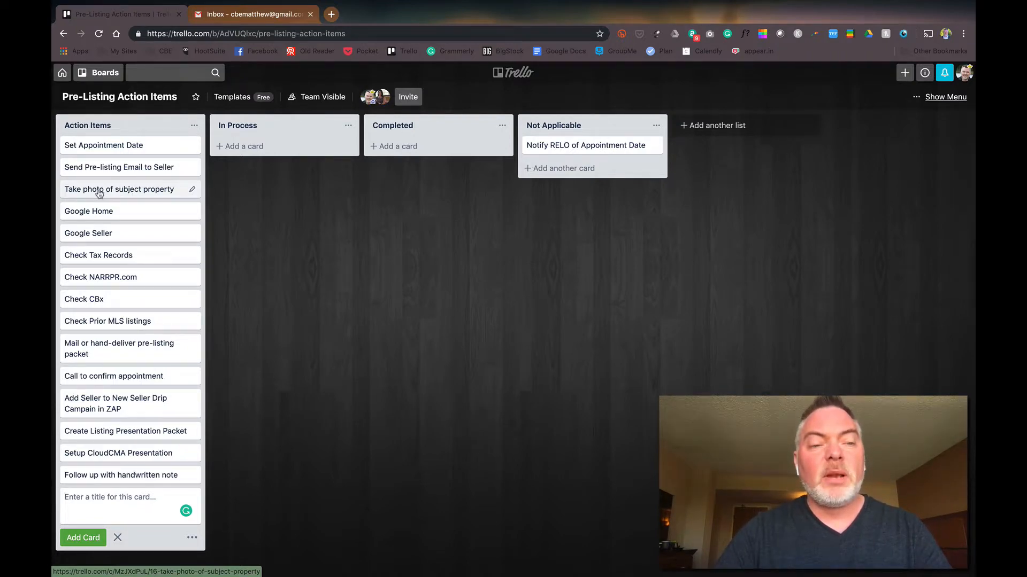
# Drag the photo card out and bring Notify RELO of Appointment Date back to Action Items.
pyautogui.moveTo(119, 189); pyautogui.dragTo(284, 154)
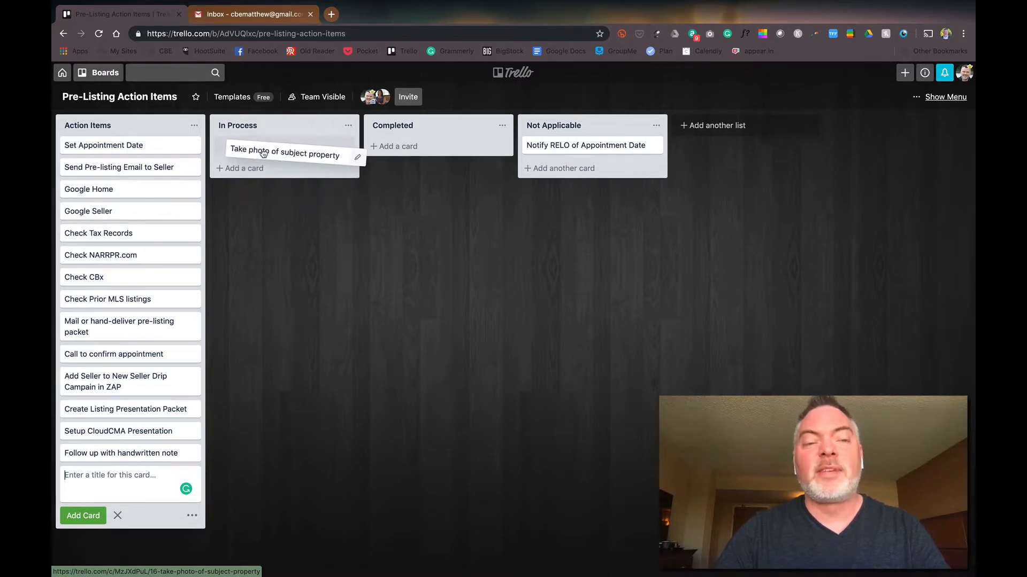
pyautogui.moveTo(284, 154); pyautogui.dragTo(129, 188)
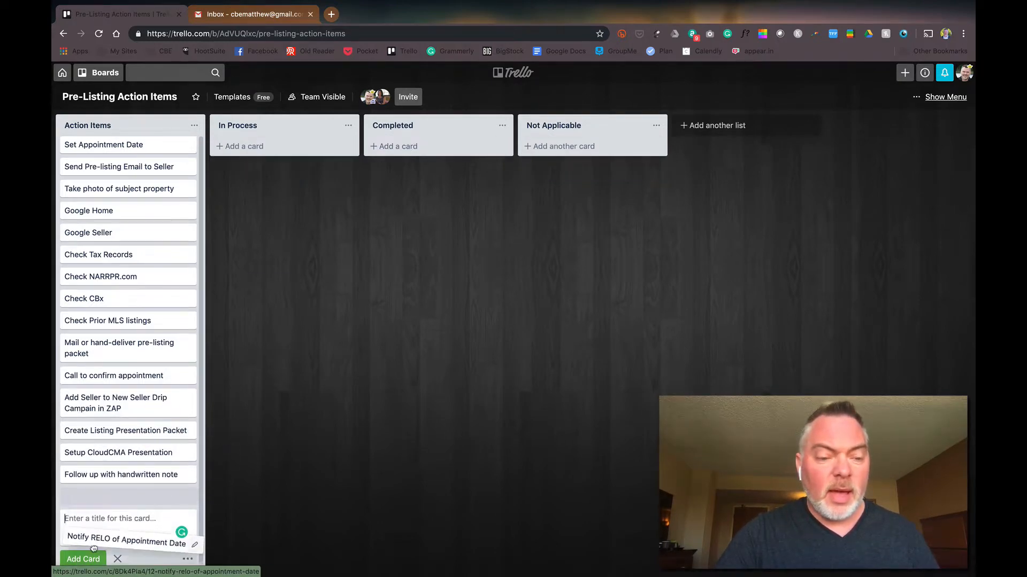
pyautogui.click(83, 558)
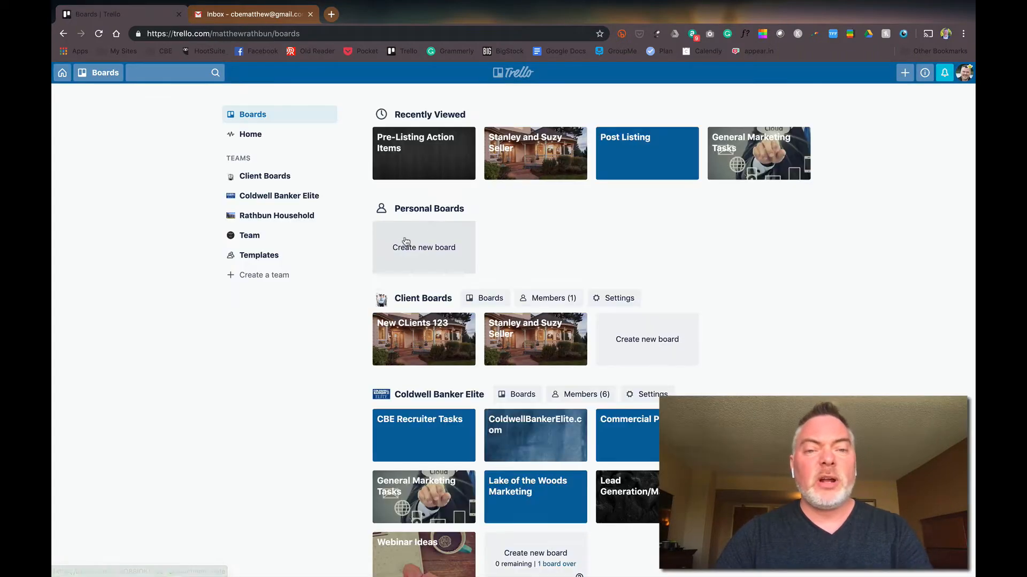
# Scroll the Boards page to Templates and reopen the Pre-Listing Action Items template board.
pyautogui.scroll(-3)
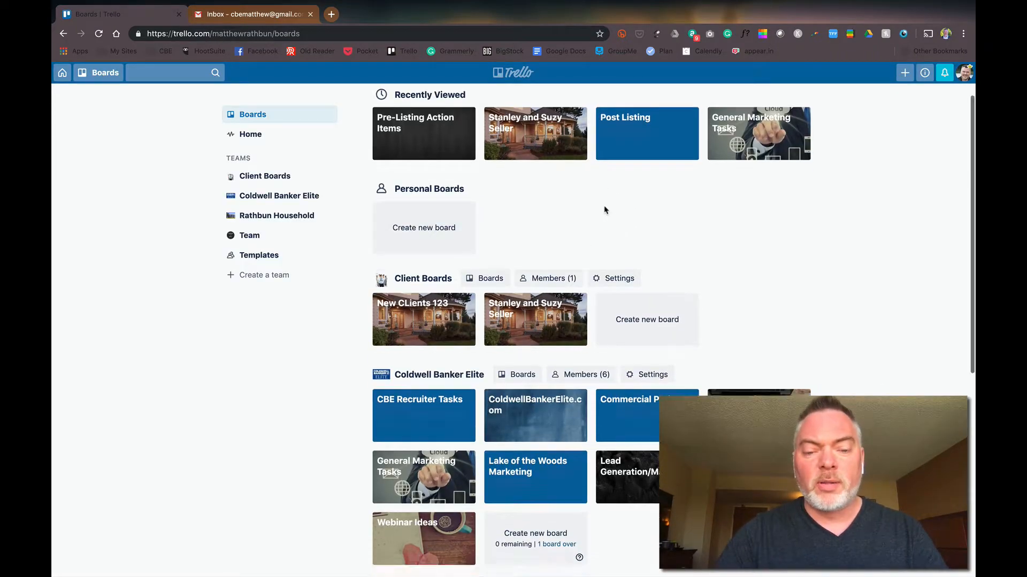
pyautogui.scroll(-3)
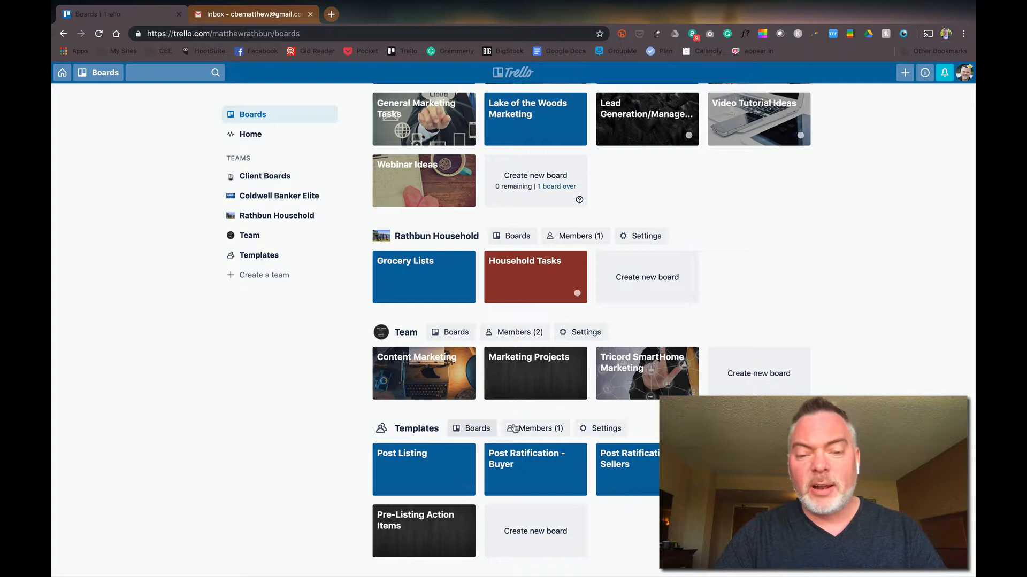
pyautogui.moveTo(424, 548)
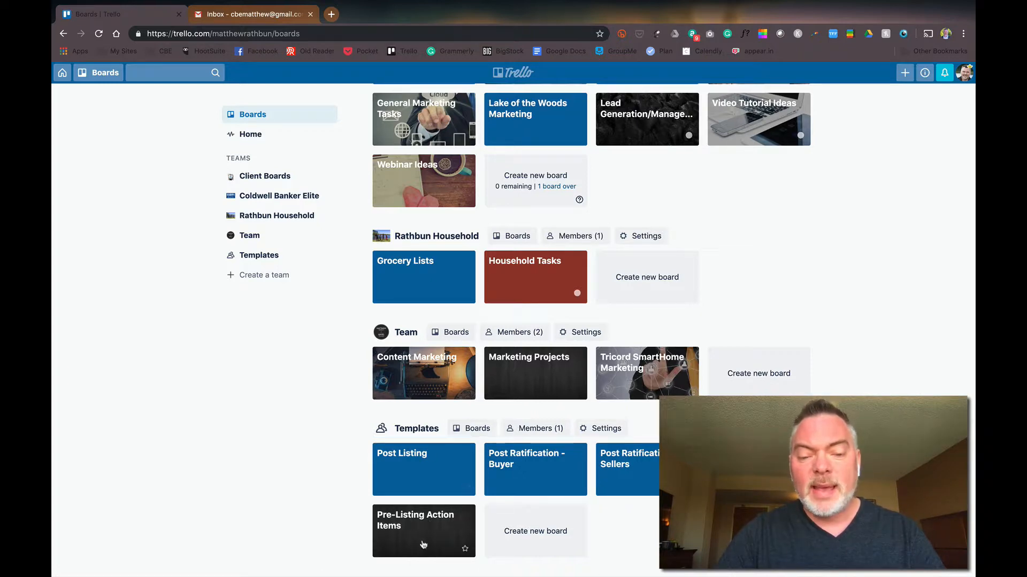
pyautogui.scroll(3)
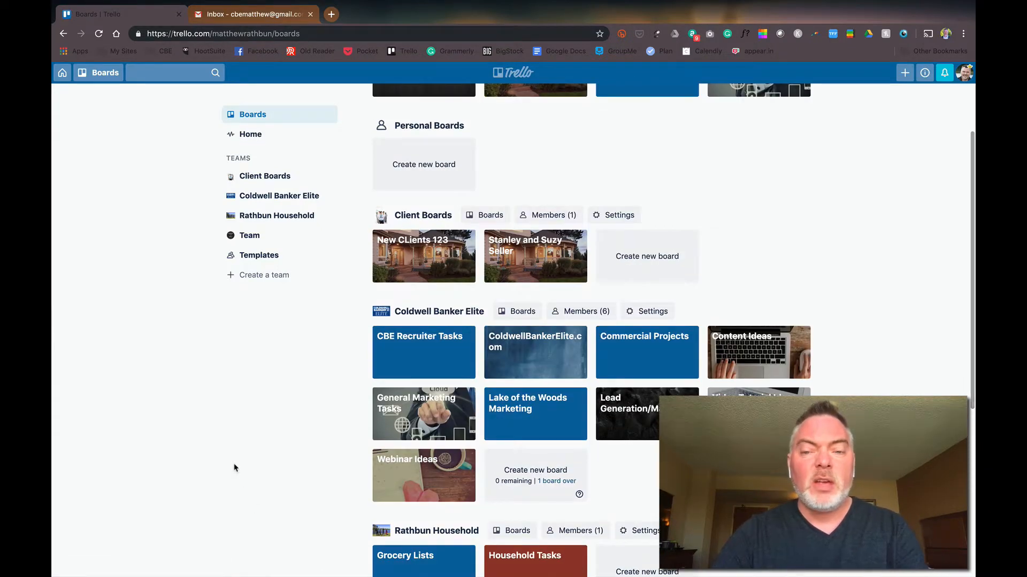
pyautogui.moveTo(739, 216)
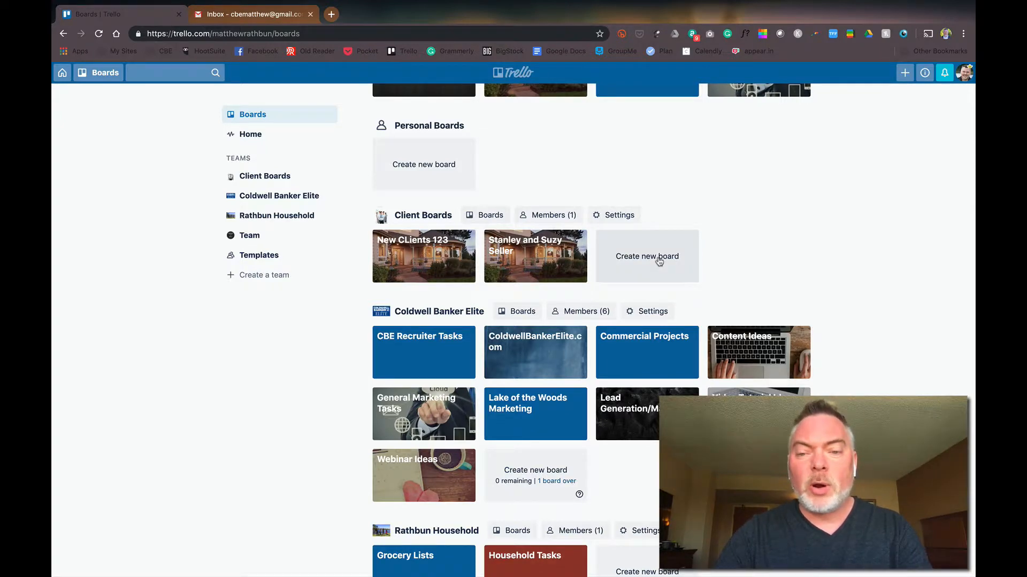
pyautogui.click(647, 256)
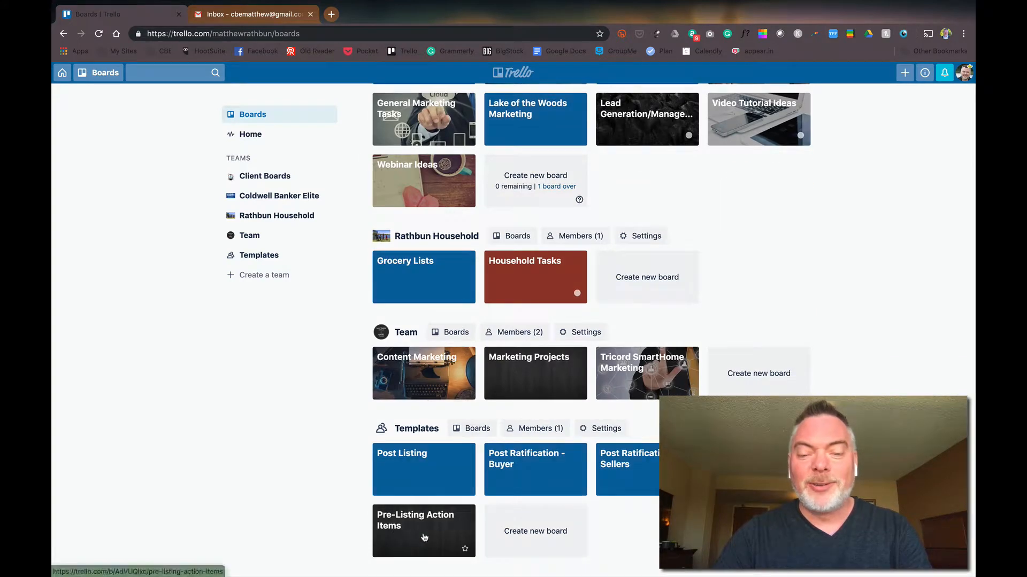
pyautogui.click(423, 531)
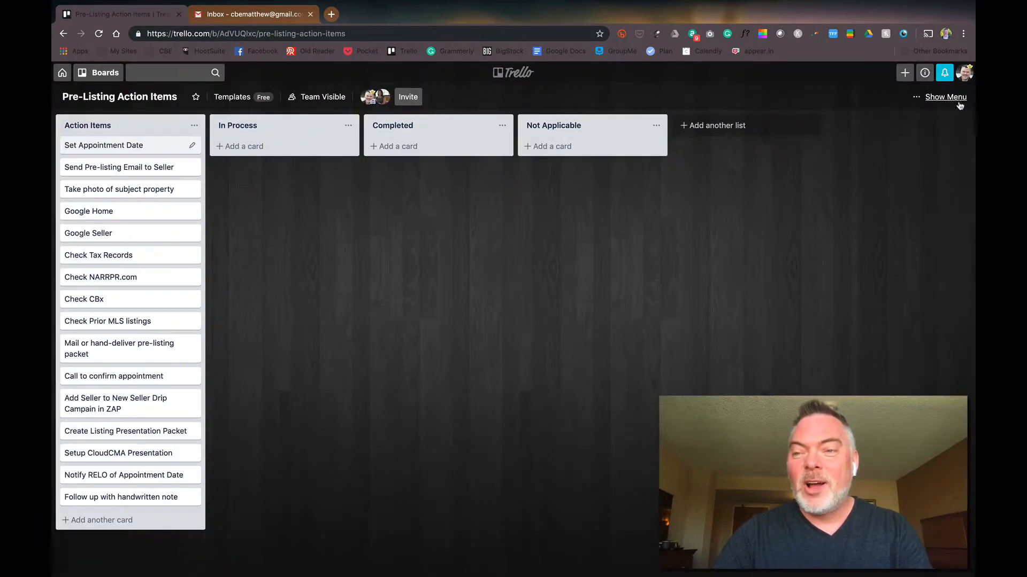
# Copy the board as '123 MainStreet' into the Client Boards team.
pyautogui.click(945, 96)
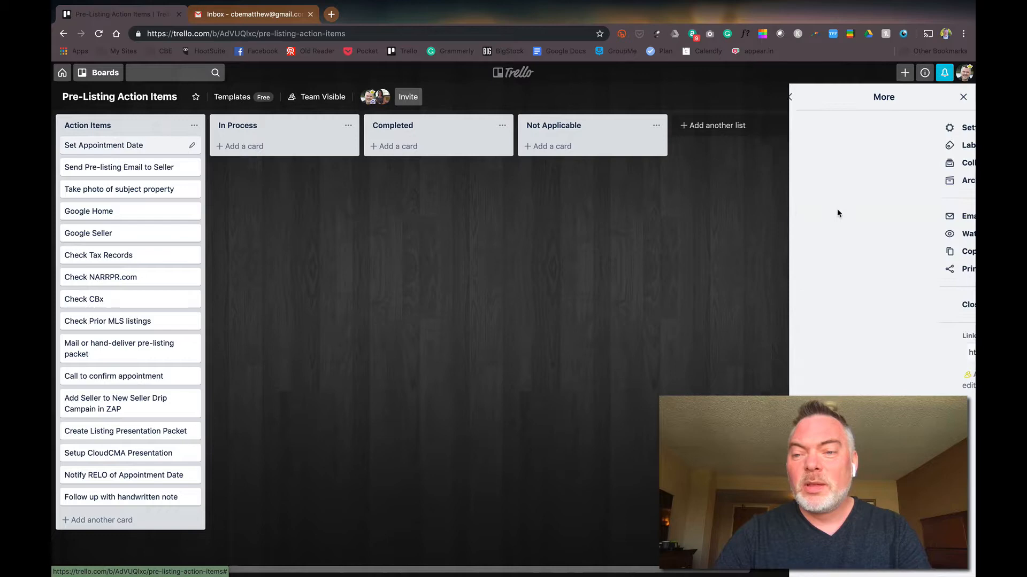
pyautogui.click(969, 162)
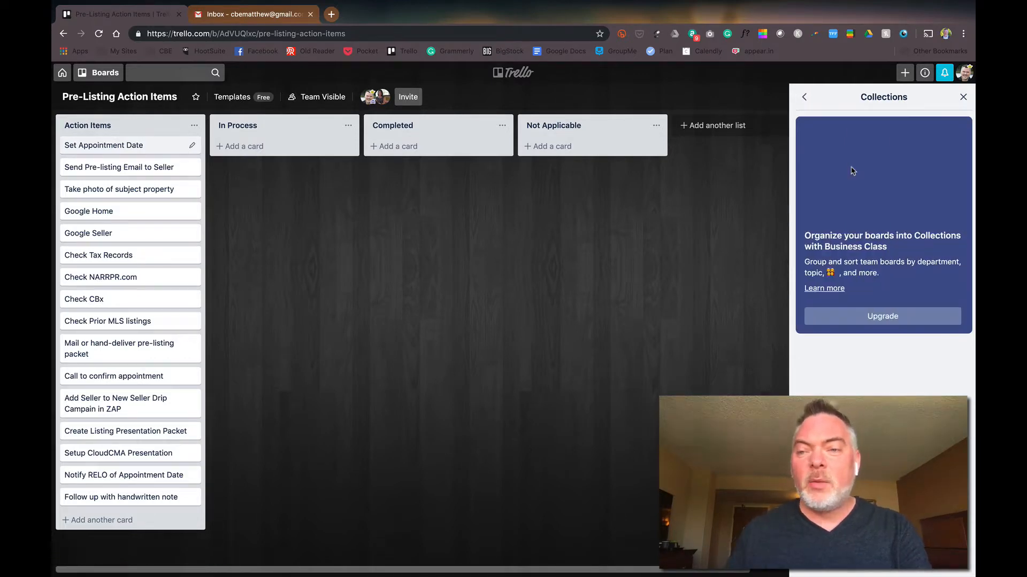
pyautogui.click(803, 97)
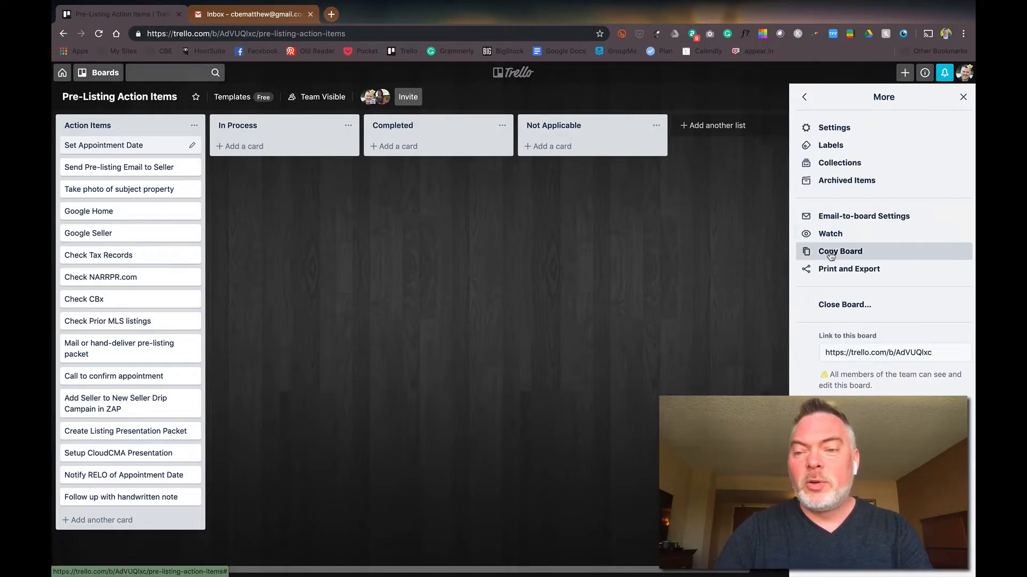
pyautogui.click(839, 251)
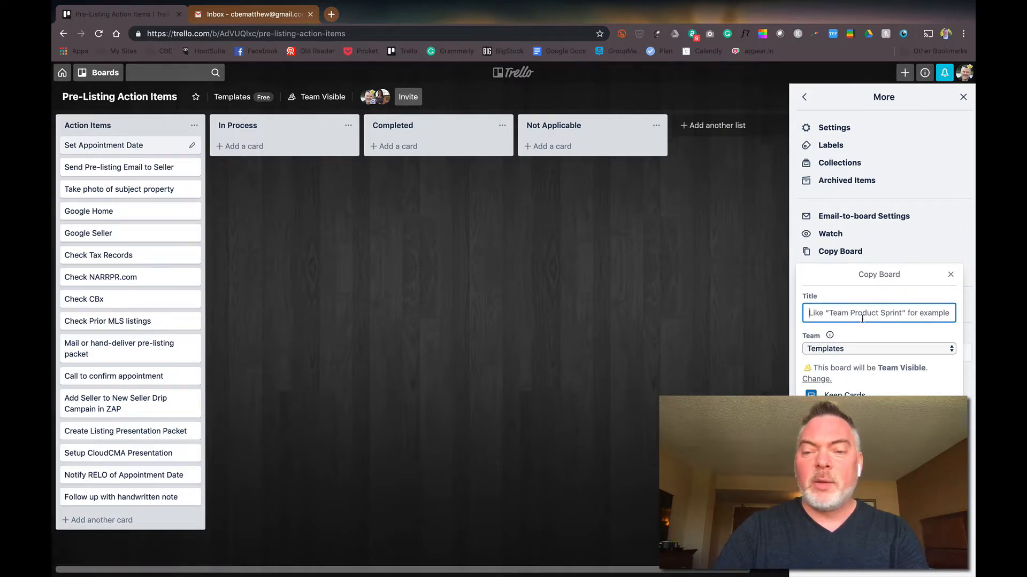
pyautogui.write('123 MainStreet')
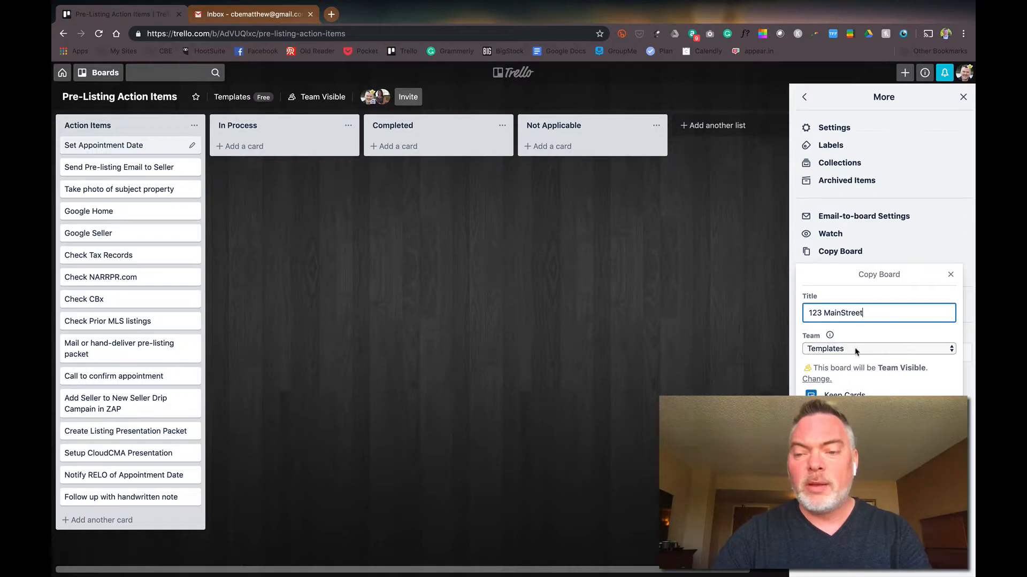
pyautogui.click(879, 348)
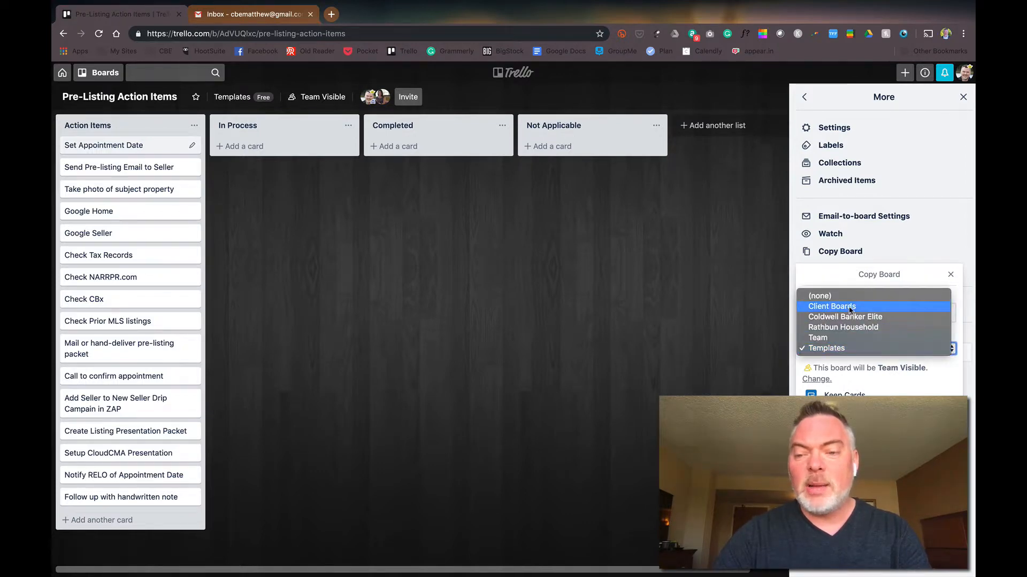
pyautogui.click(832, 306)
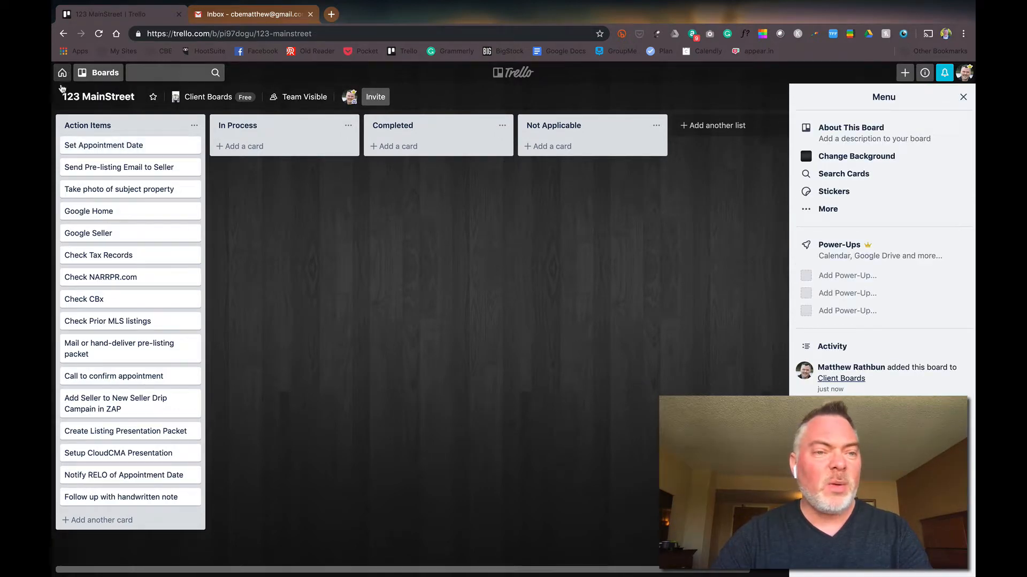
pyautogui.moveTo(306, 258)
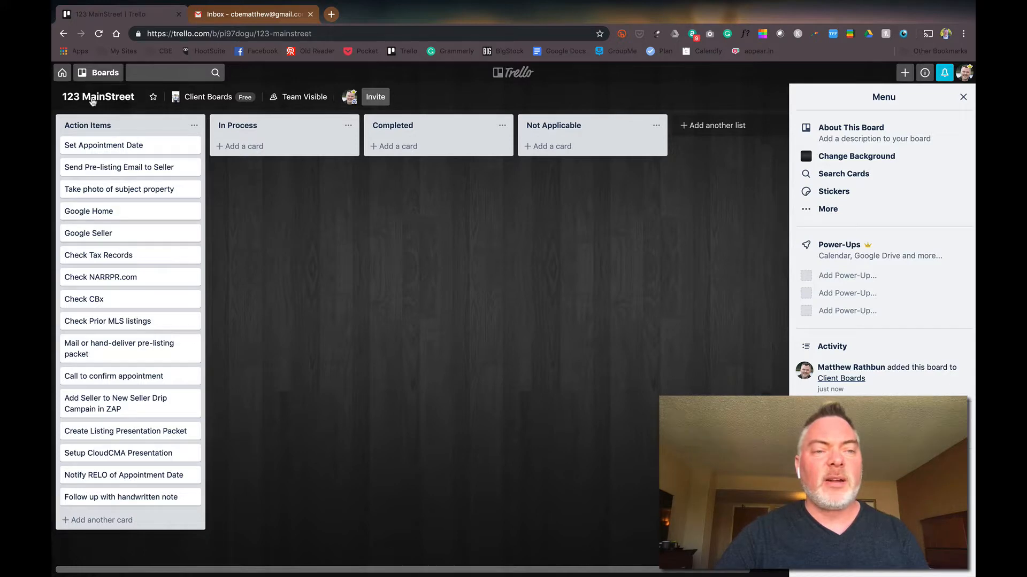
# Invite the teammate found by searching 'ange' to the 123 MainStreet board.
pyautogui.click(375, 97)
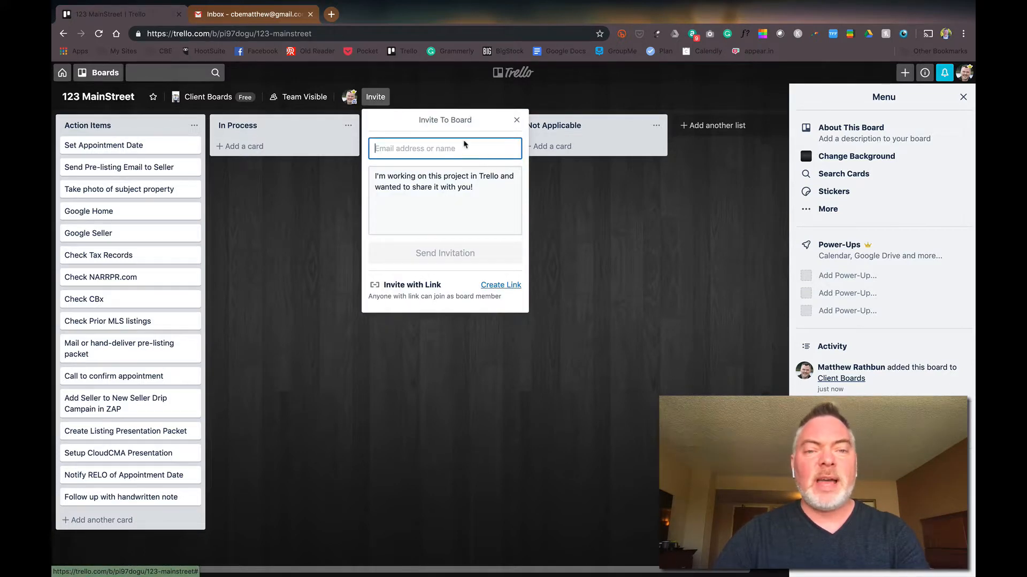
pyautogui.write('ange')
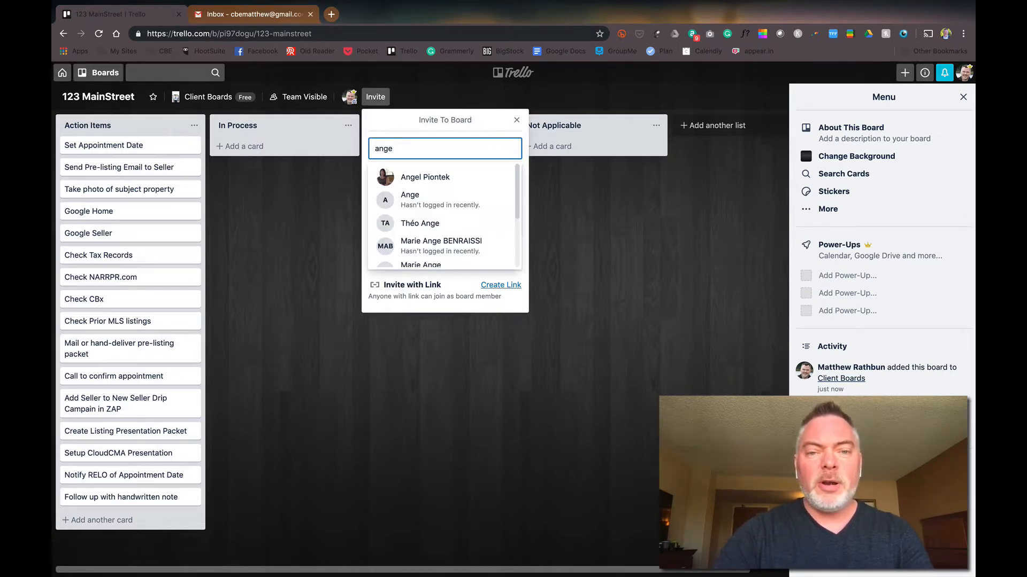
pyautogui.click(425, 177)
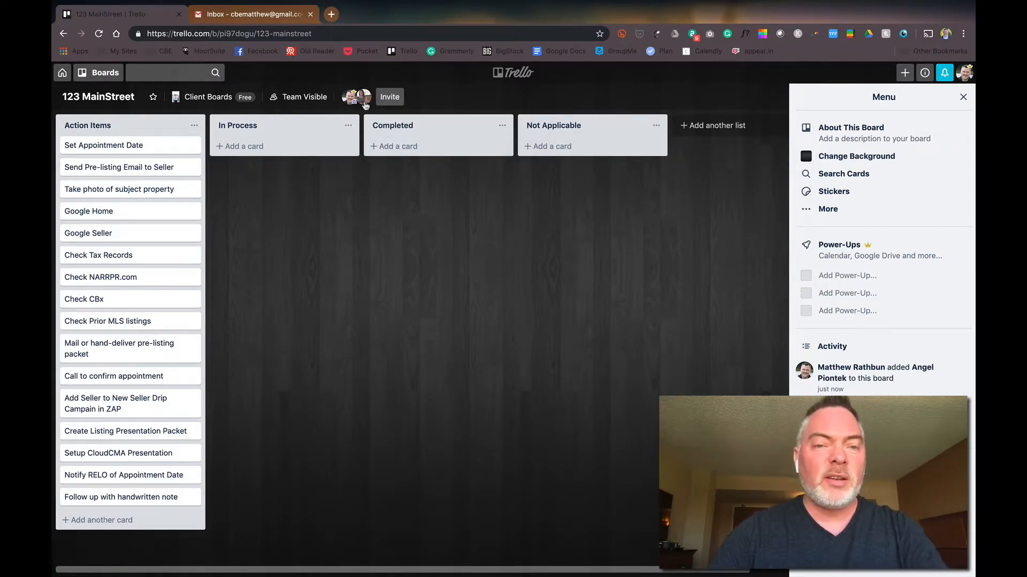
pyautogui.moveTo(166, 448)
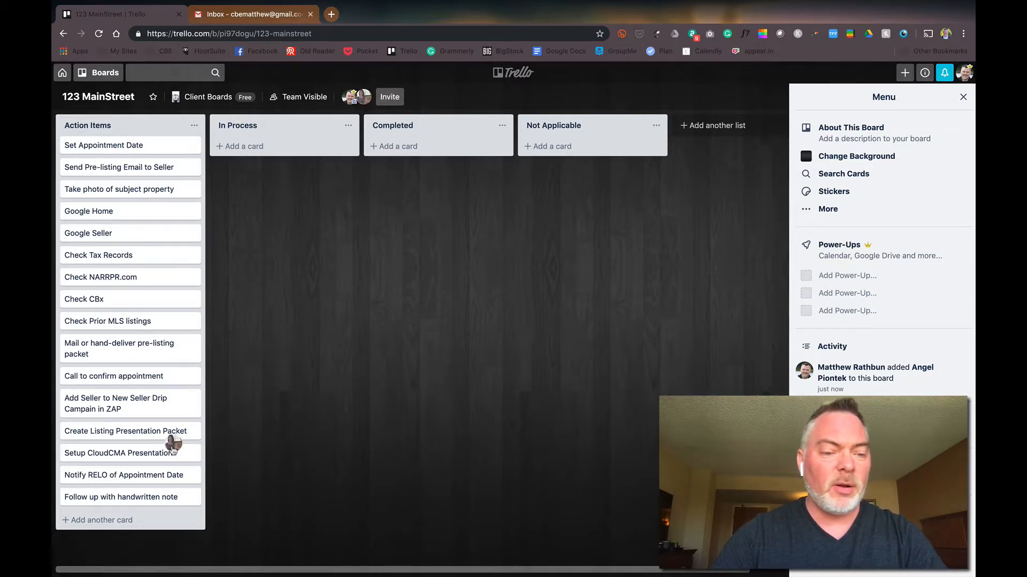
pyautogui.moveTo(172, 453)
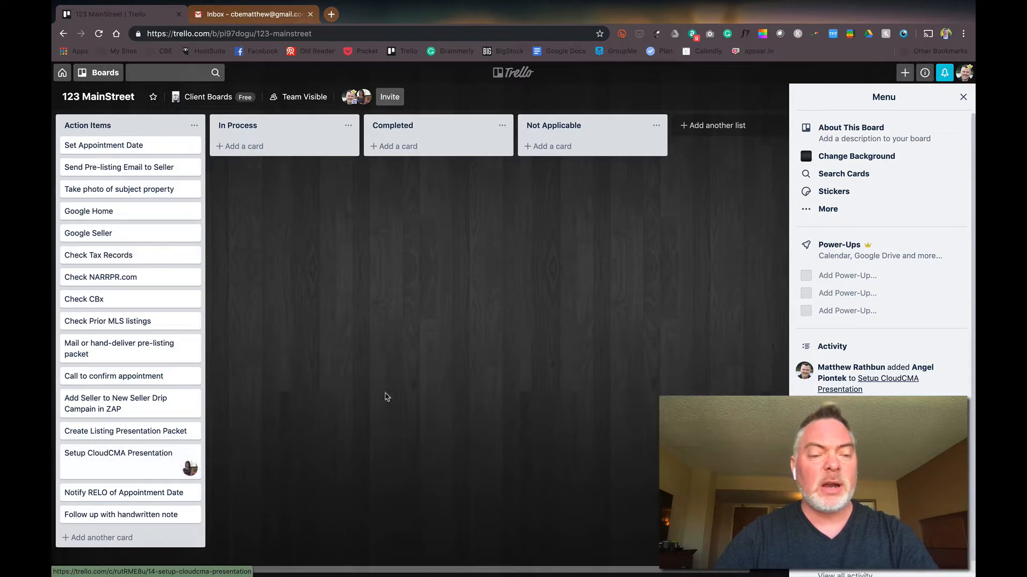
pyautogui.moveTo(397, 371)
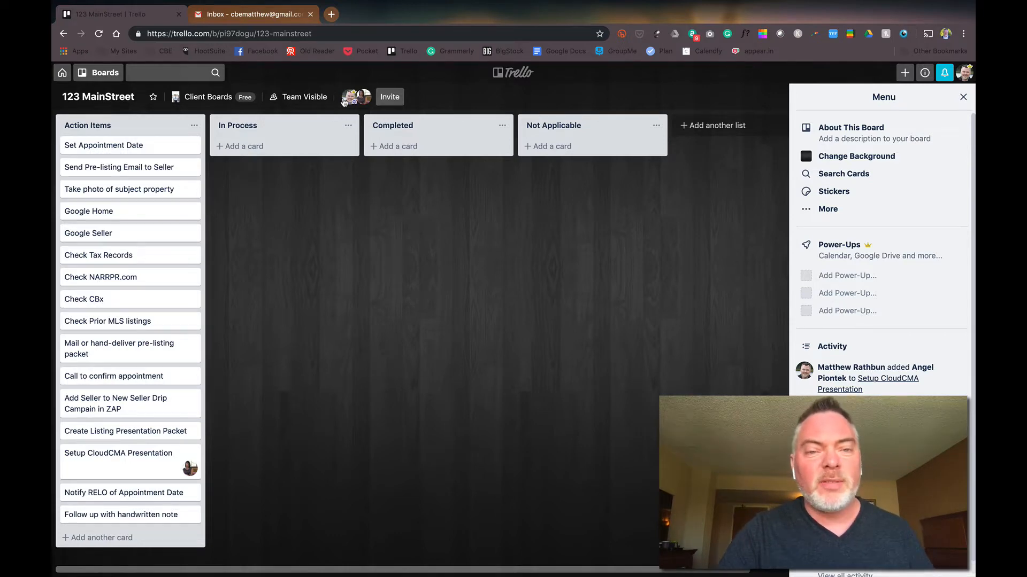
pyautogui.moveTo(144, 217)
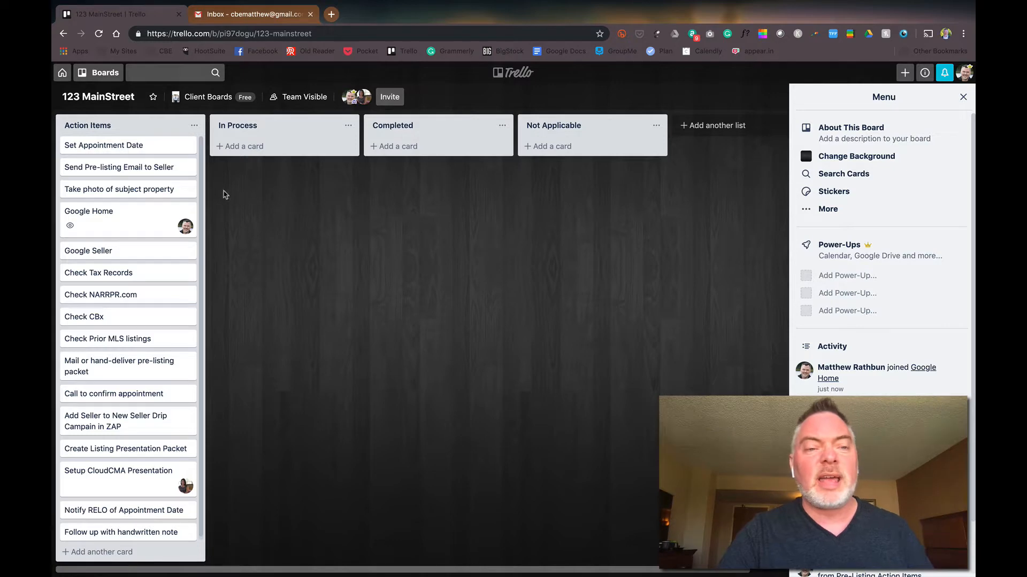
pyautogui.moveTo(259, 239)
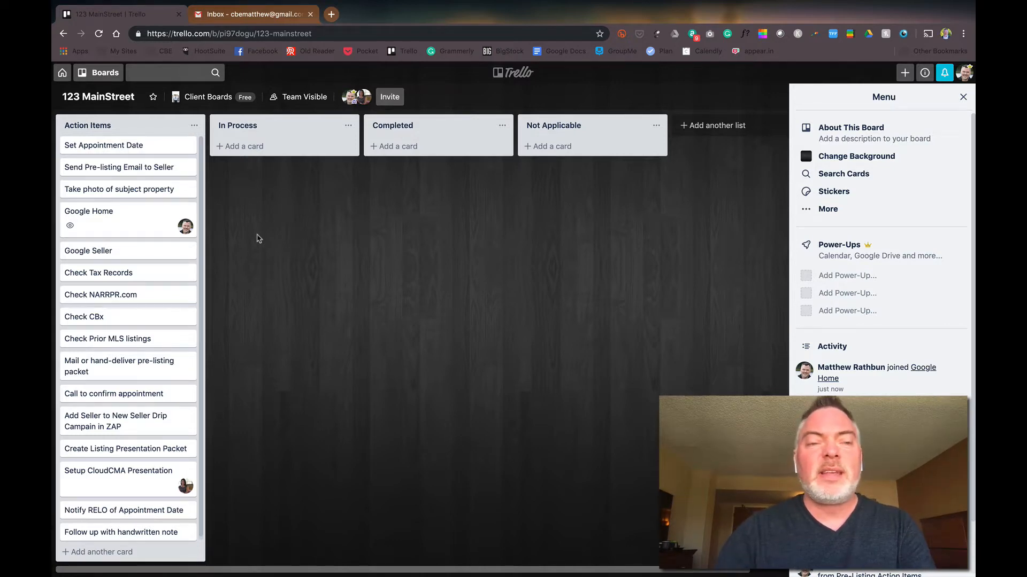
pyautogui.moveTo(117, 171)
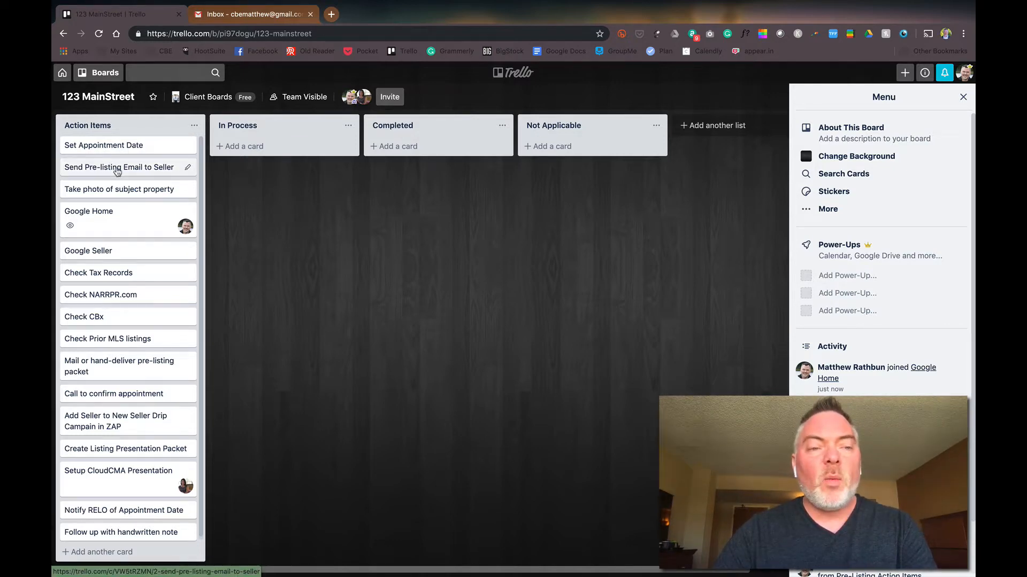
# Open Set Appointment Date and describe it as 'Meeting with the Sellers at thier home'.
pyautogui.click(103, 144)
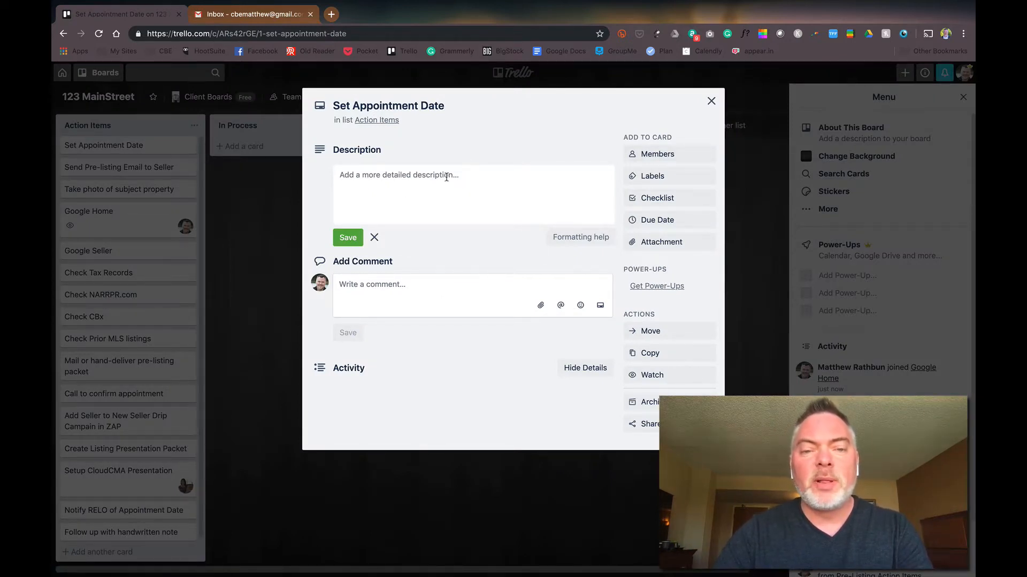
pyautogui.write('Meeting')
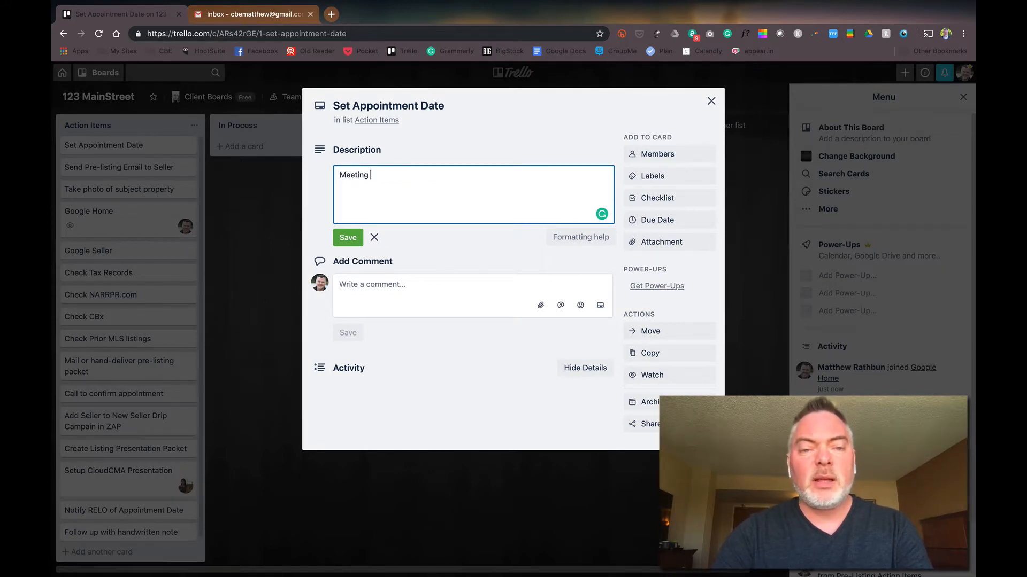
pyautogui.write('with the Sellers at')
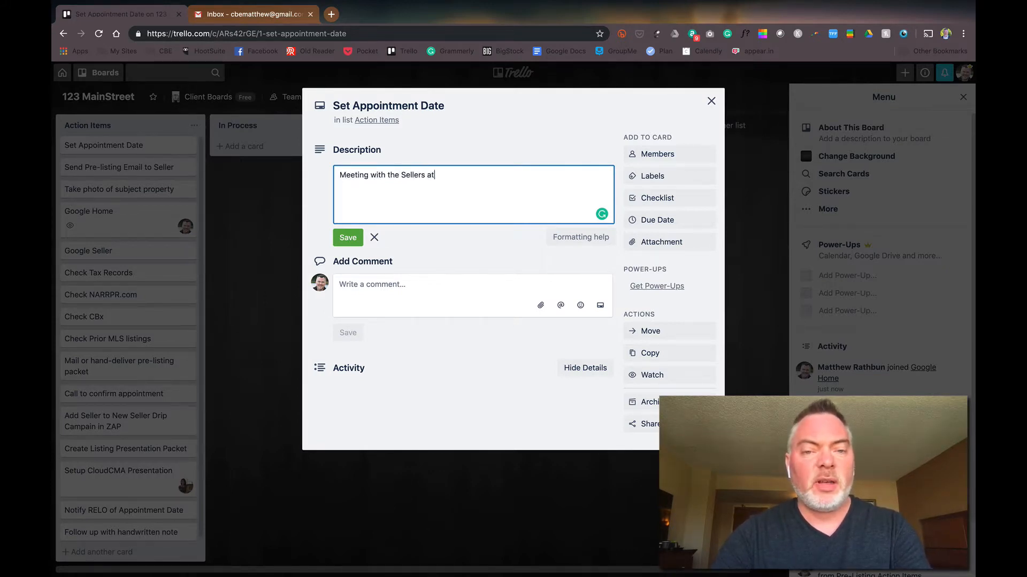
pyautogui.write('thier hom')
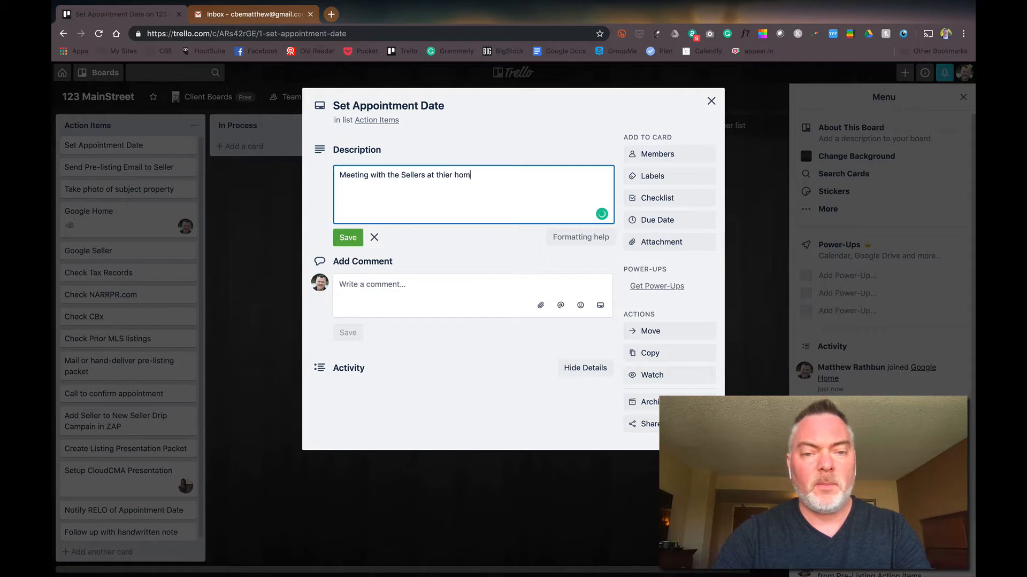
pyautogui.write('e')
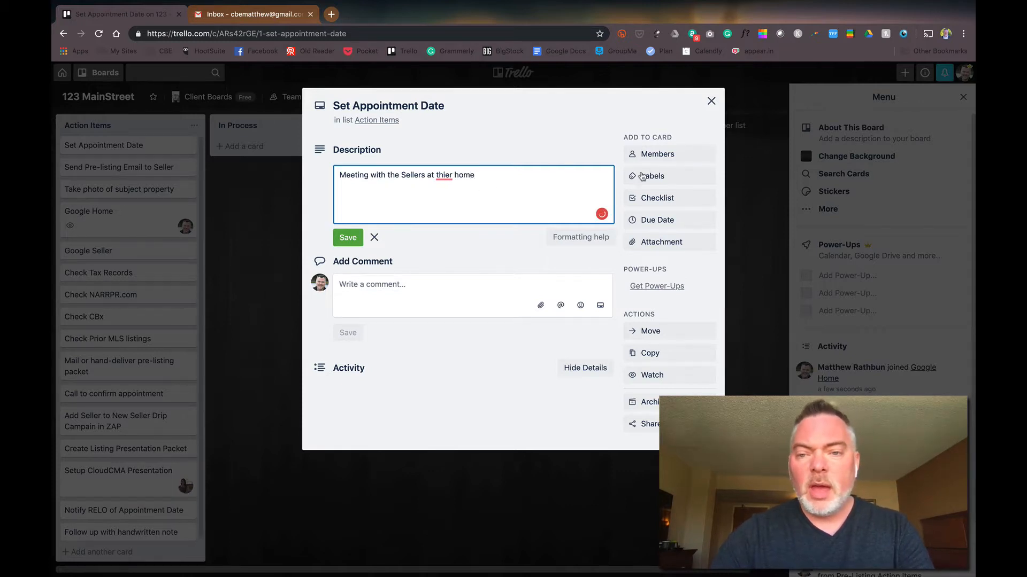
# Give the card a July 19, 5:00 PM due date with a 1 Day Before reminder.
pyautogui.click(657, 220)
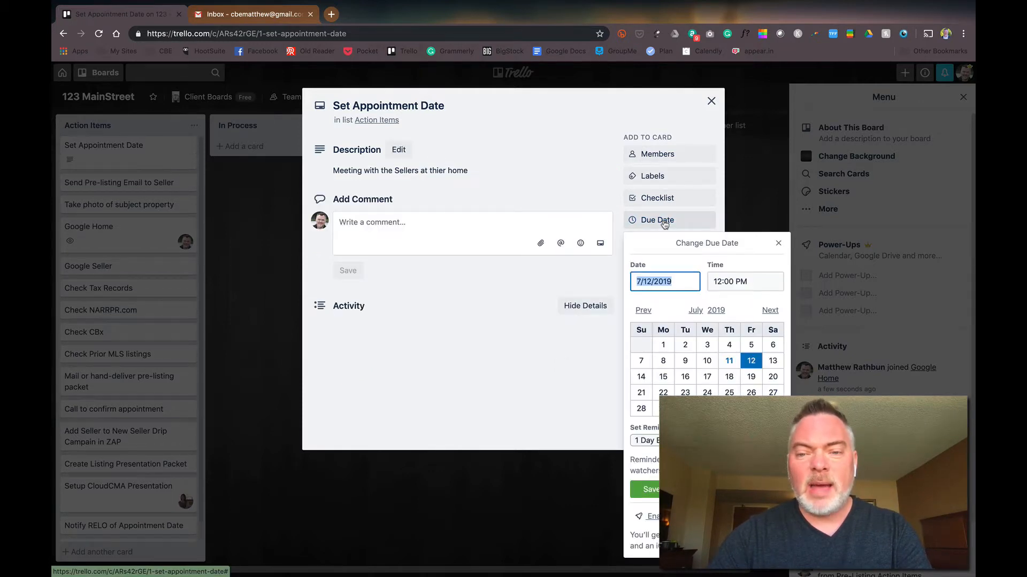
pyautogui.click(751, 377)
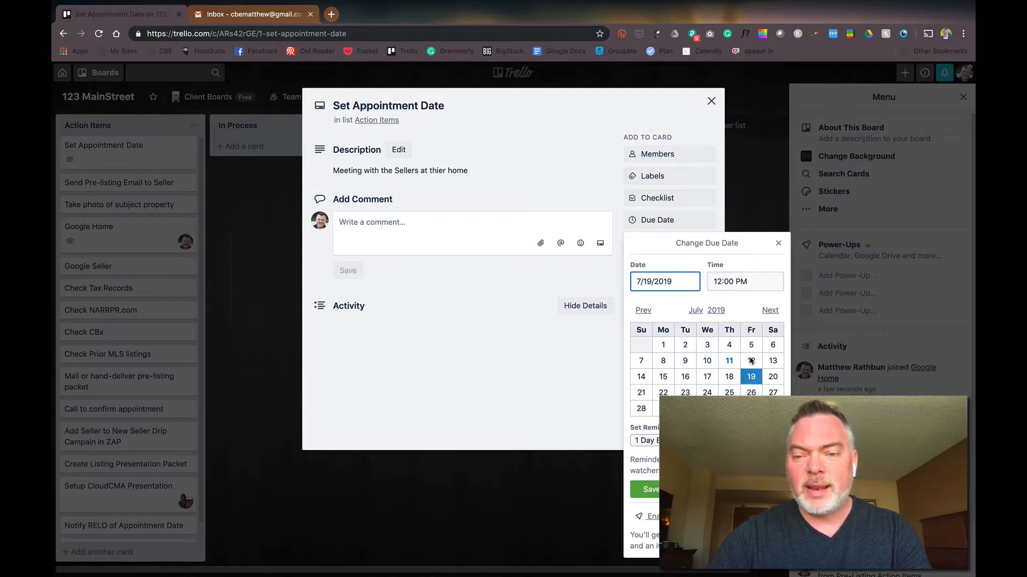
pyautogui.click(745, 281)
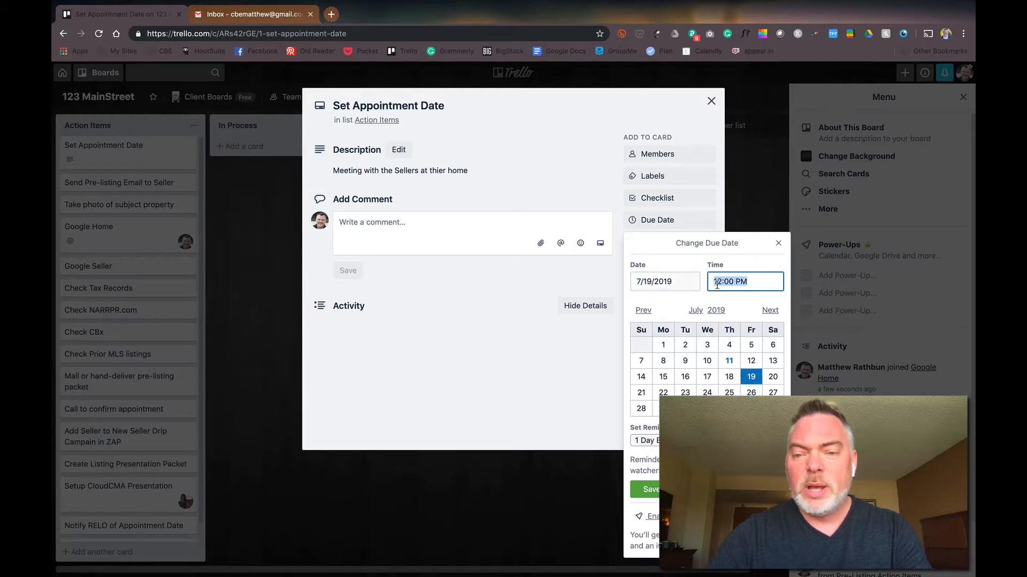
pyautogui.write('5')
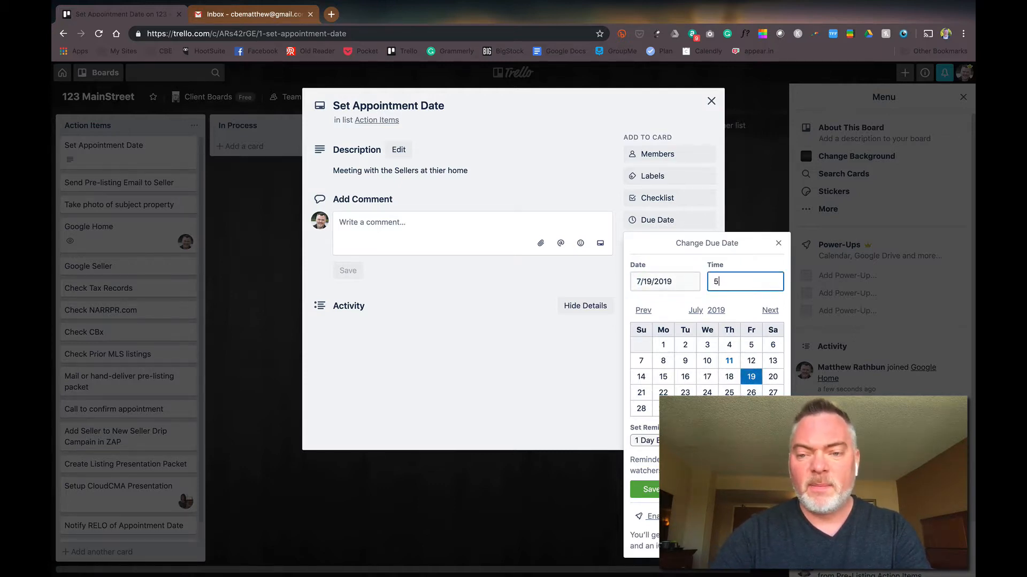
pyautogui.write('pm')
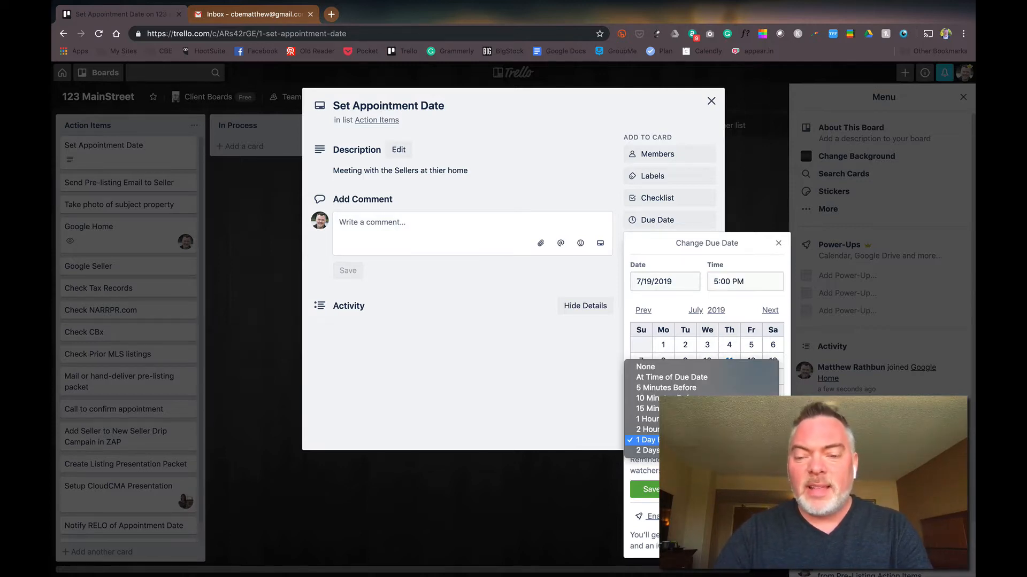
pyautogui.click(645, 450)
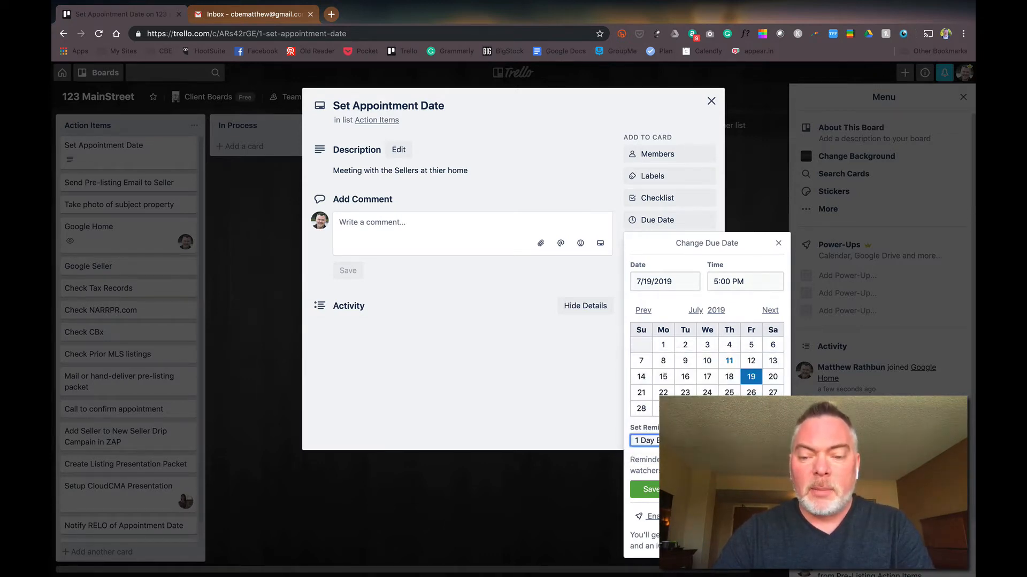
pyautogui.click(646, 489)
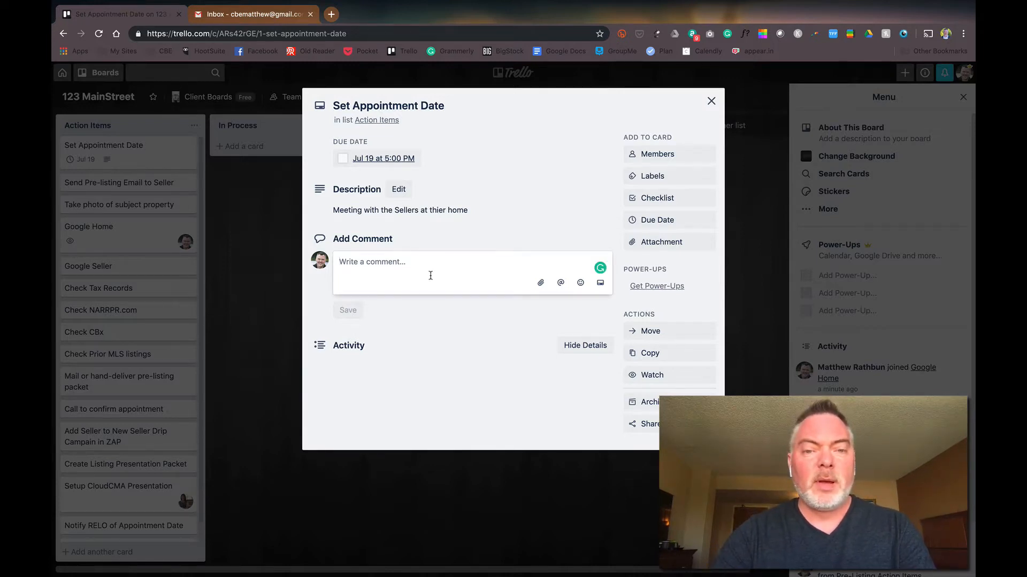
# Post the comment "I've confirmed with sellers. We're one of two interviews." on Set Appointment Date.
pyautogui.write("I've confirme")
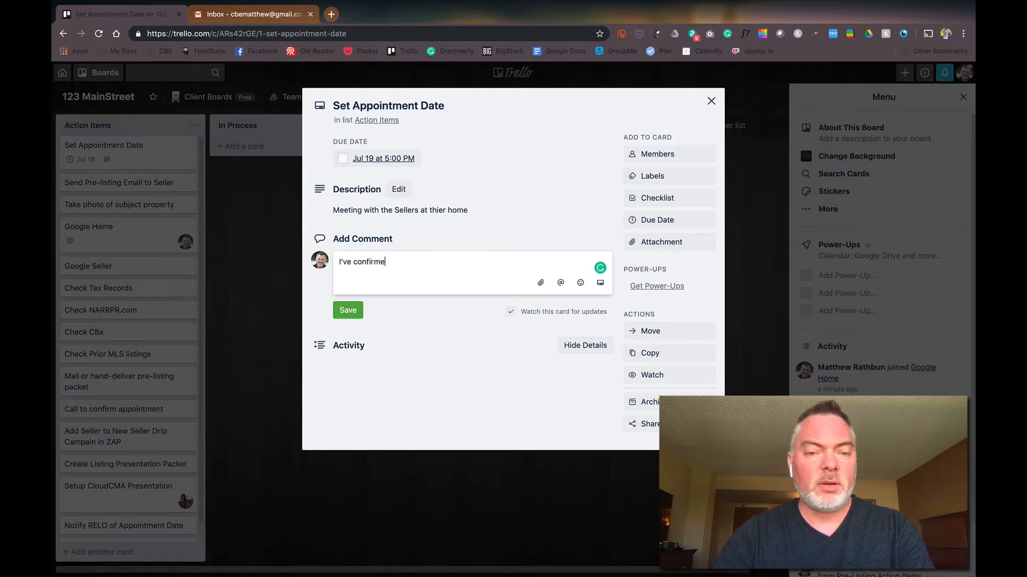
pyautogui.write('d with')
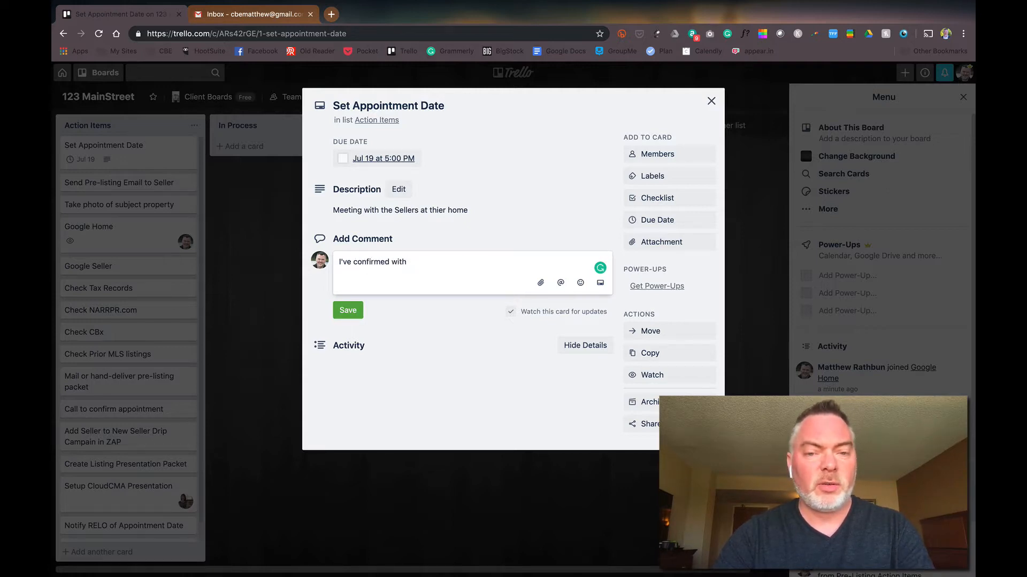
pyautogui.write('sellers.')
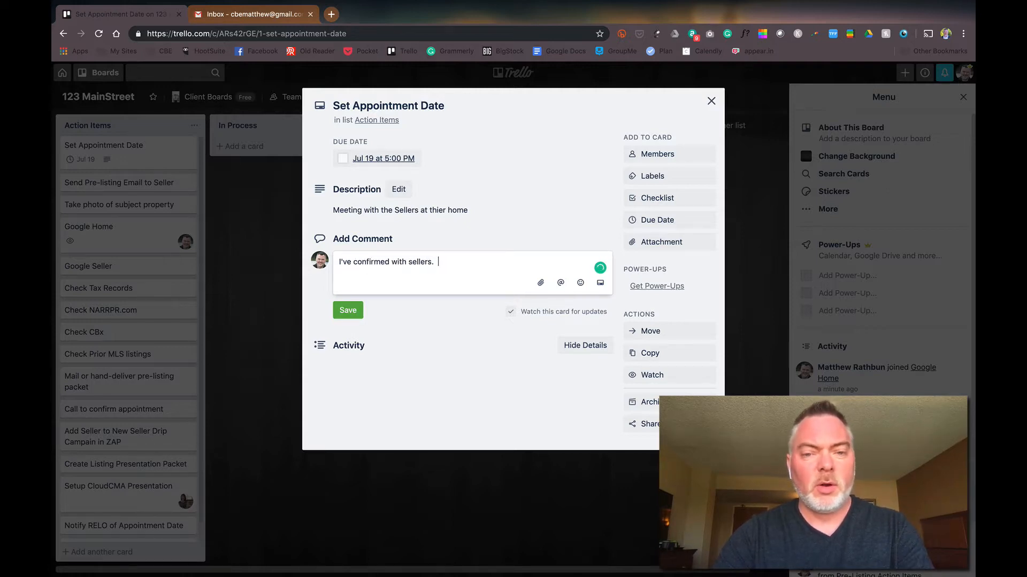
pyautogui.write("We're one of tw")
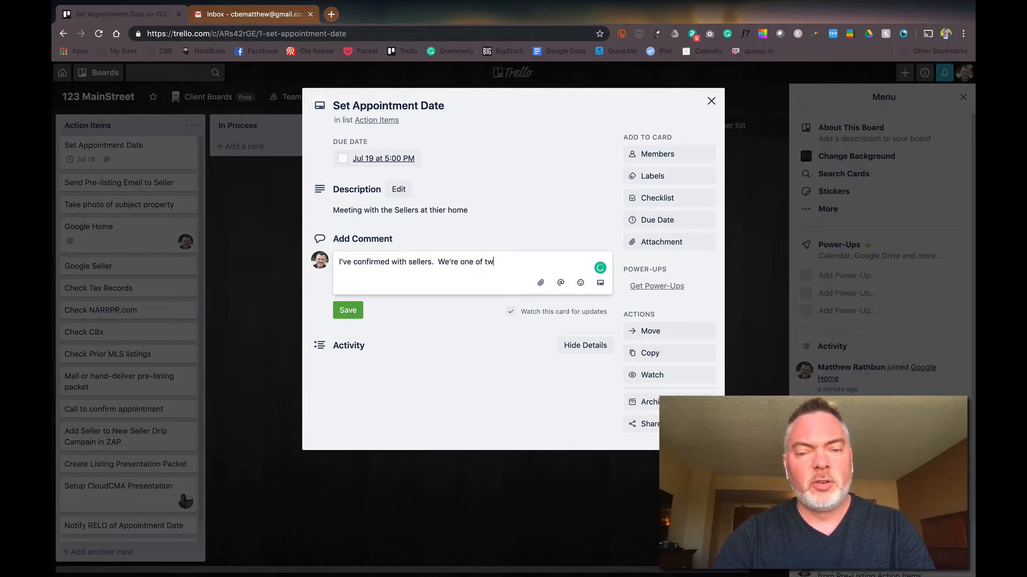
pyautogui.write('o intervi')
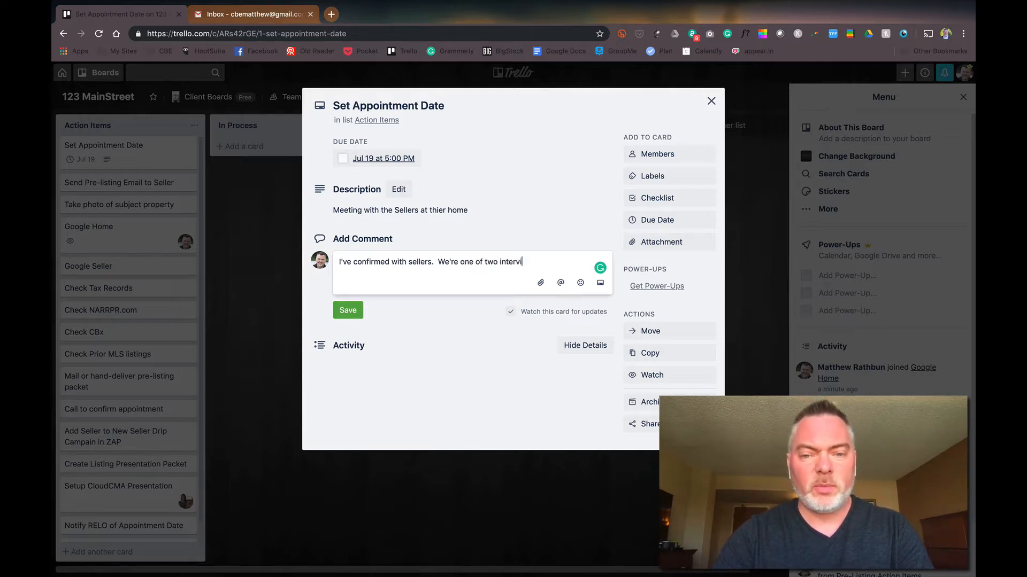
pyautogui.write('ews.')
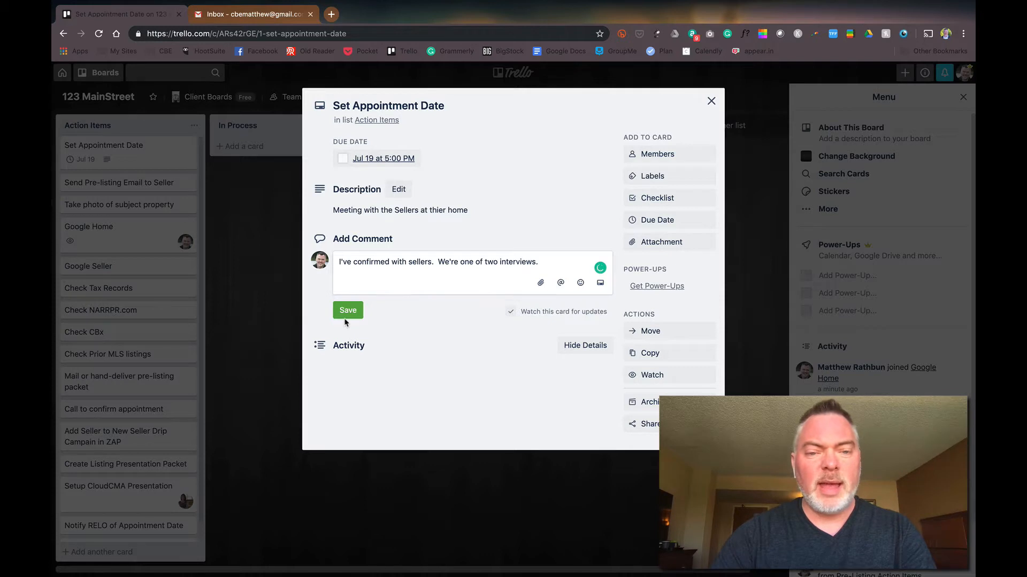
pyautogui.click(347, 310)
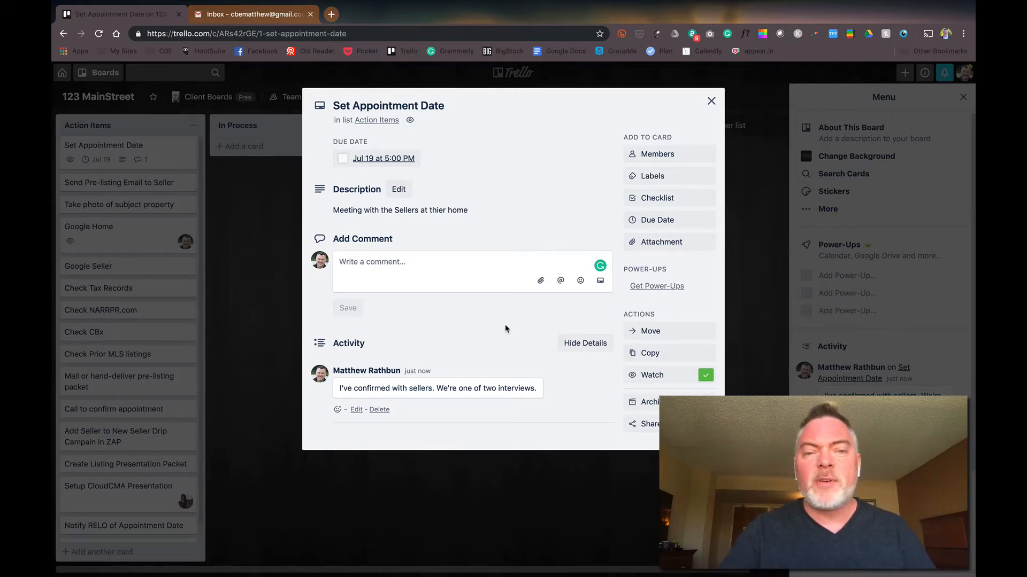
pyautogui.moveTo(711, 101)
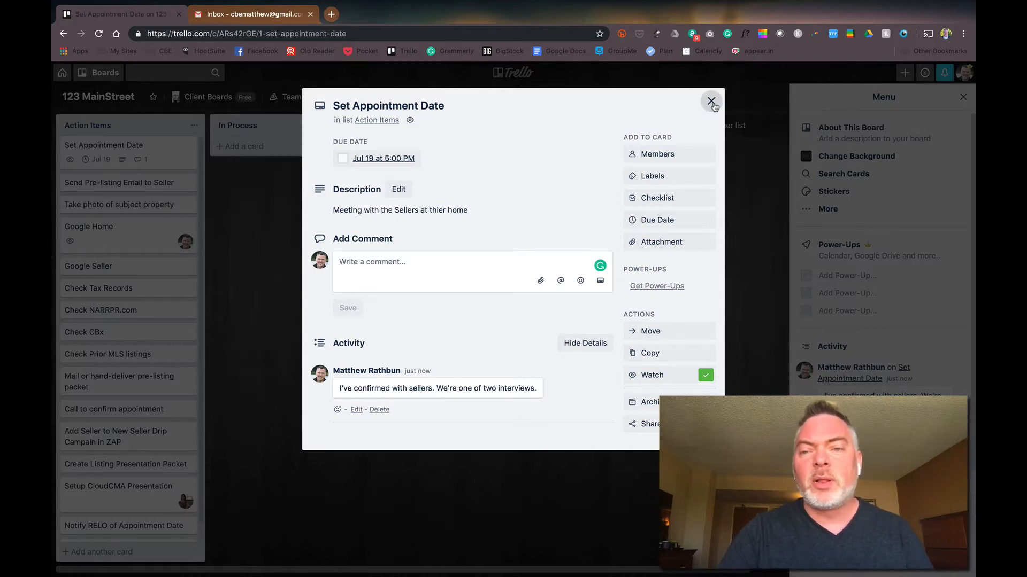
# Move Send Pre-listing Email to Completed and Take photo of subject property to In Process.
pyautogui.click(710, 101)
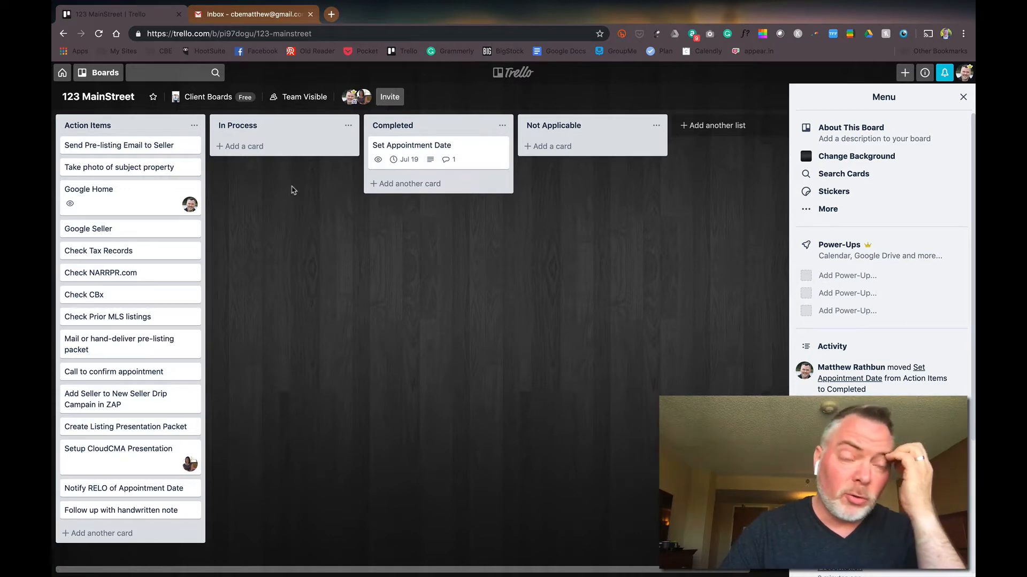
pyautogui.moveTo(305, 202)
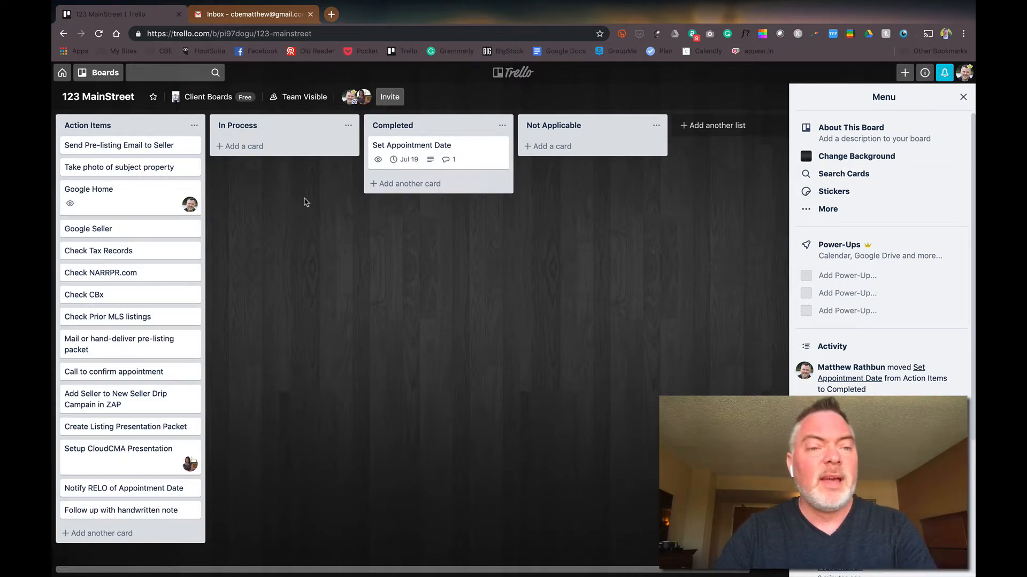
pyautogui.moveTo(132, 145)
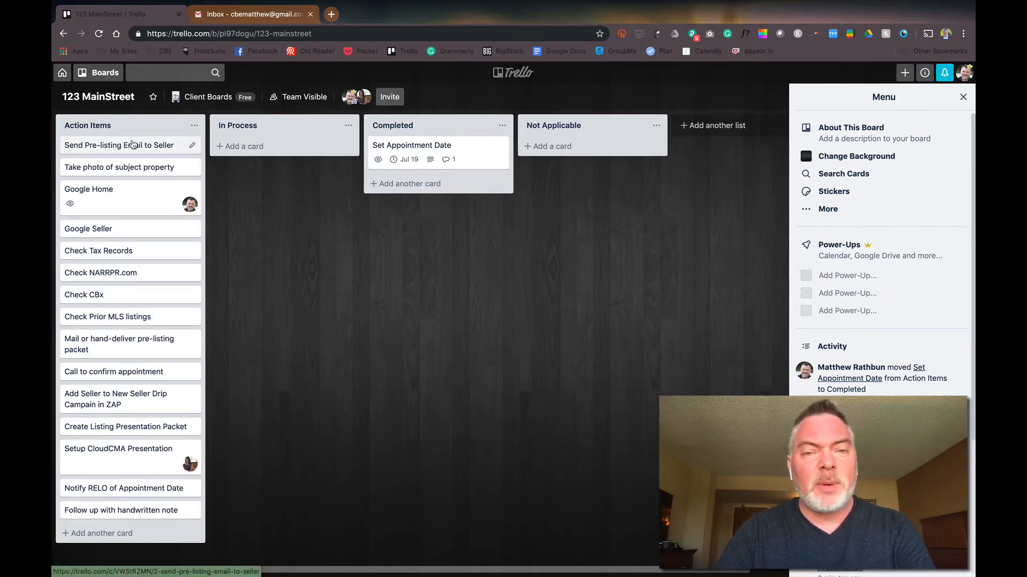
pyautogui.moveTo(119, 145); pyautogui.dragTo(426, 182)
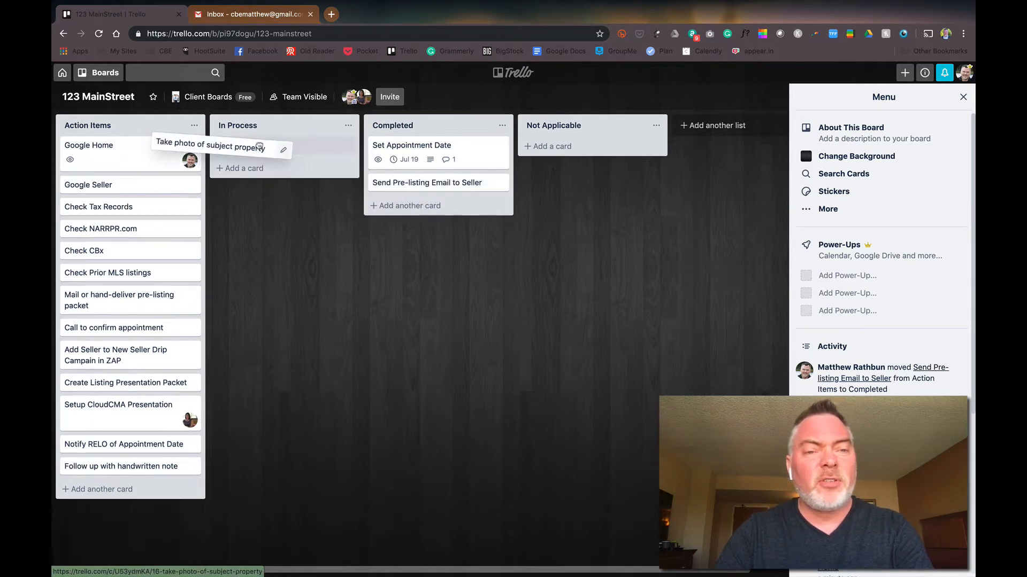
pyautogui.moveTo(219, 146); pyautogui.dragTo(284, 145)
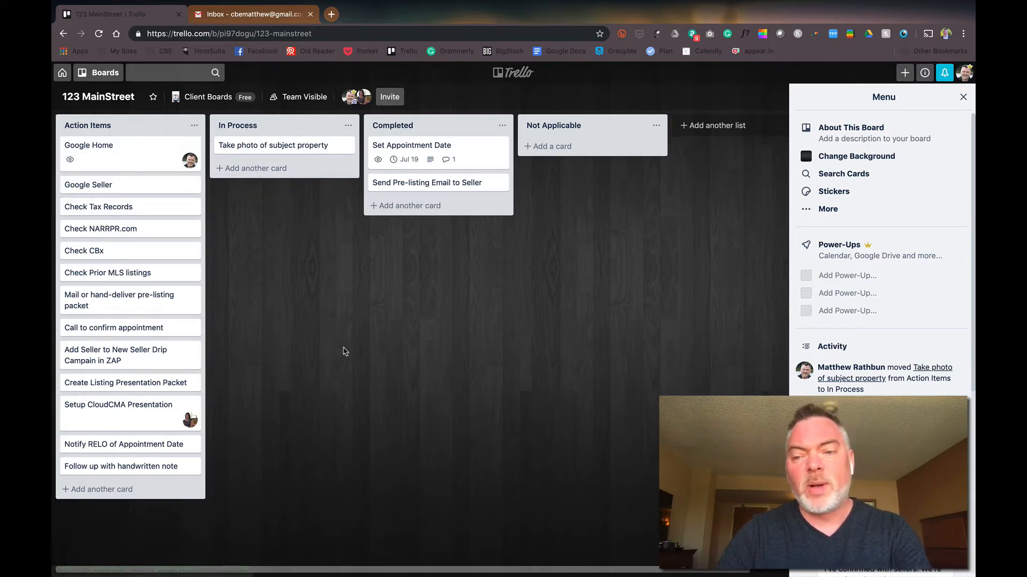
pyautogui.moveTo(348, 286)
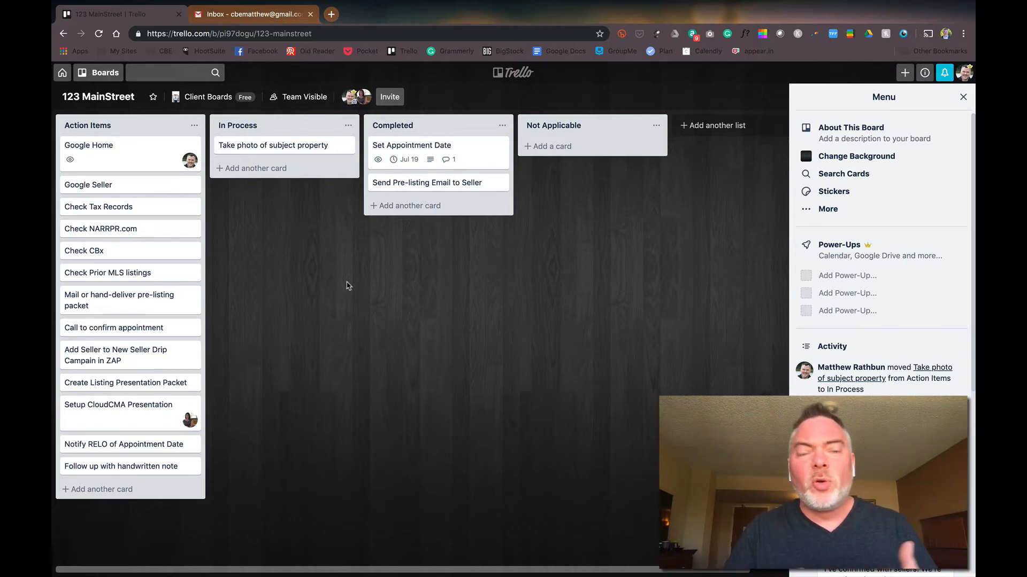
# Close the board menu panel to reveal the house photo background.
pyautogui.click(856, 156)
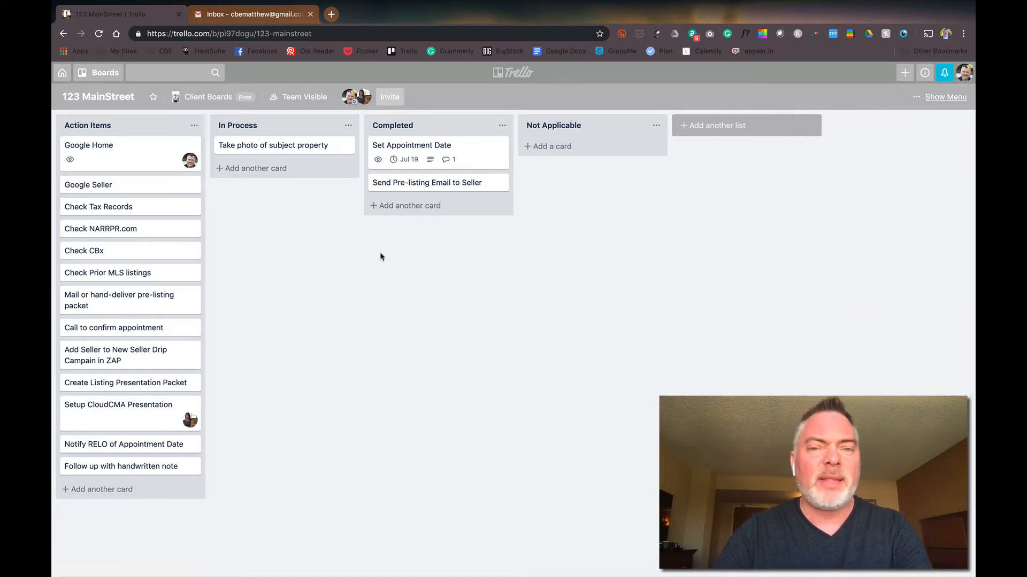
pyautogui.moveTo(344, 365)
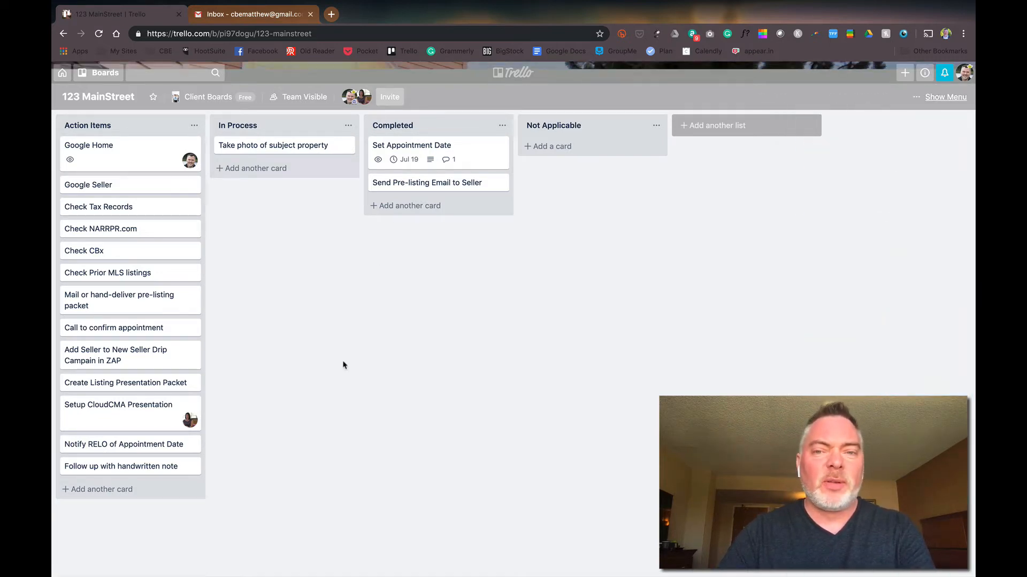
pyautogui.moveTo(362, 395)
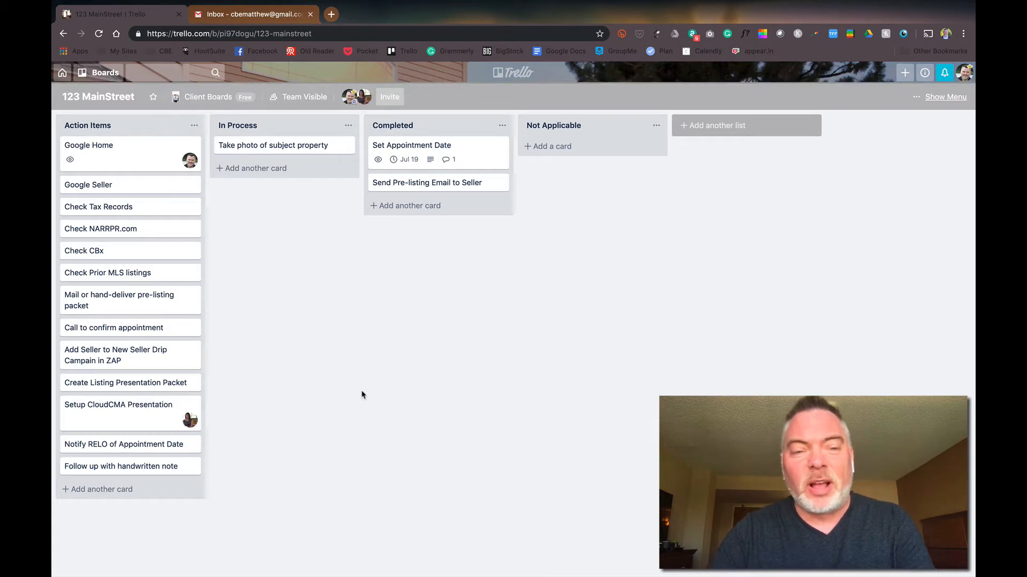
pyautogui.moveTo(335, 330)
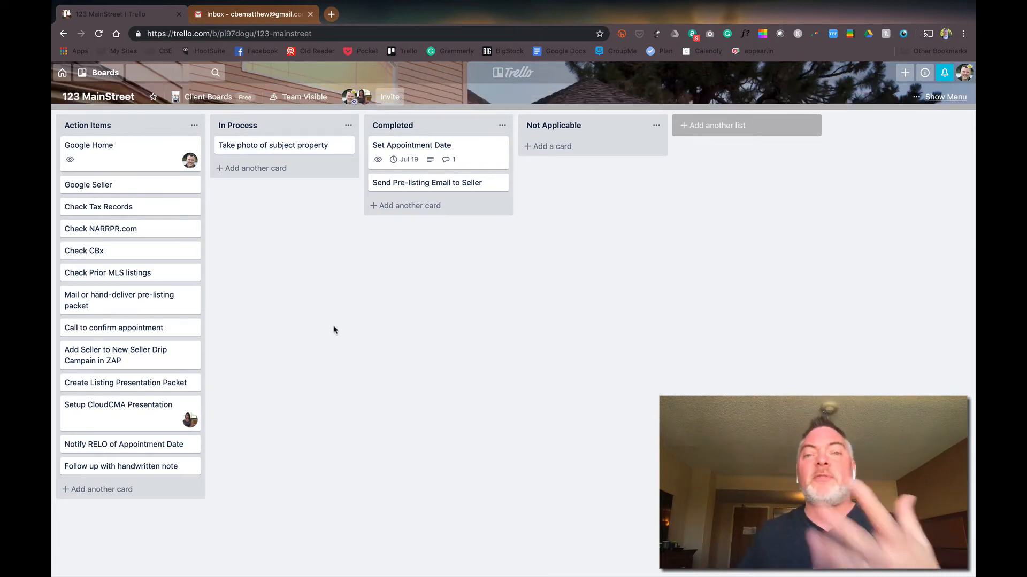
pyautogui.moveTo(215, 353)
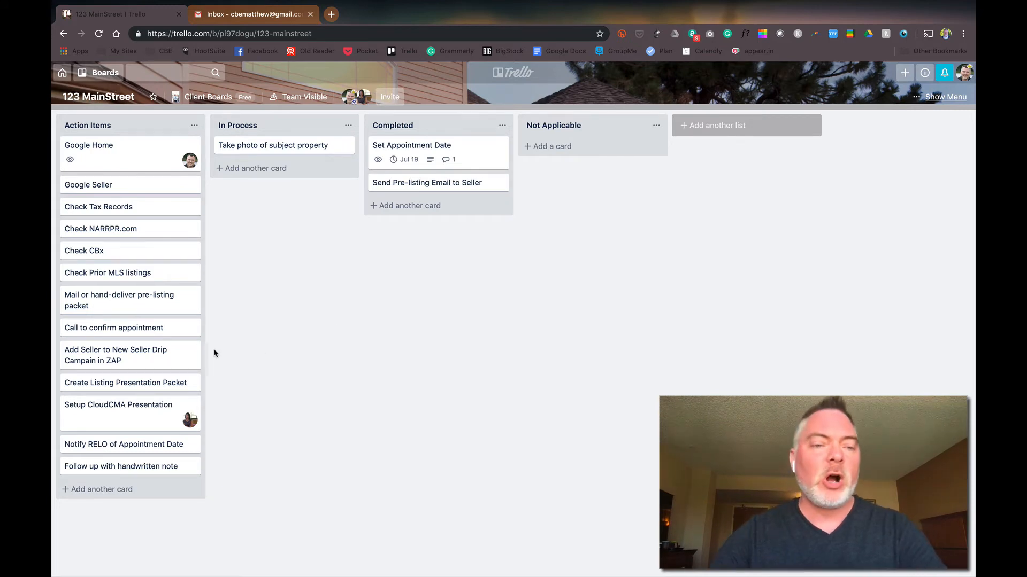
pyautogui.moveTo(166, 213)
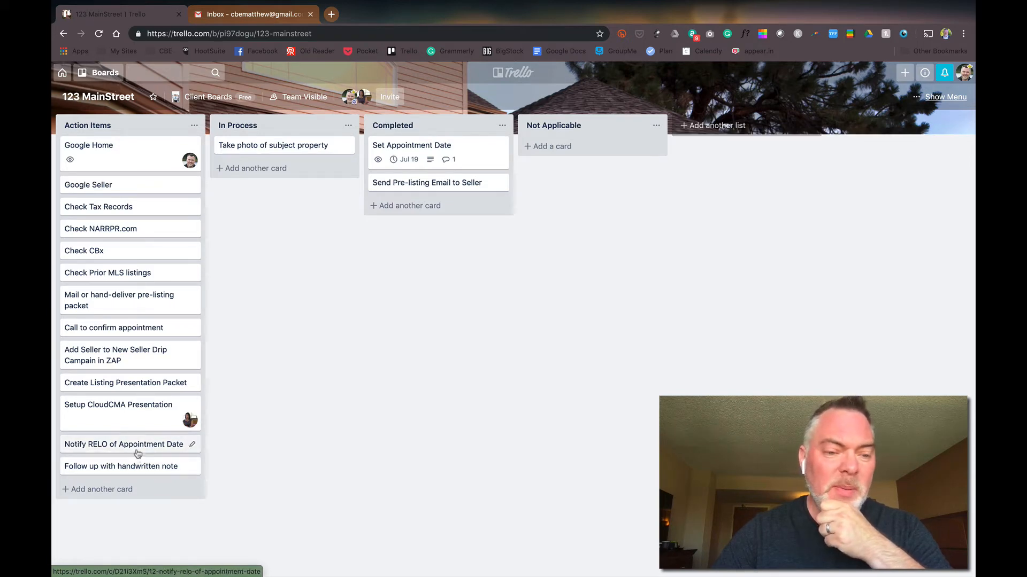
pyautogui.moveTo(134, 445)
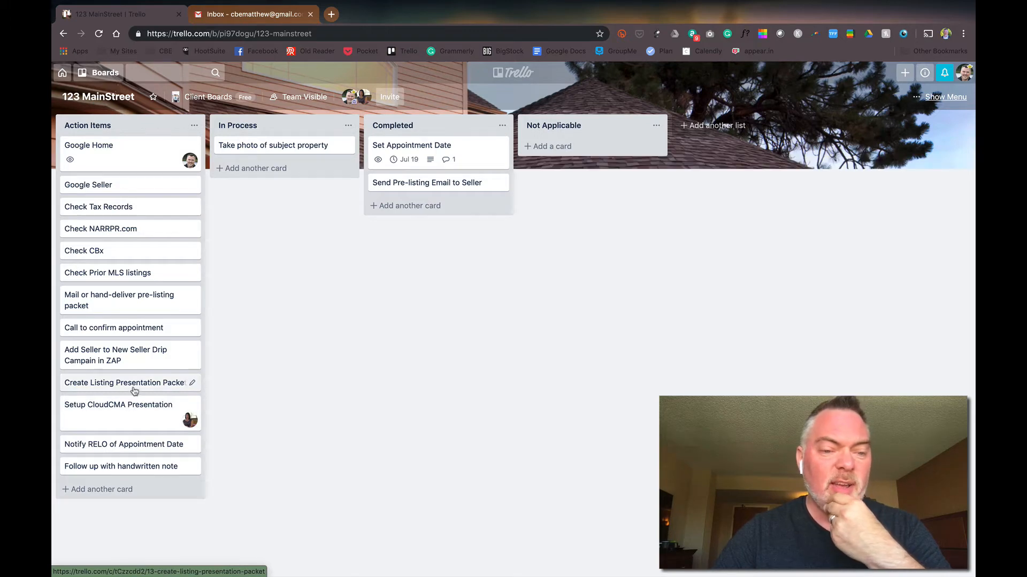
# Set a July 17, 5:00 PM due date on the Create Listing Presentation Packet card.
pyautogui.click(126, 383)
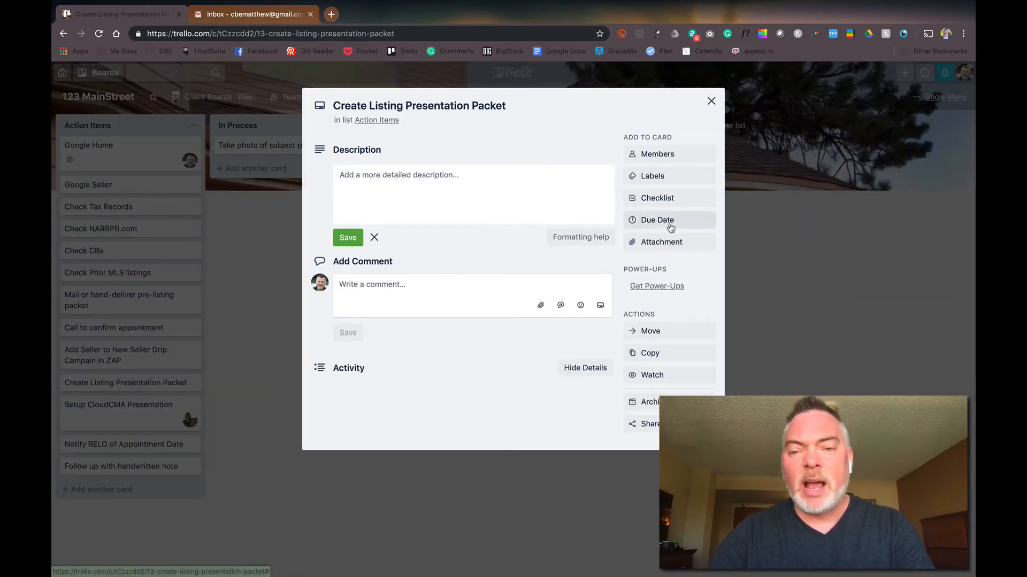
pyautogui.click(657, 219)
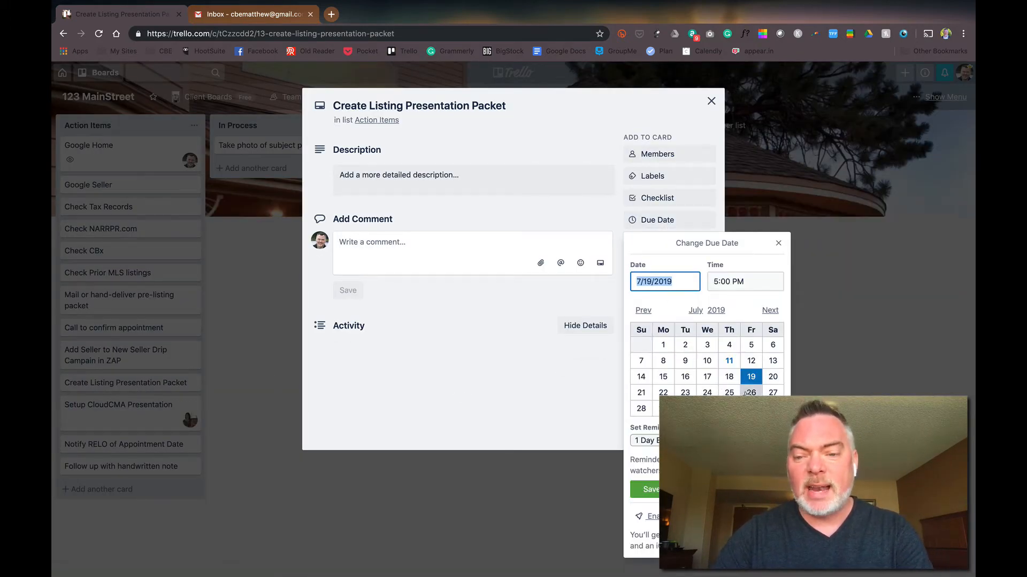
pyautogui.click(707, 376)
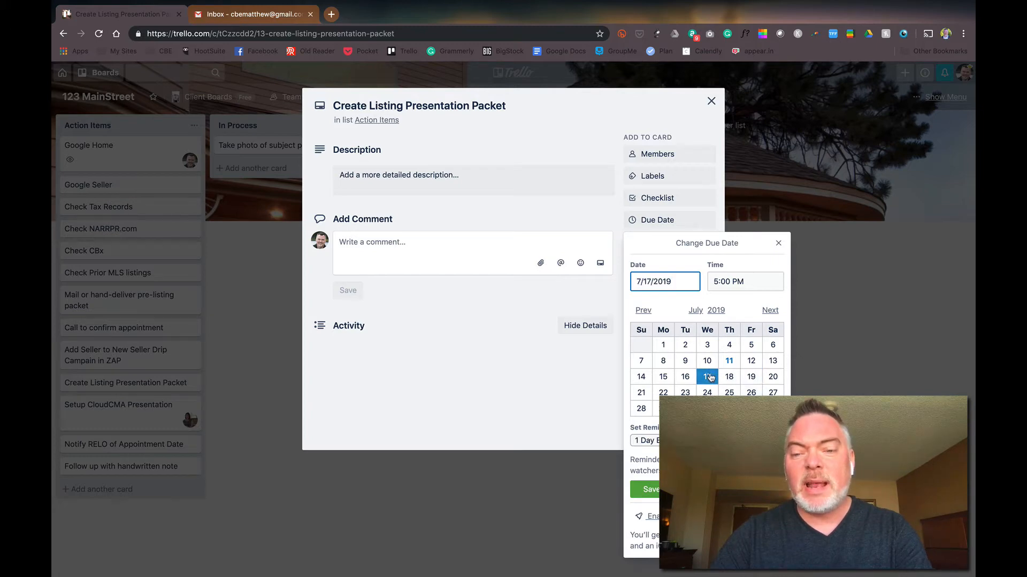
pyautogui.click(706, 377)
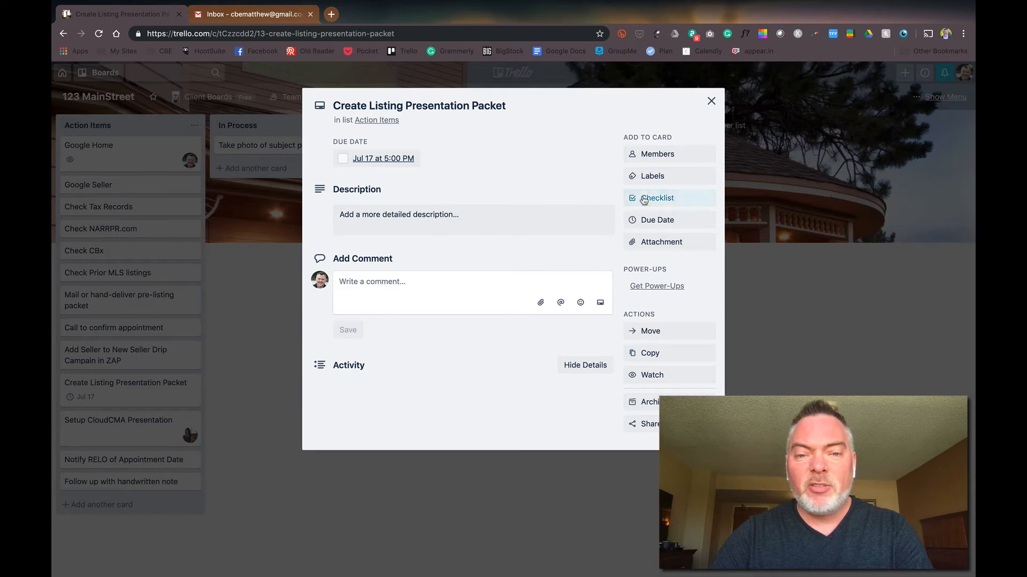
# Create a checklist titled 'RELO _ Special Request' on the card.
pyautogui.click(657, 198)
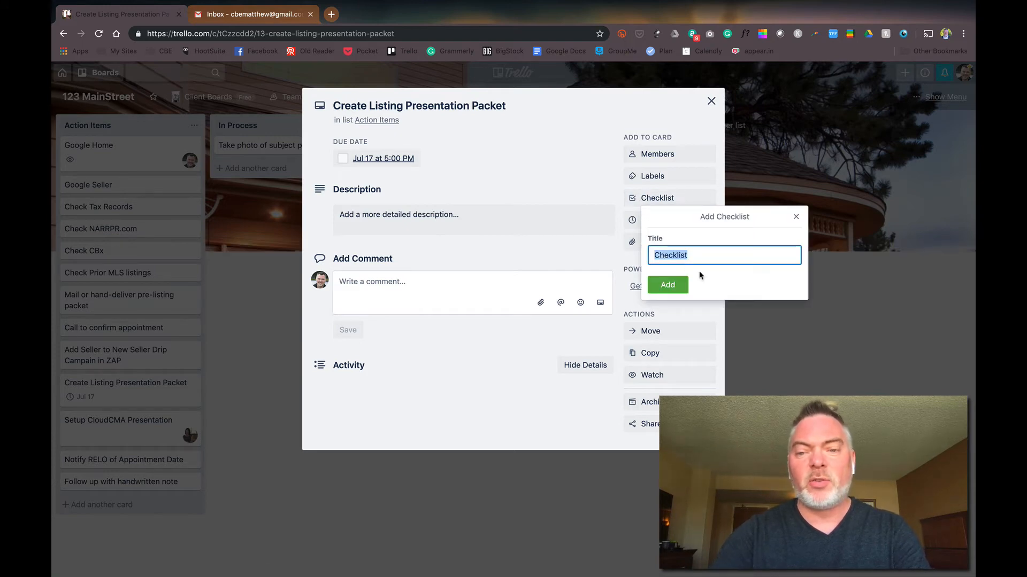
pyautogui.write('REEL')
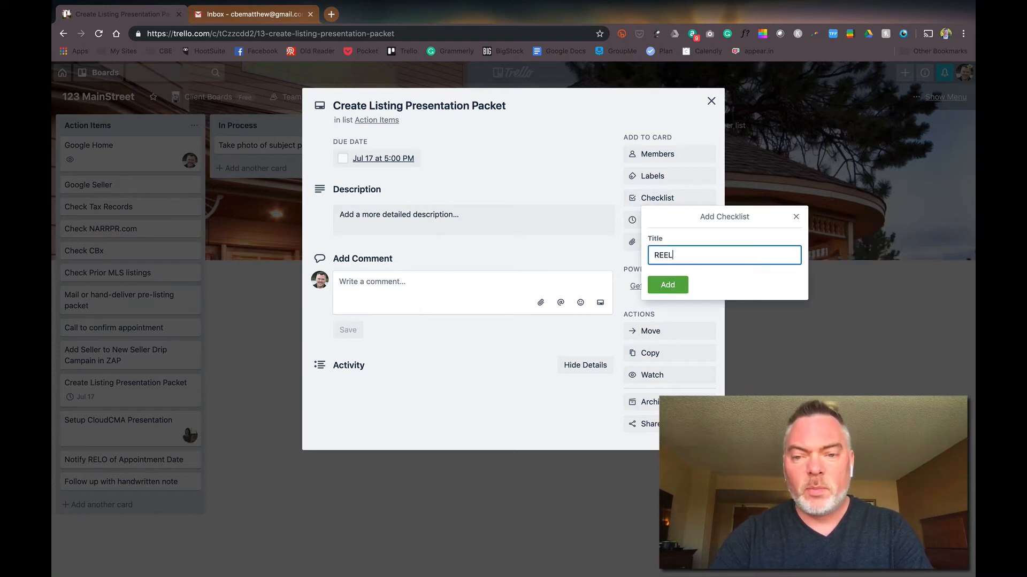
pyautogui.write('RELO _ Special Request')
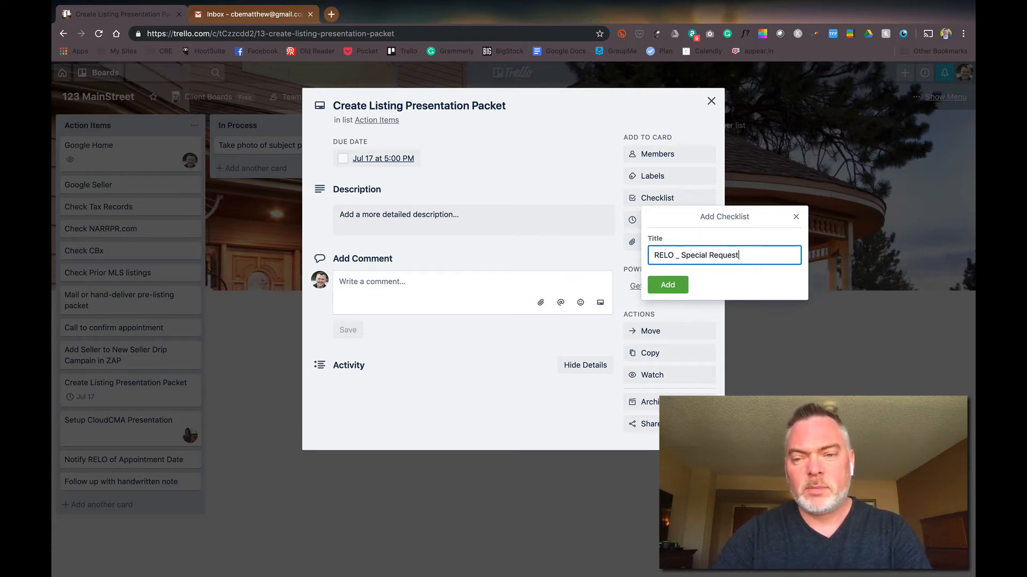
pyautogui.click(667, 285)
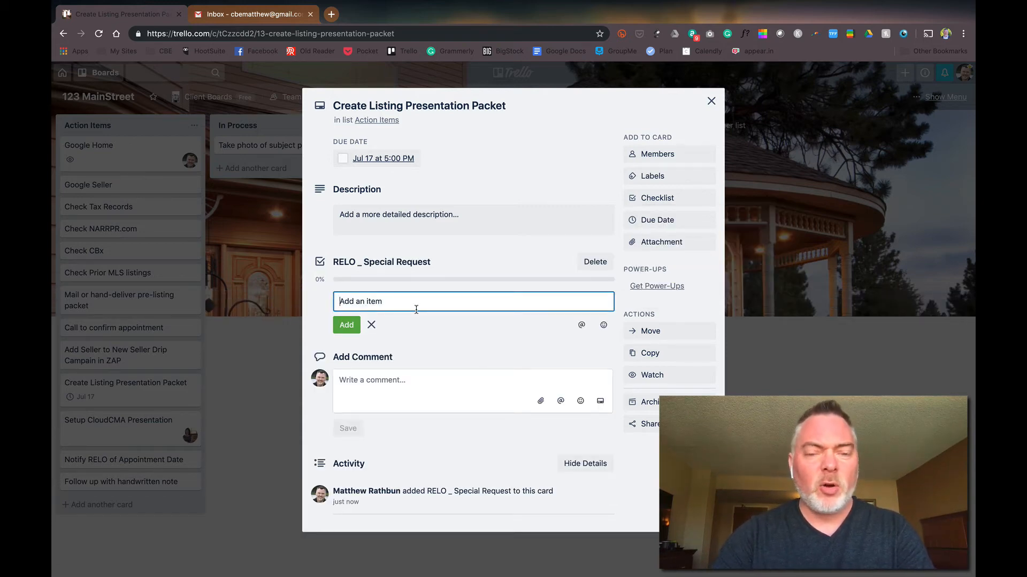
# Add hospital, school and dinner appointment items, check off Local hospital information, and close the card.
pyautogui.write('Local ho')
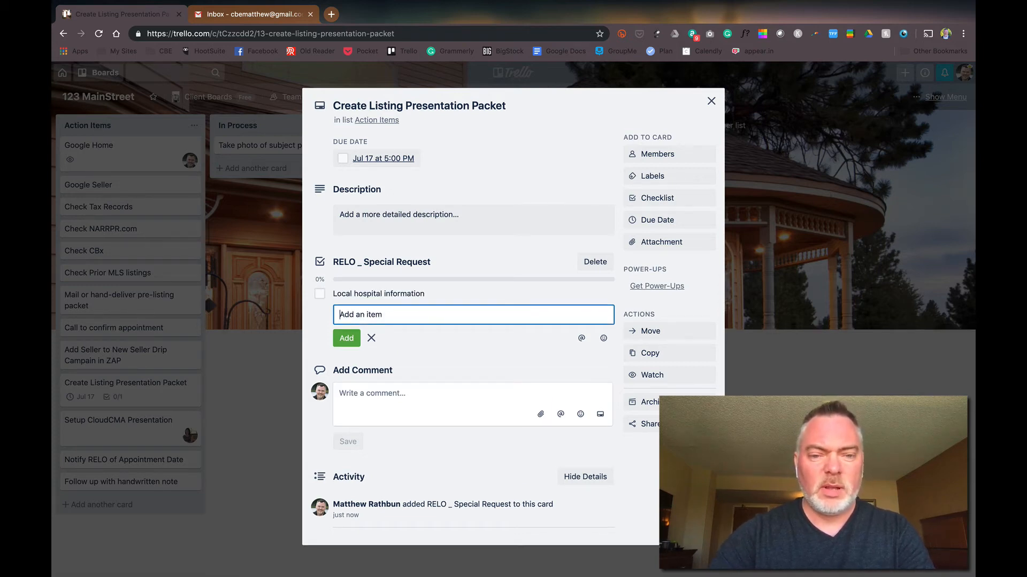
pyautogui.write('School infor')
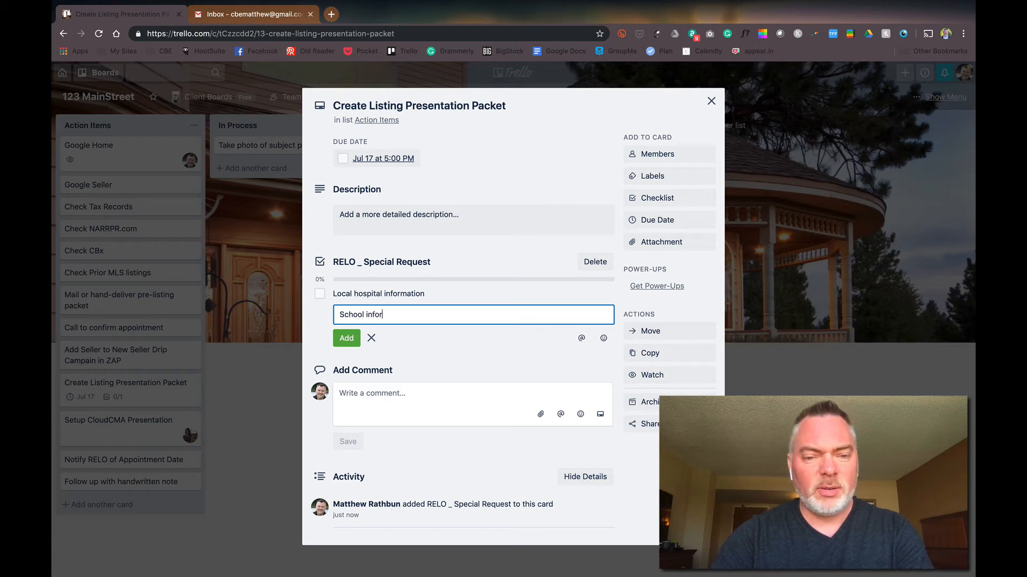
pyautogui.click(346, 338)
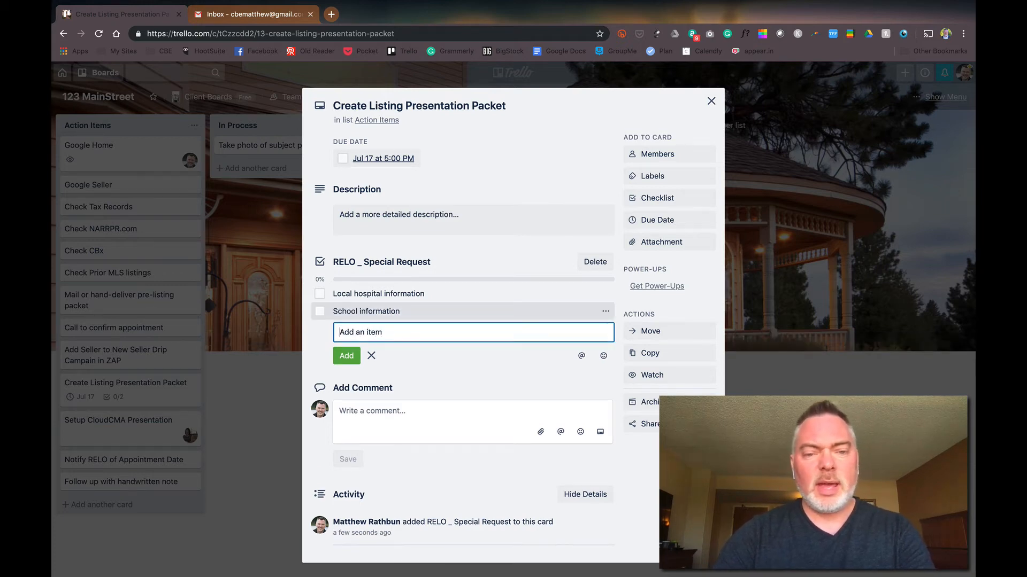
pyautogui.write('Setup')
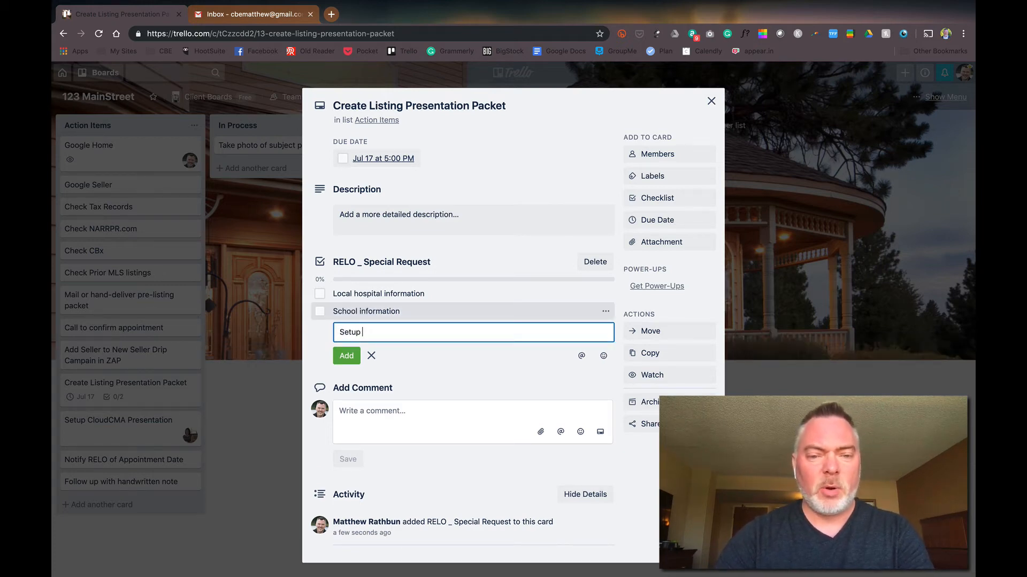
pyautogui.write('dinner appoint')
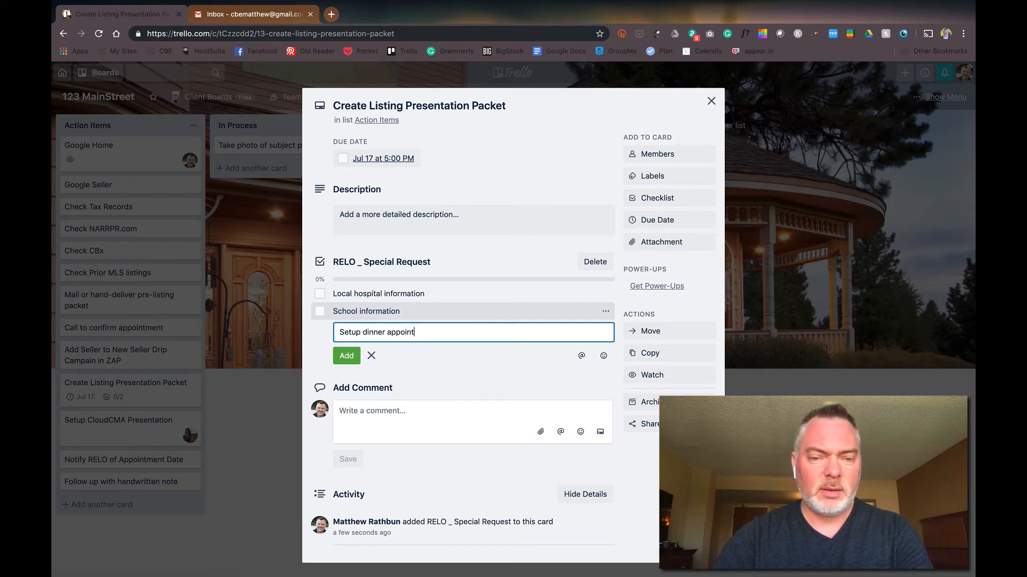
pyautogui.click(346, 356)
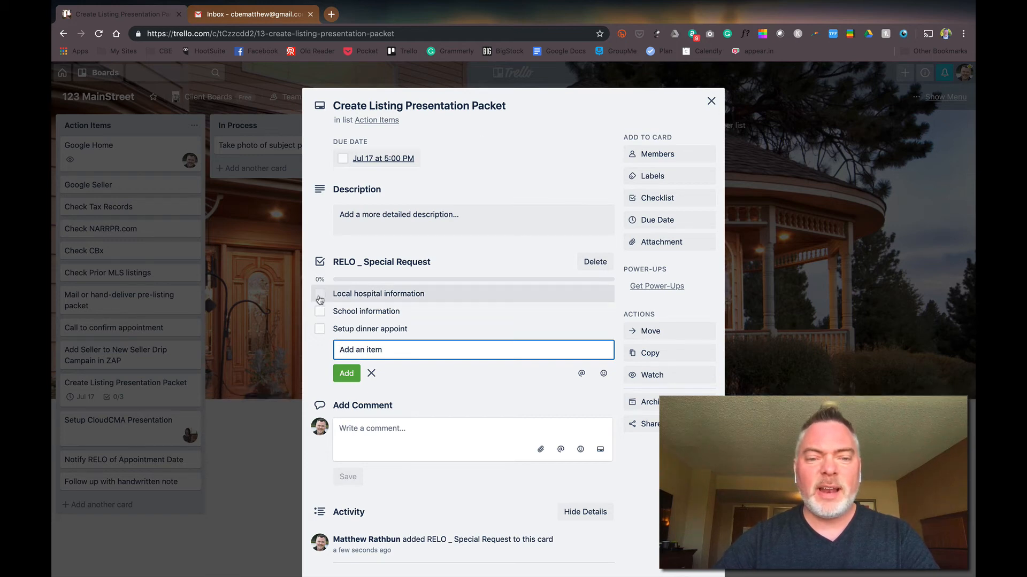
pyautogui.click(320, 293)
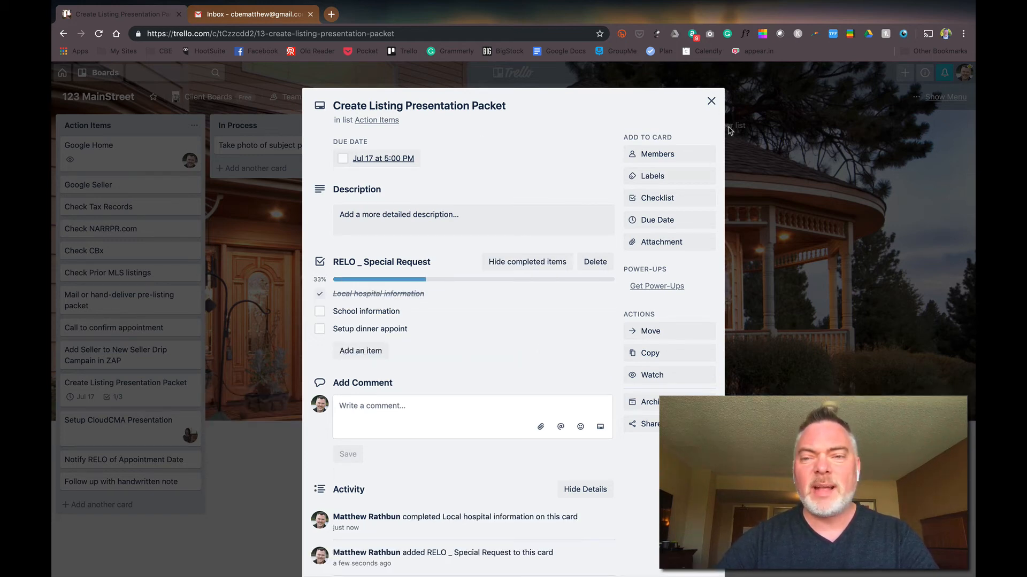
pyautogui.click(711, 101)
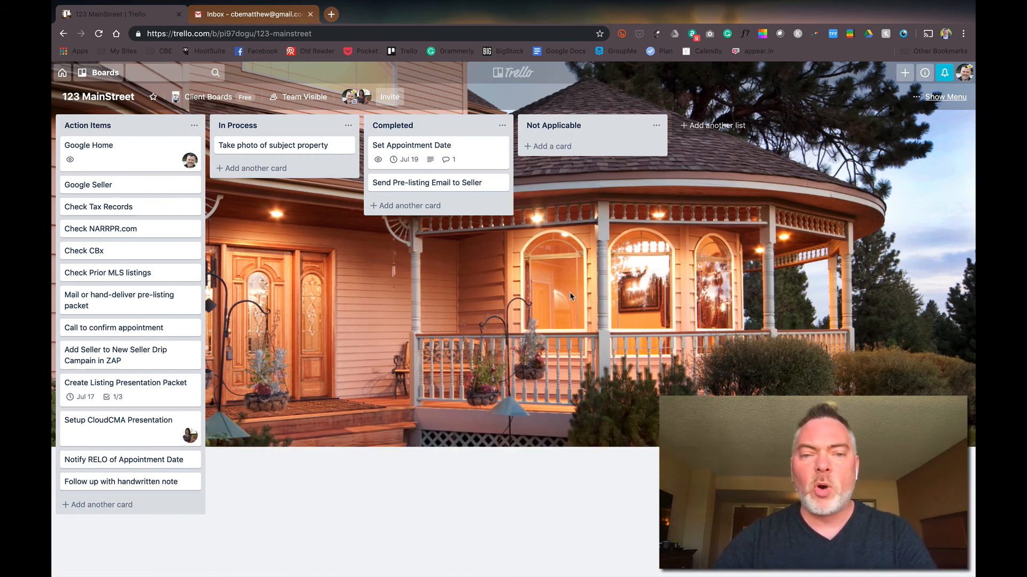
pyautogui.moveTo(262, 268)
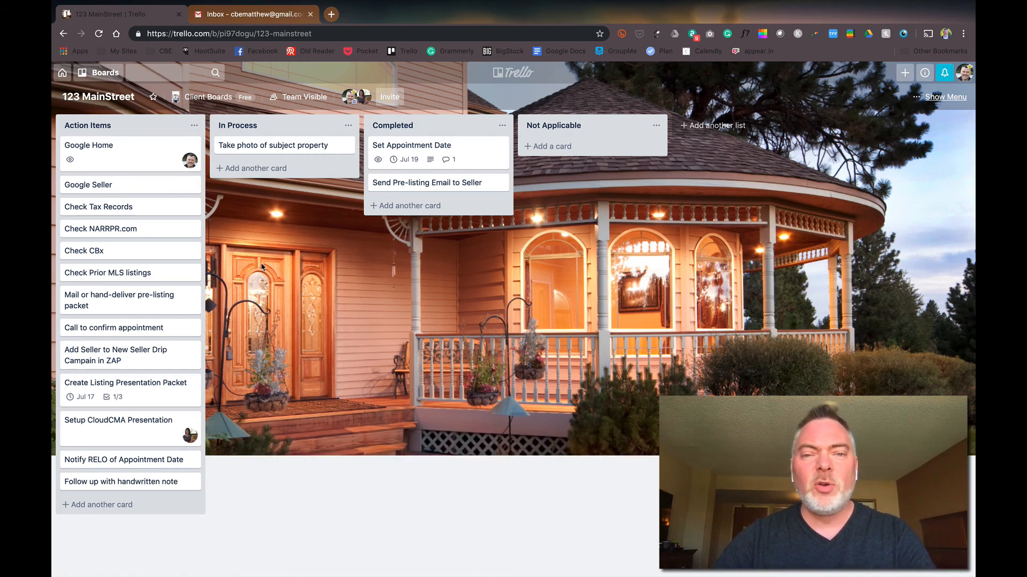
pyautogui.moveTo(141, 398)
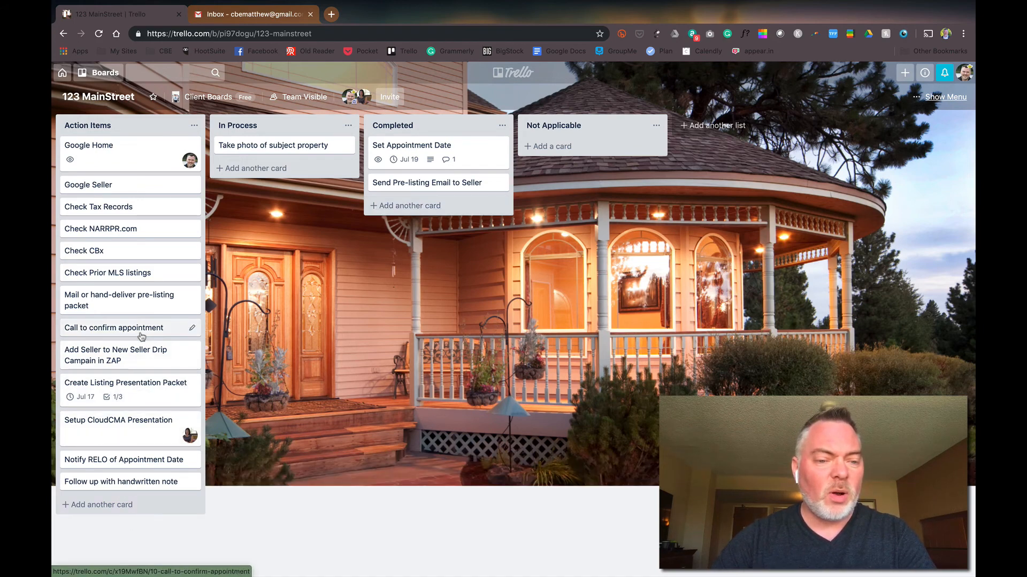
pyautogui.moveTo(408, 294)
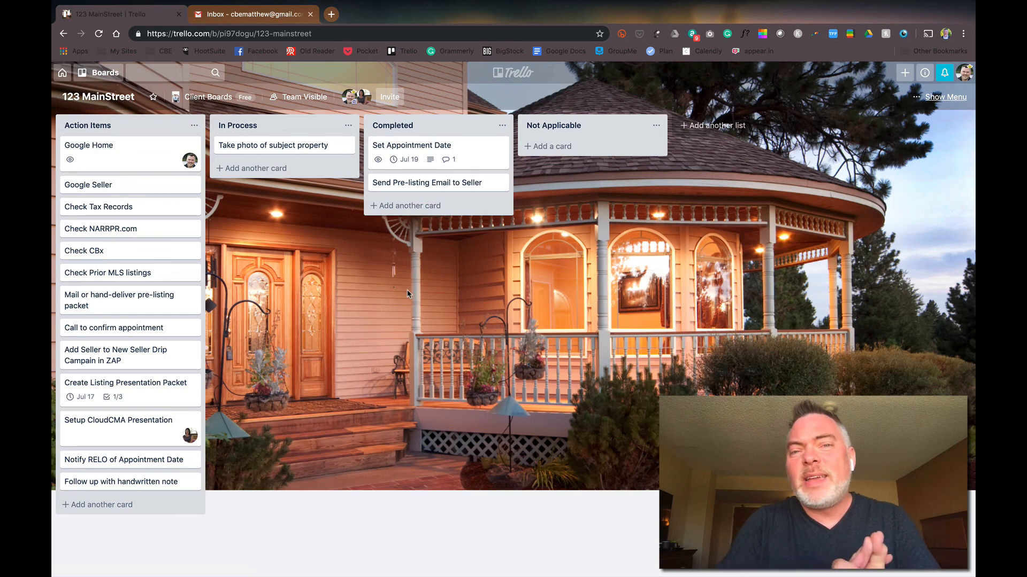